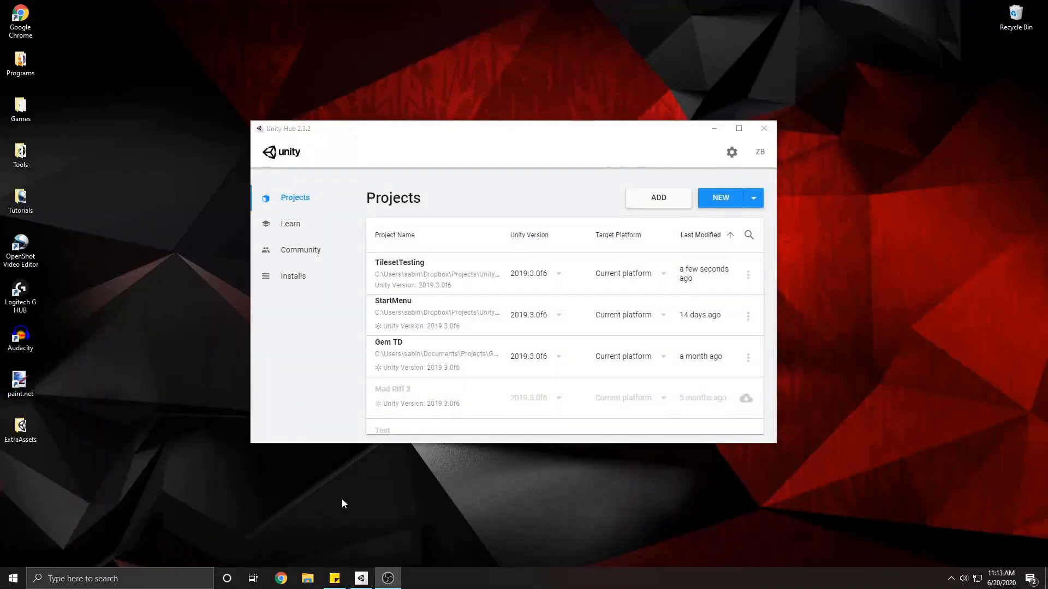
mouse_move(490, 447)
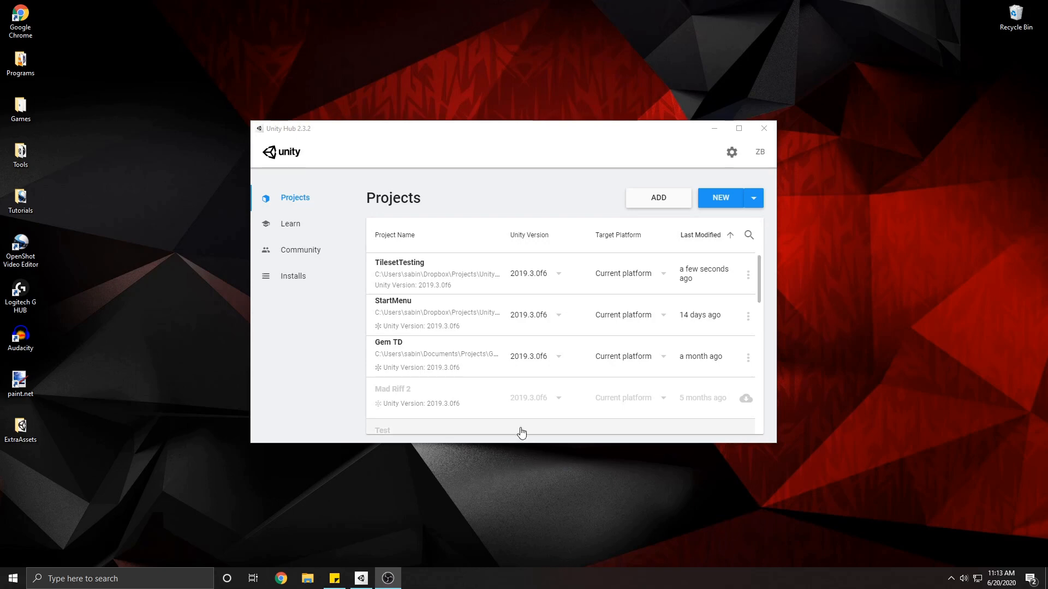
mouse_move(600, 274)
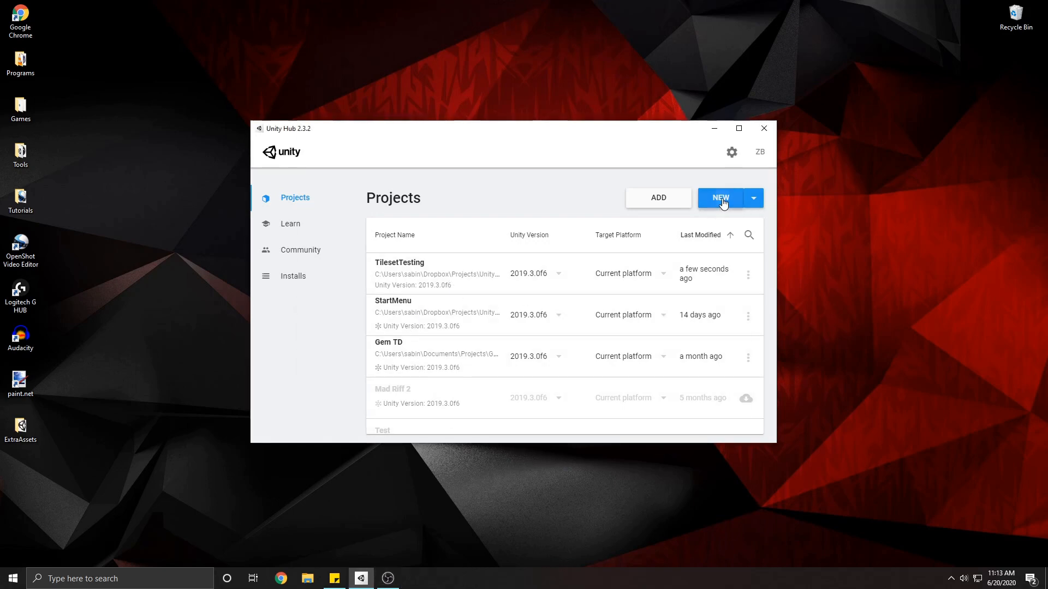
- Create a new 2D project named TilesetTutorial from Unity Hub
click(720, 198)
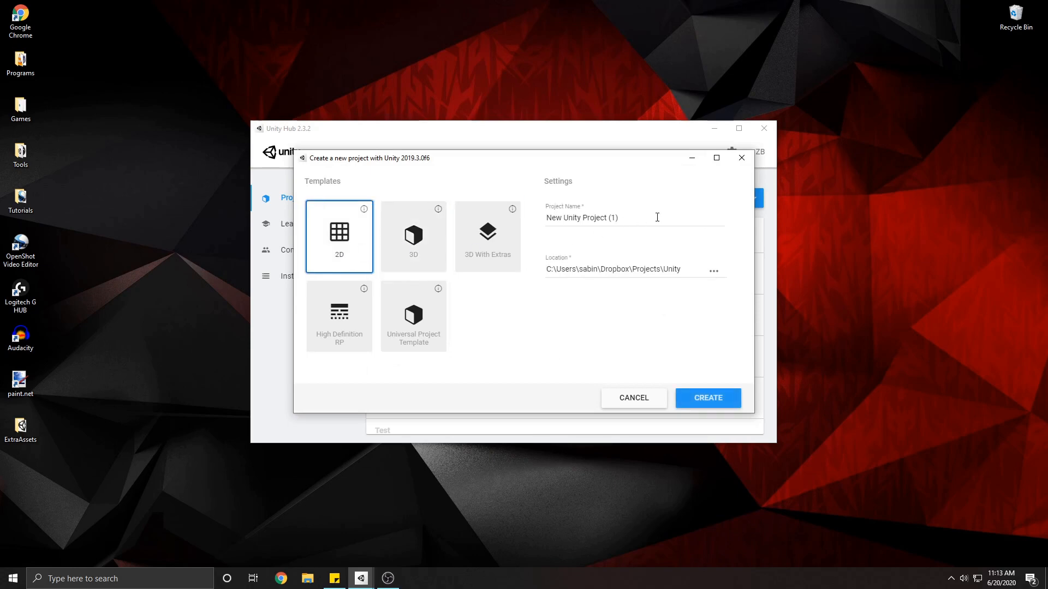
click(413, 234)
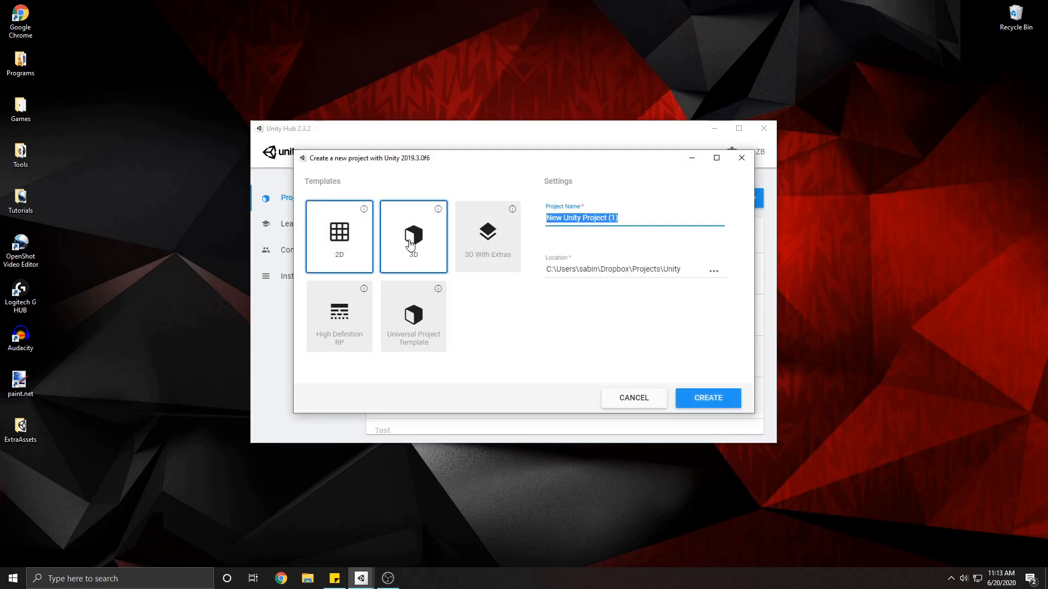
text(TilesetTutorial)
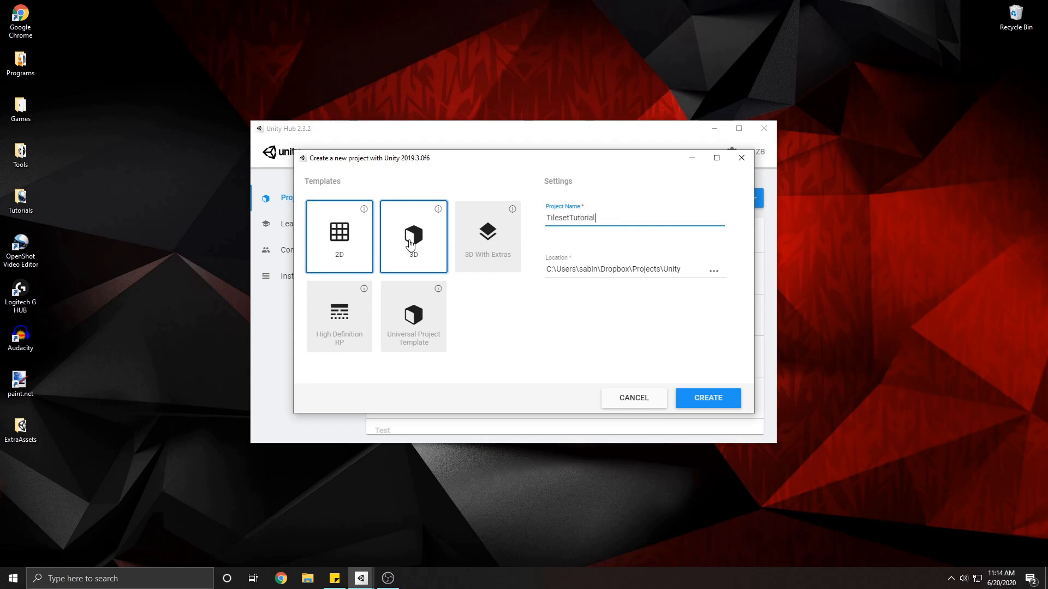
click(707, 397)
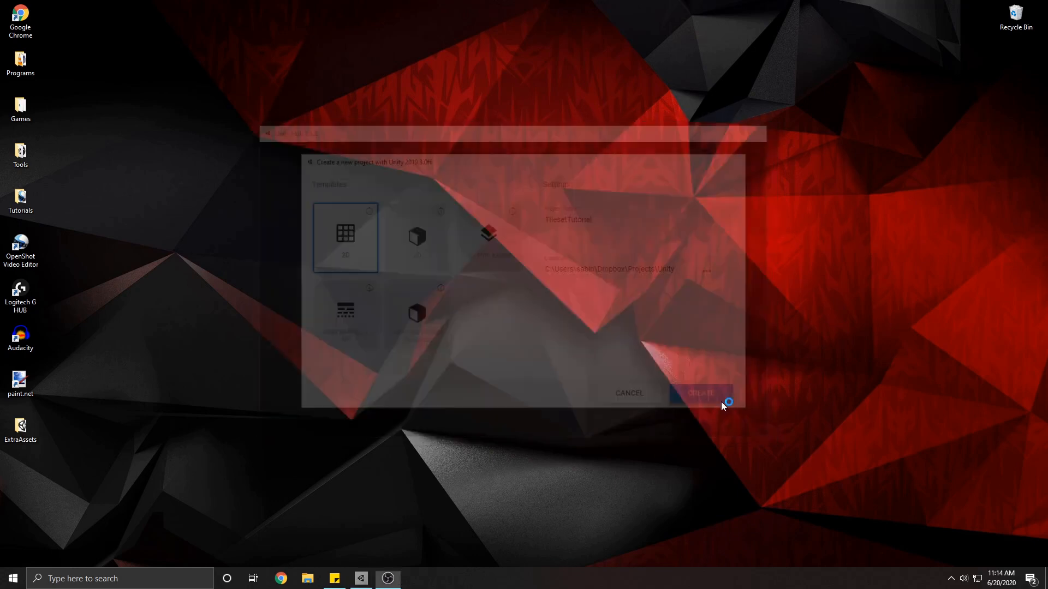
- Create a new scene asset Level1 in the Scenes folder and load it for editing
click(700, 393)
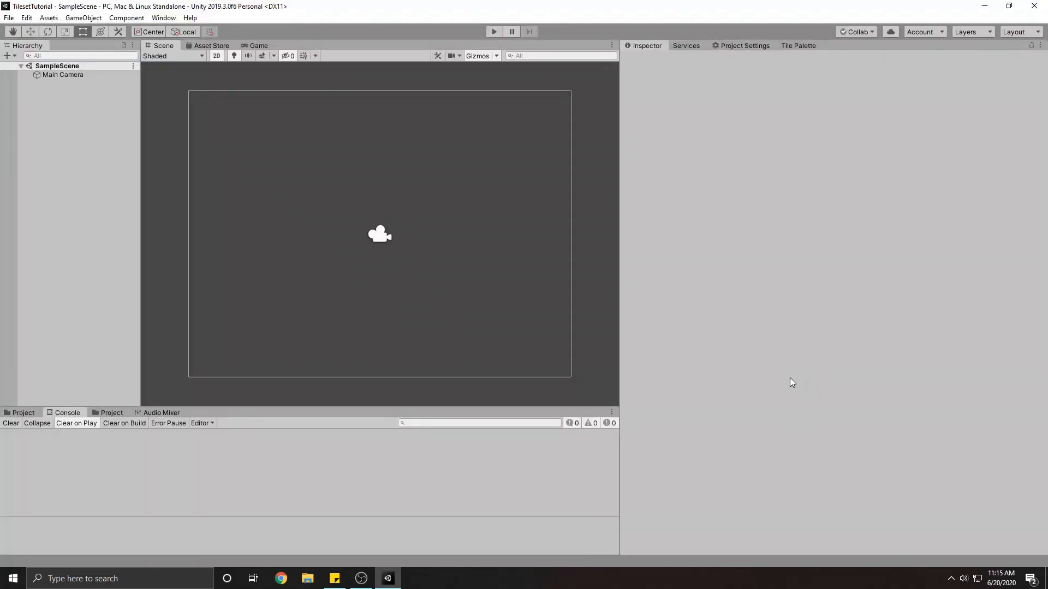
mouse_move(794, 361)
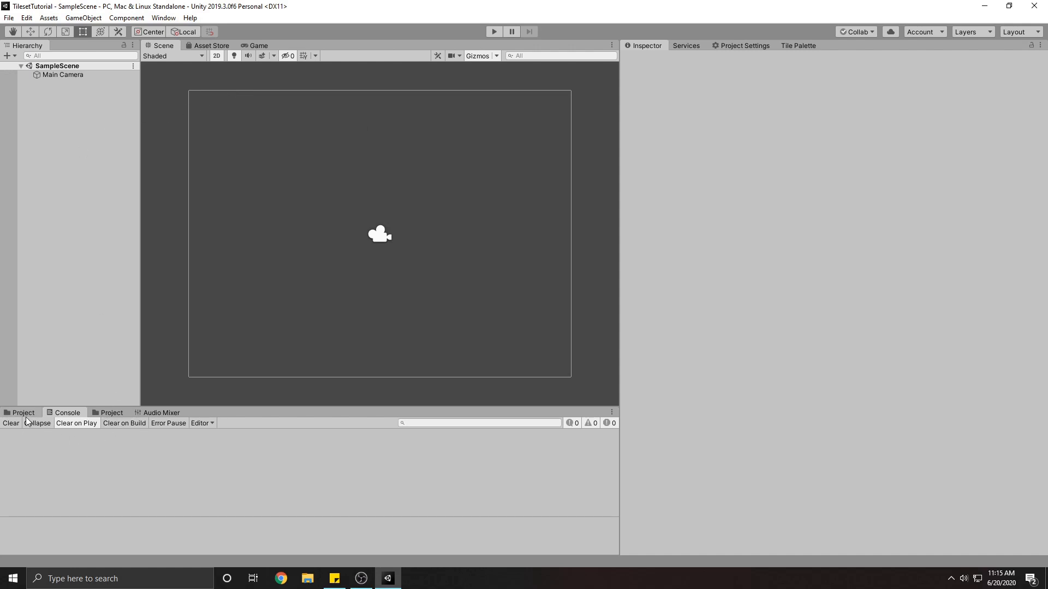
click(23, 413)
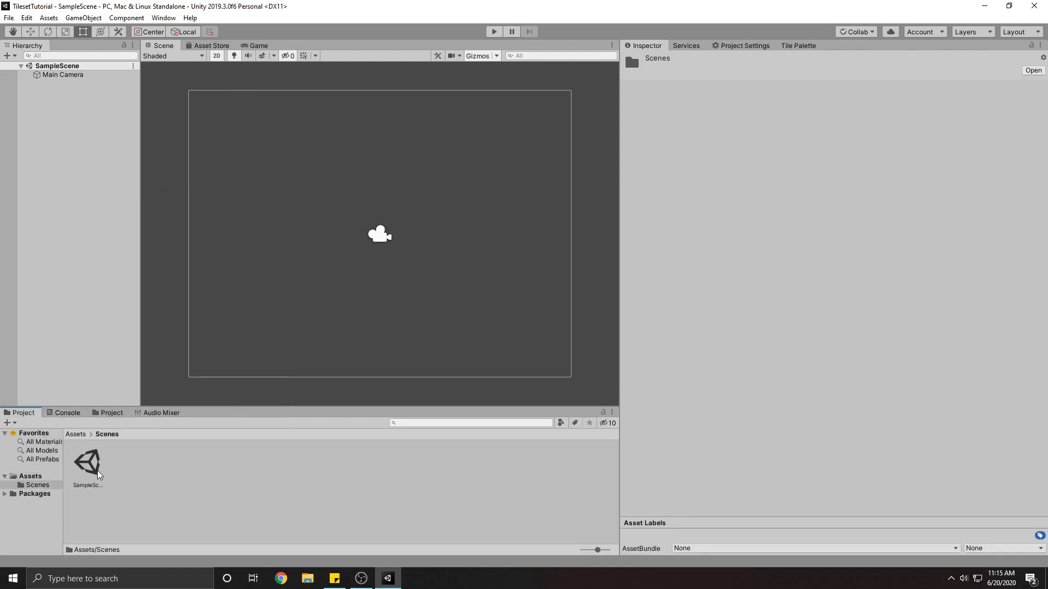
right_click(97, 474)
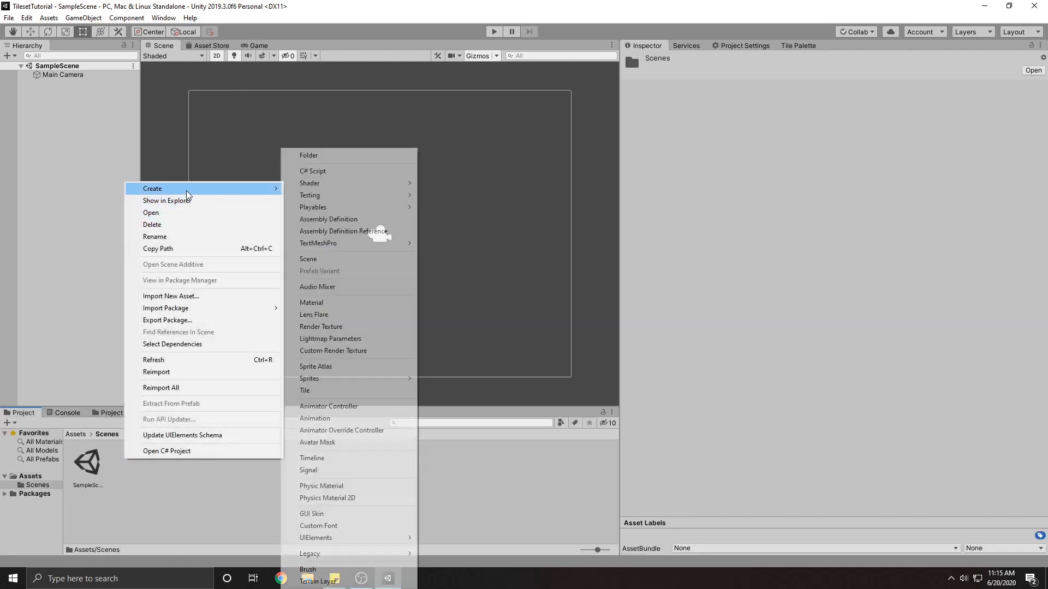
mouse_move(309, 258)
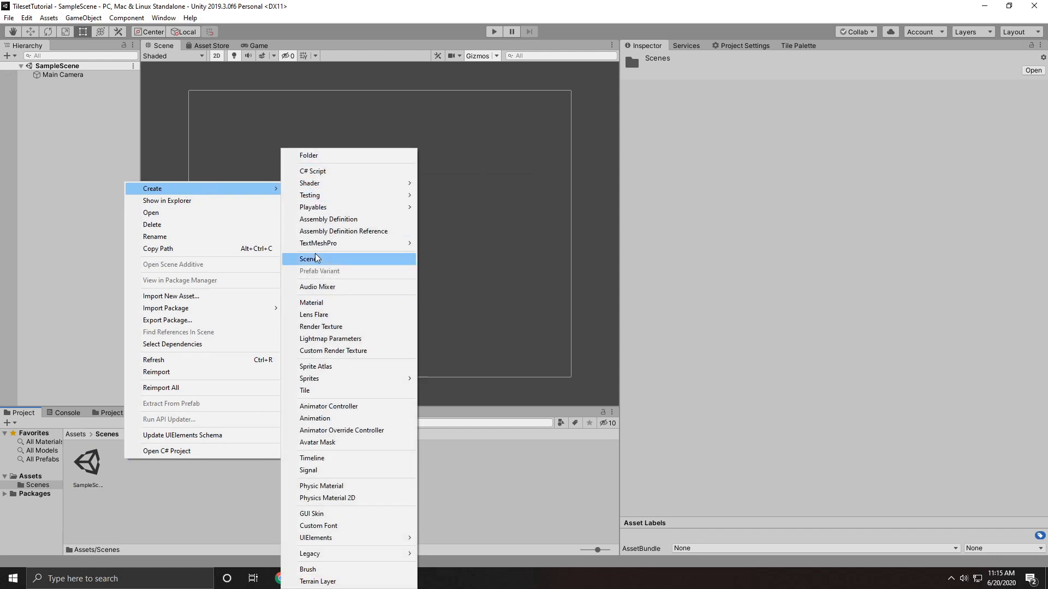
click(309, 259)
text(Level1)
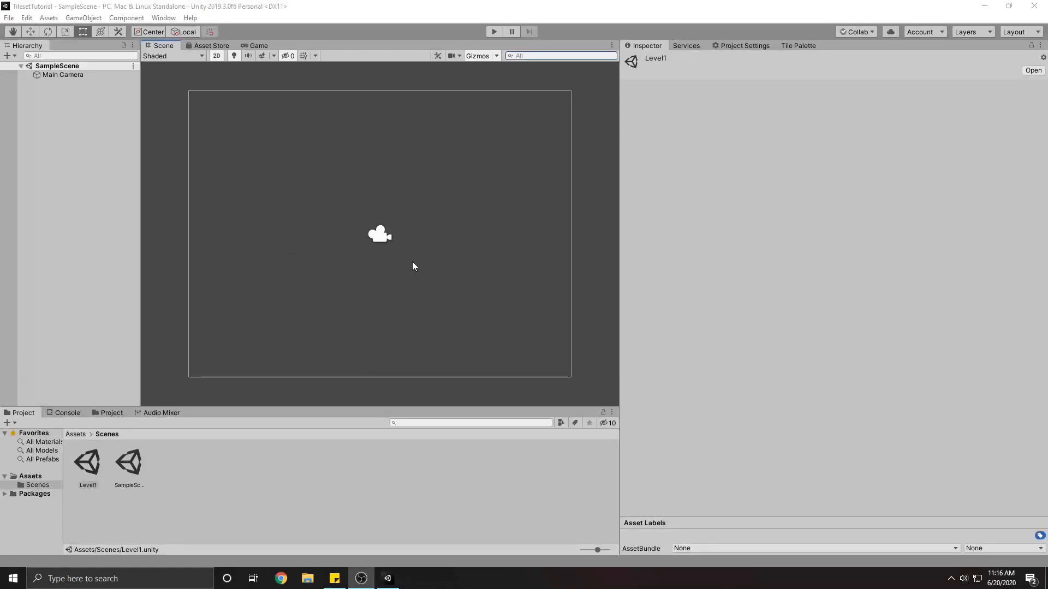
mouse_move(93, 458)
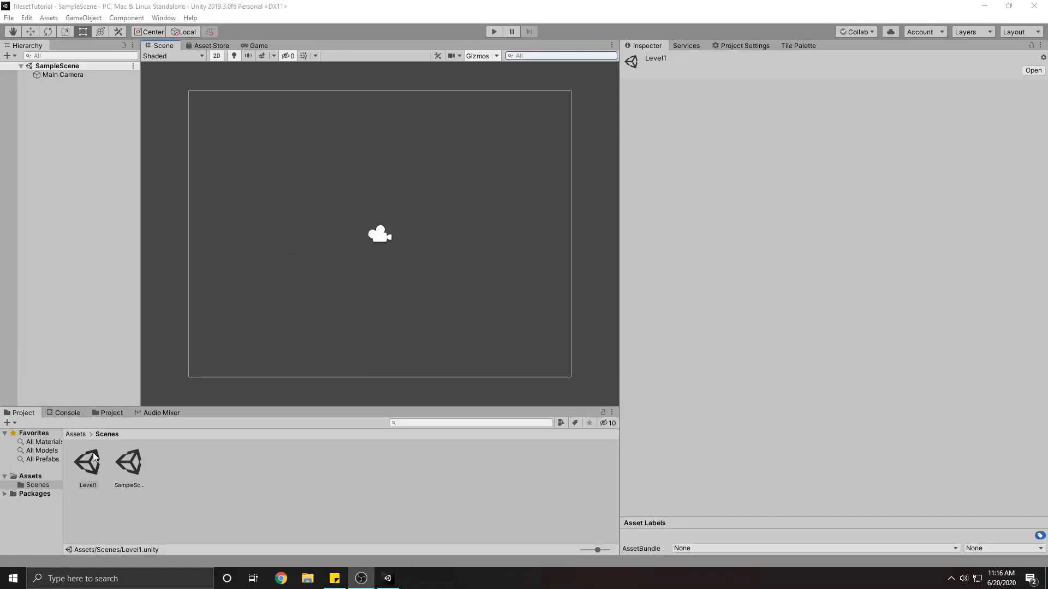
double_click(88, 463)
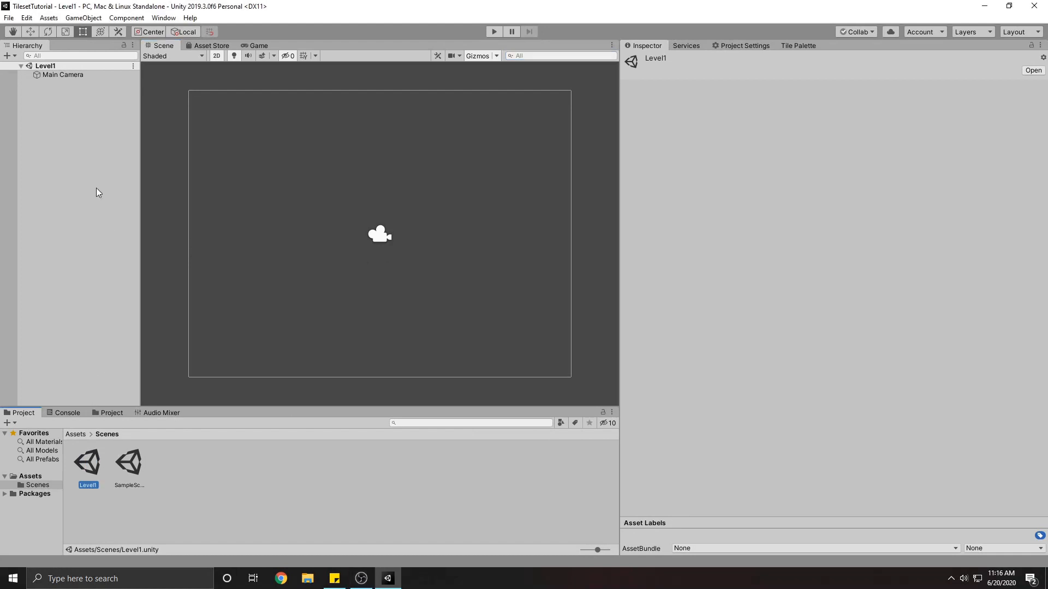
- Import all files of the free Pixel Art Platformer - Village Props Asset Store package
click(210, 45)
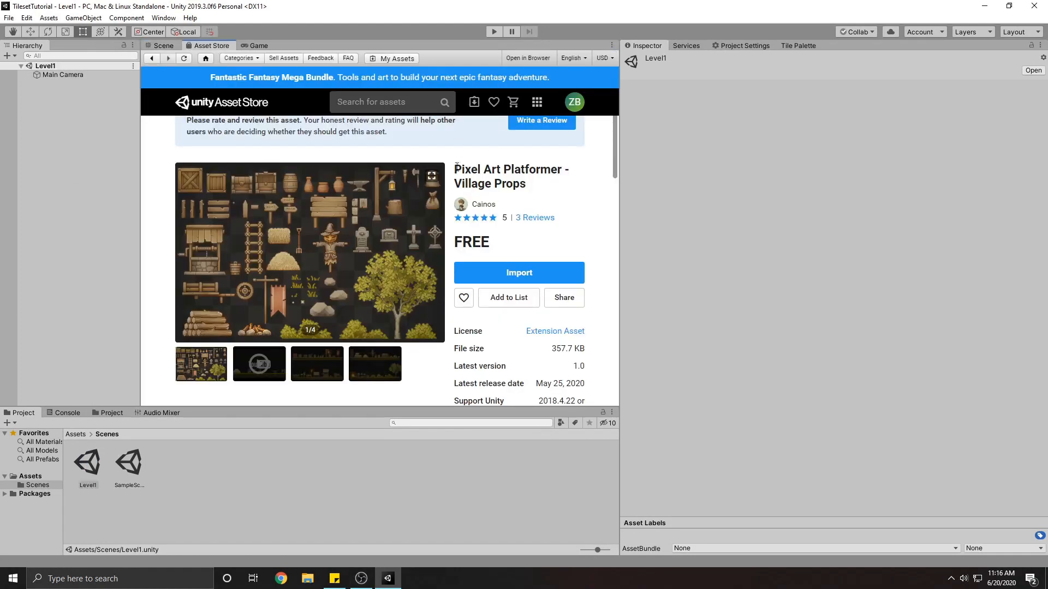
double_click(508, 169)
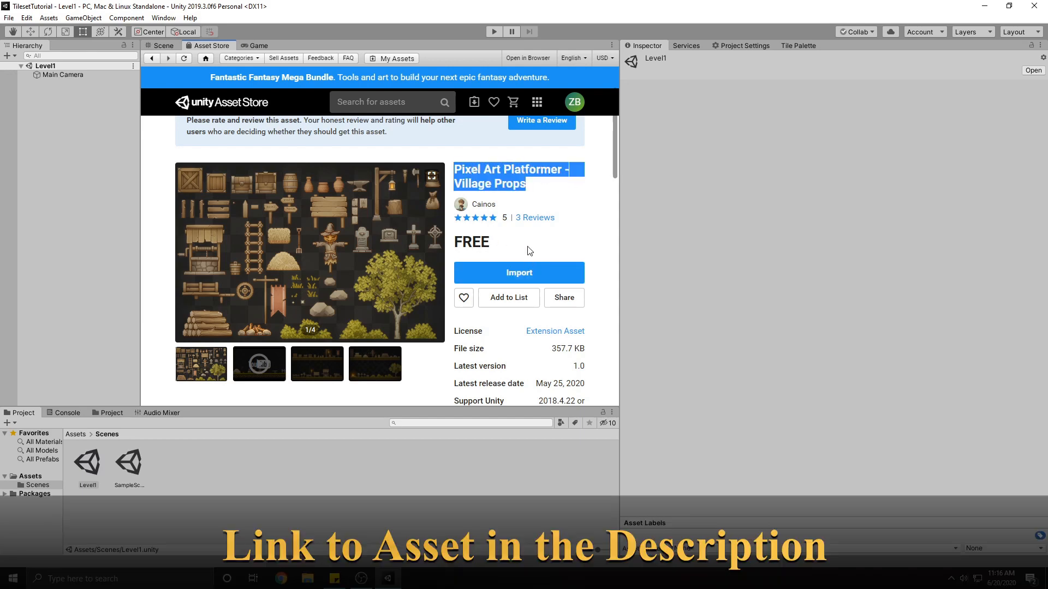
click(316, 363)
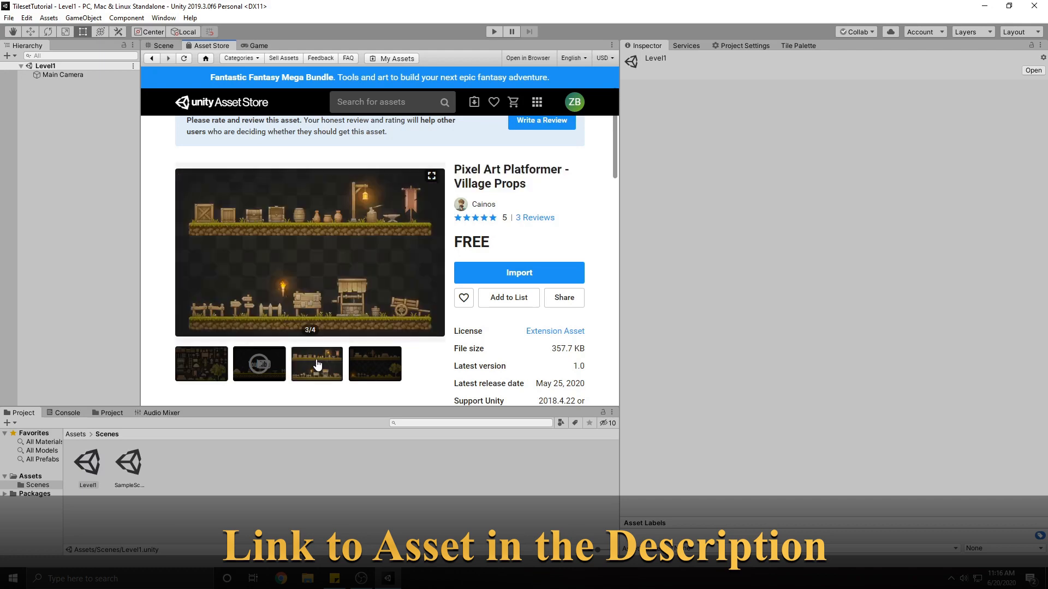
mouse_move(384, 259)
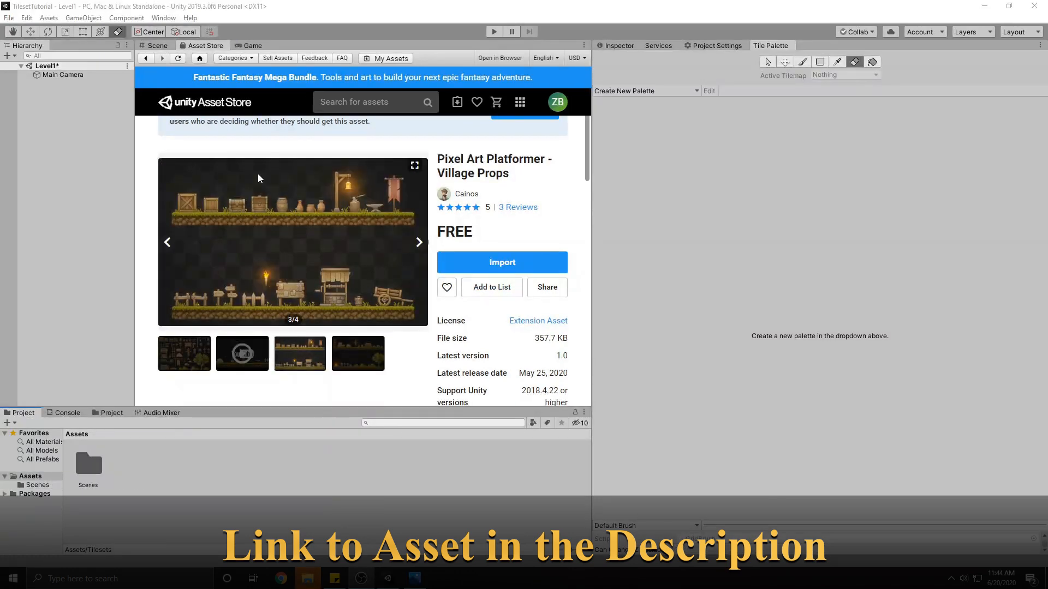
click(501, 262)
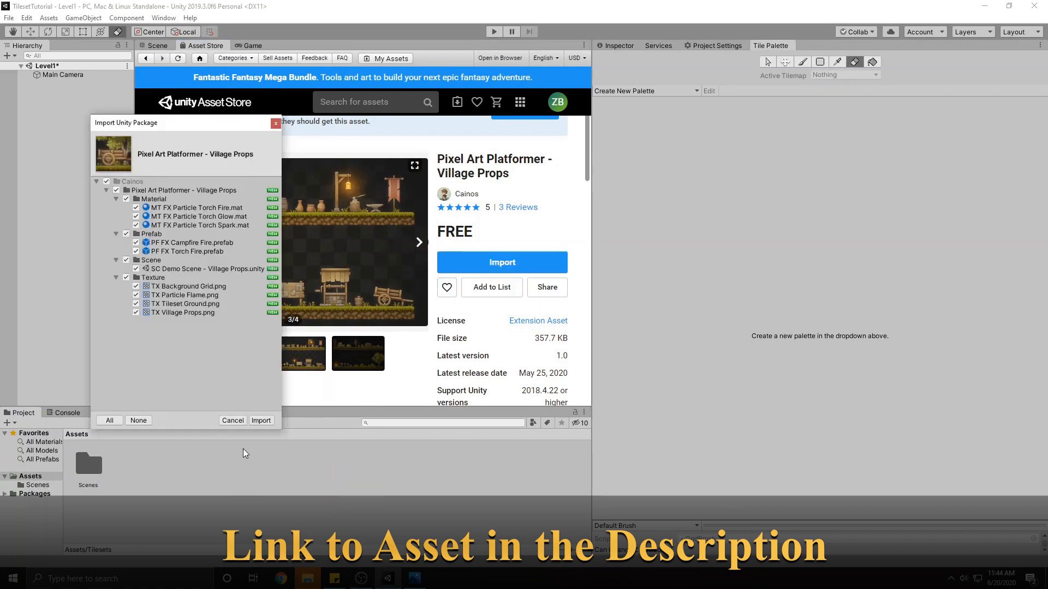
click(232, 420)
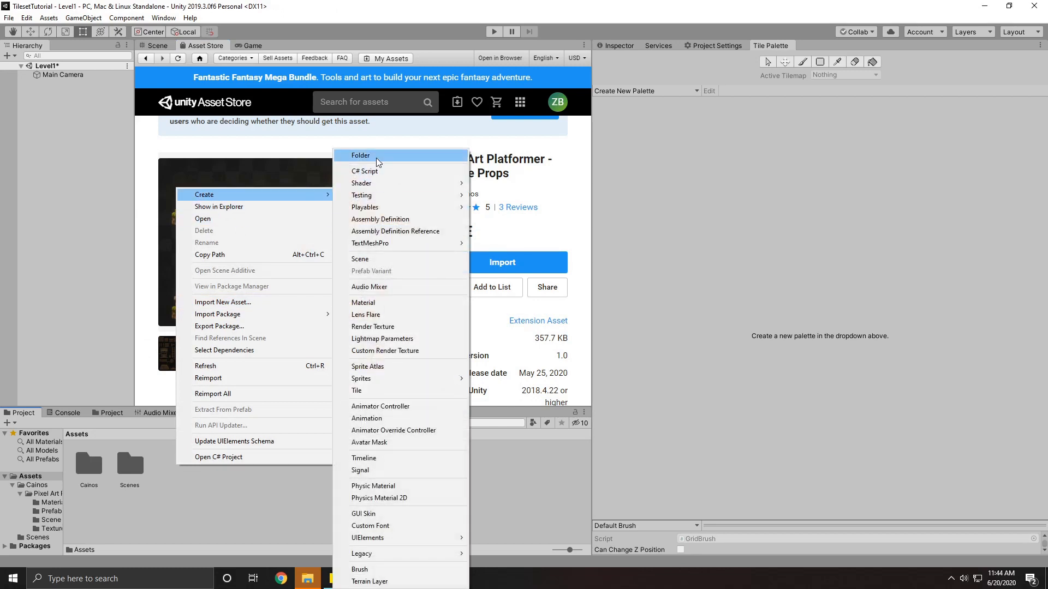
- Add a Tilesets folder in Assets with a Platforms subfolder inside it
click(360, 155)
text(Tilesets)
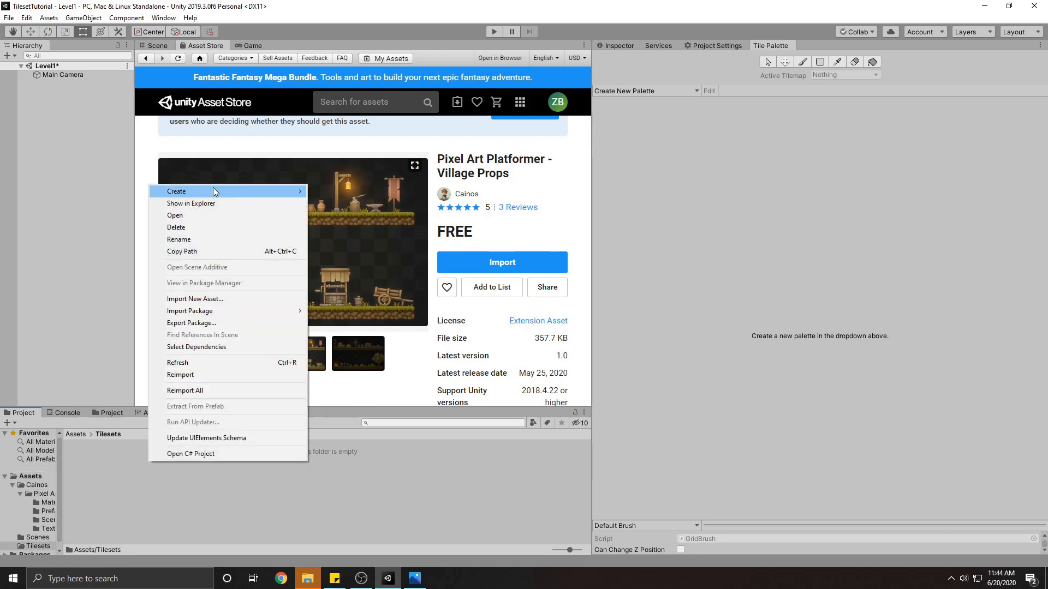
click(176, 191)
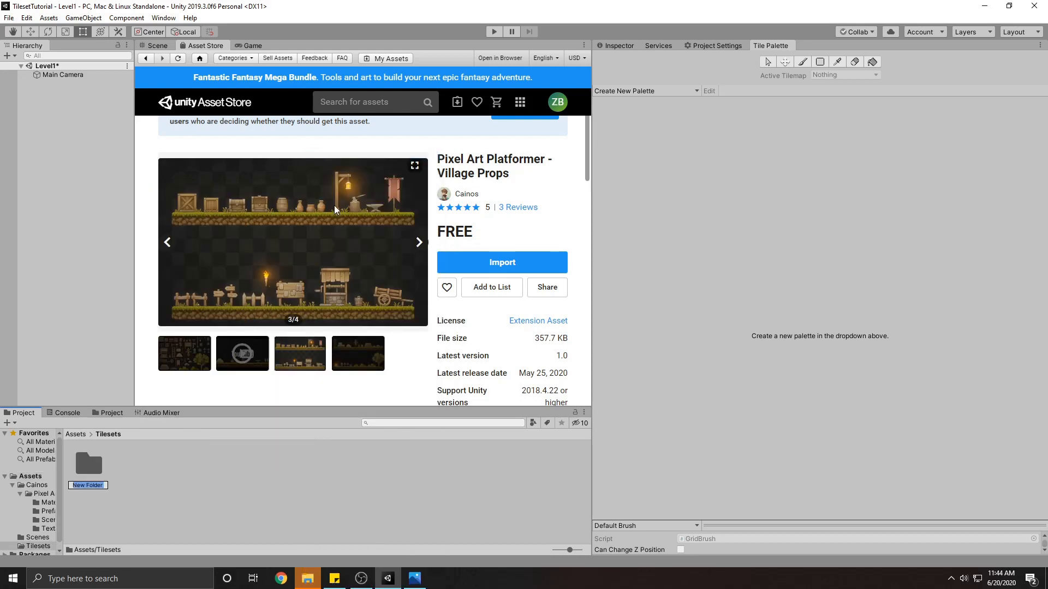
text(Platforms)
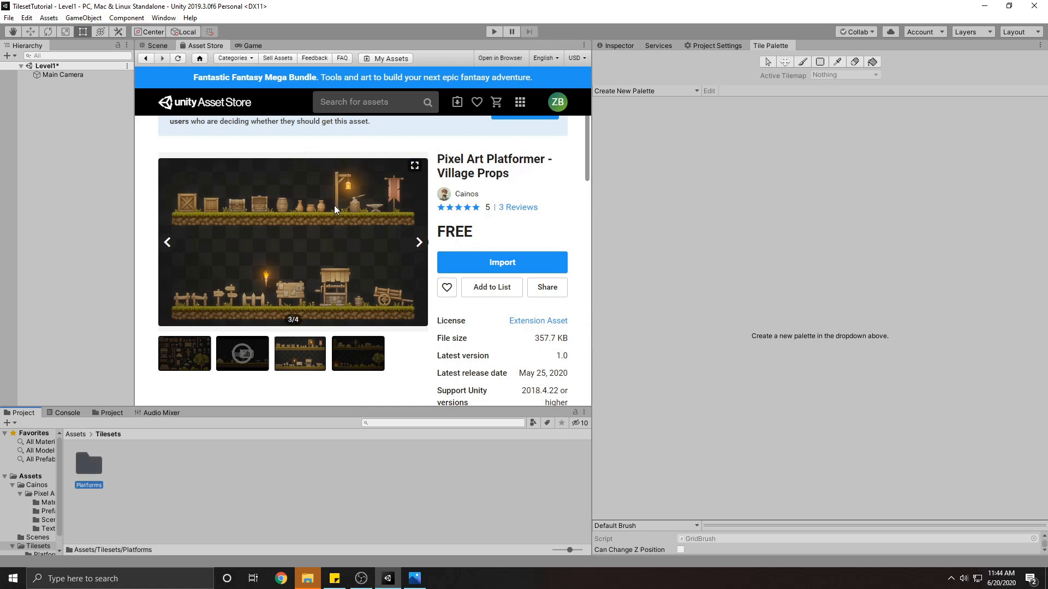
click(75, 434)
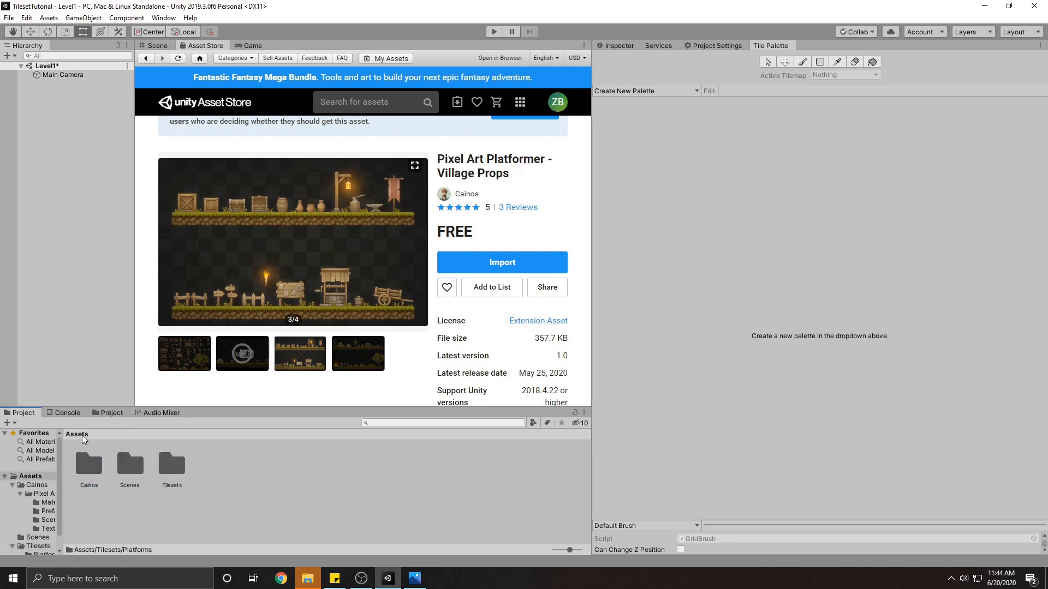
mouse_move(337, 17)
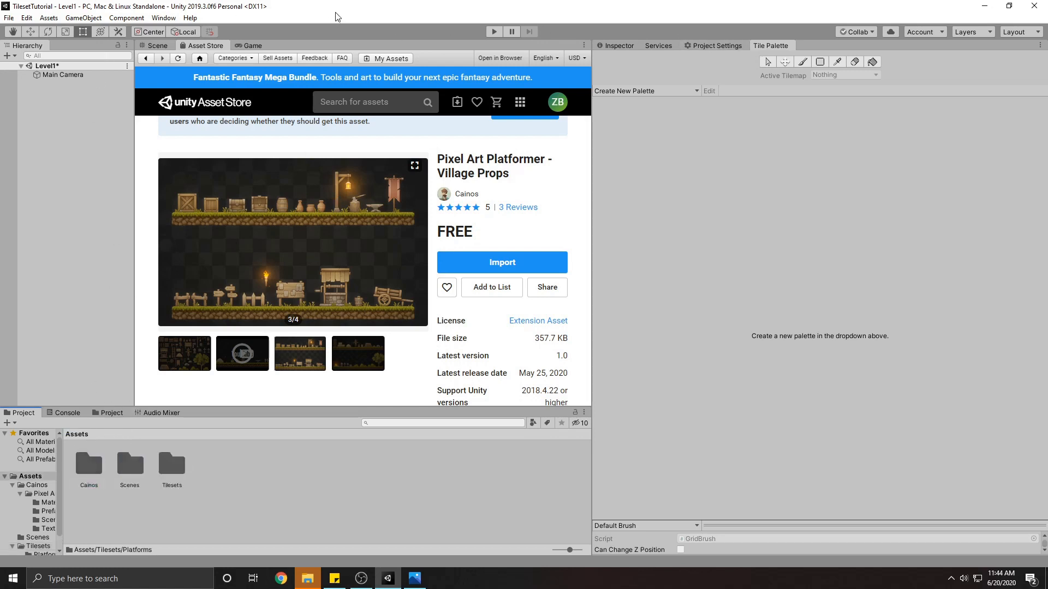
click(772, 45)
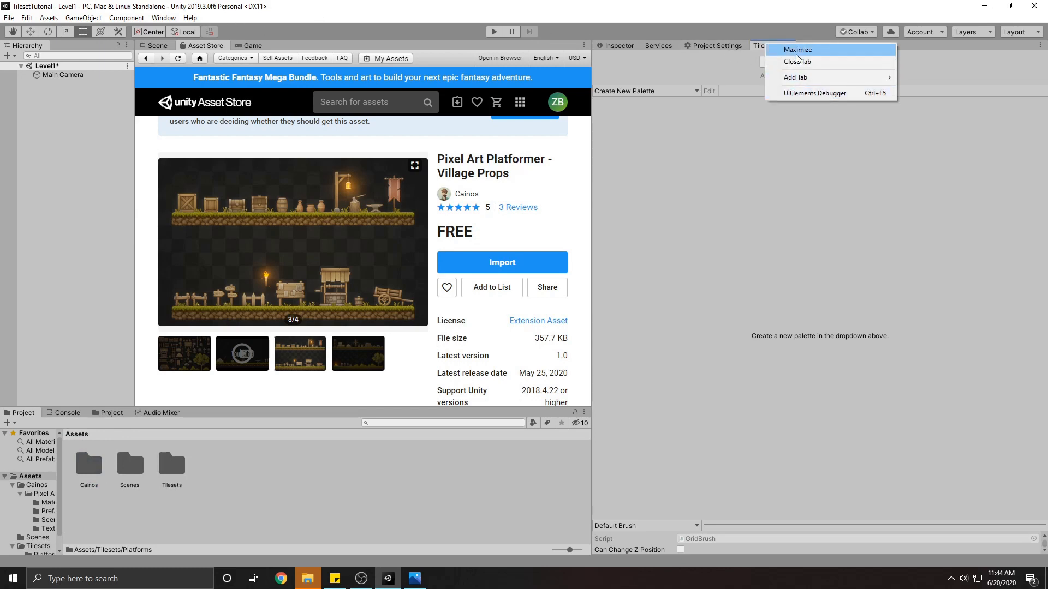
- Create a tile palette named Platformer and save it into Assets/Tilesets
click(164, 17)
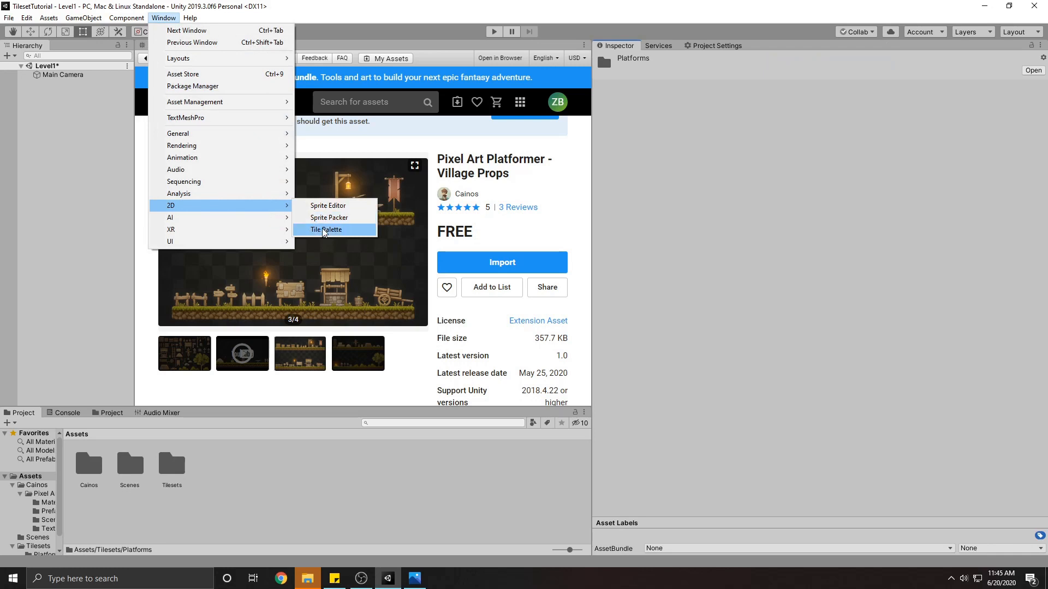
click(326, 229)
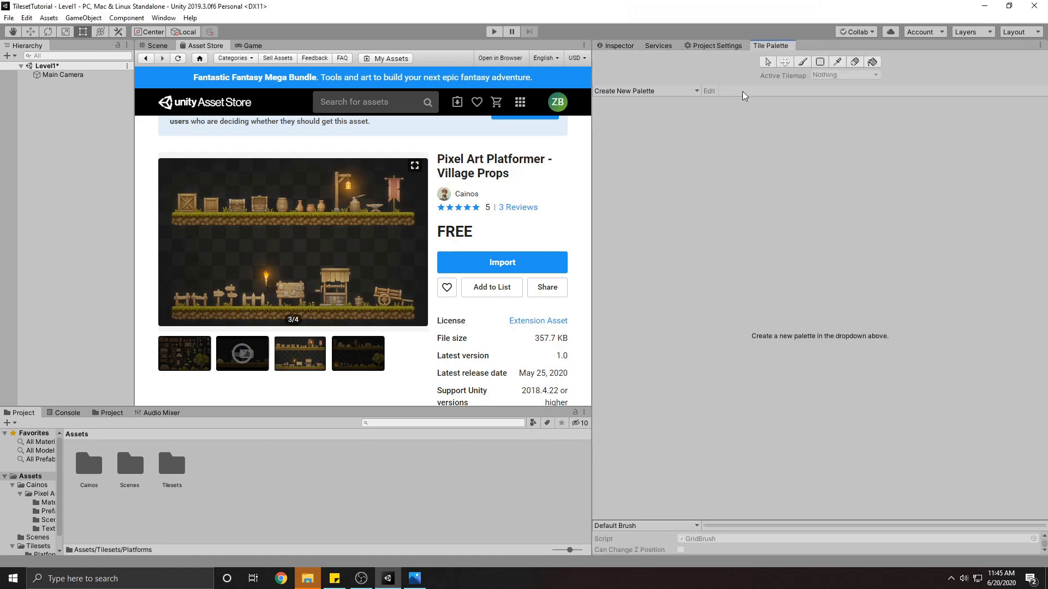
mouse_move(665, 83)
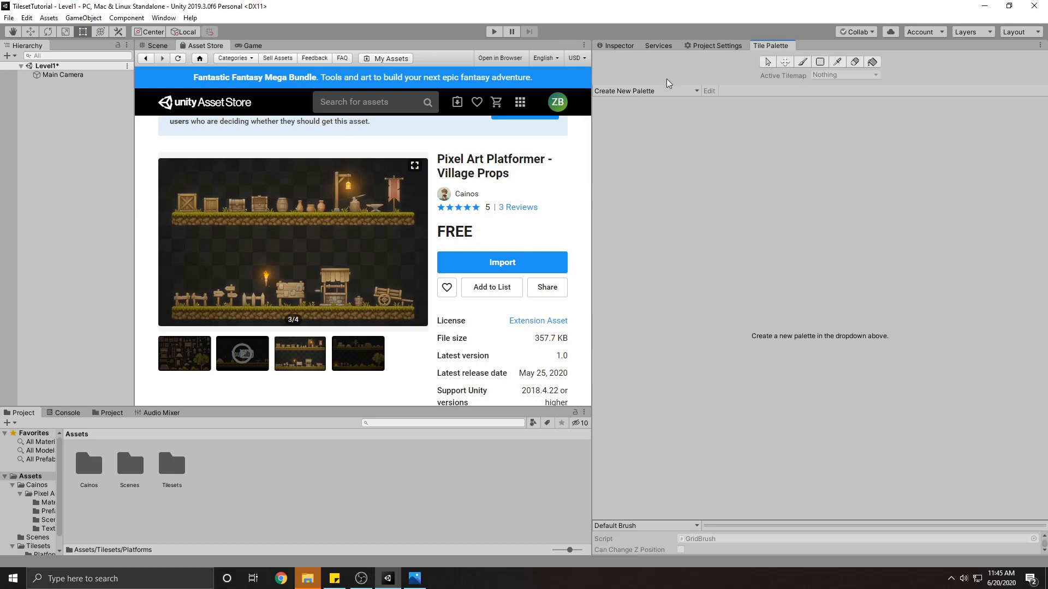
click(645, 90)
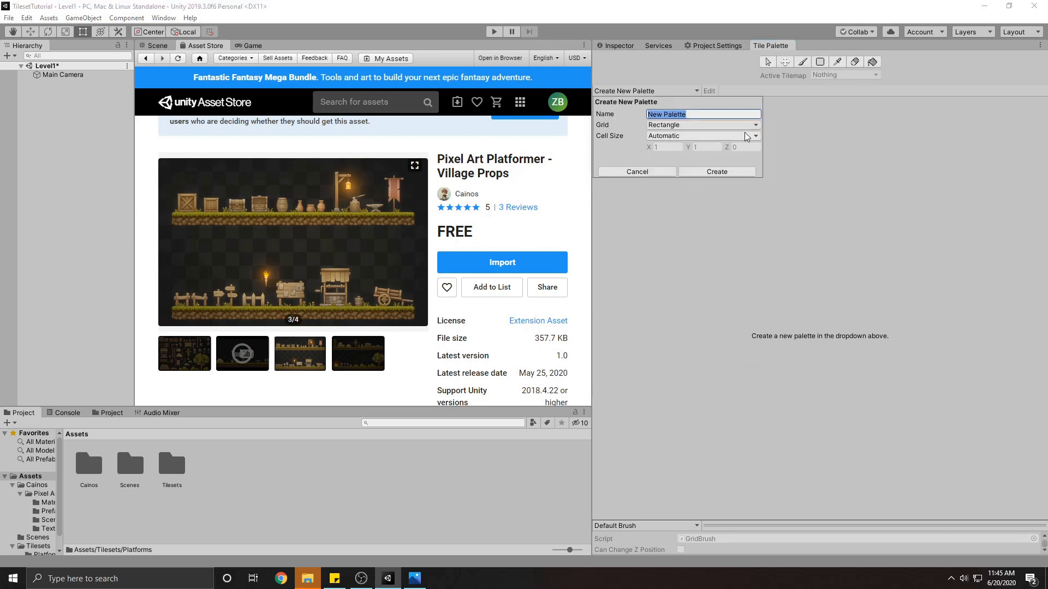
text(Pi)
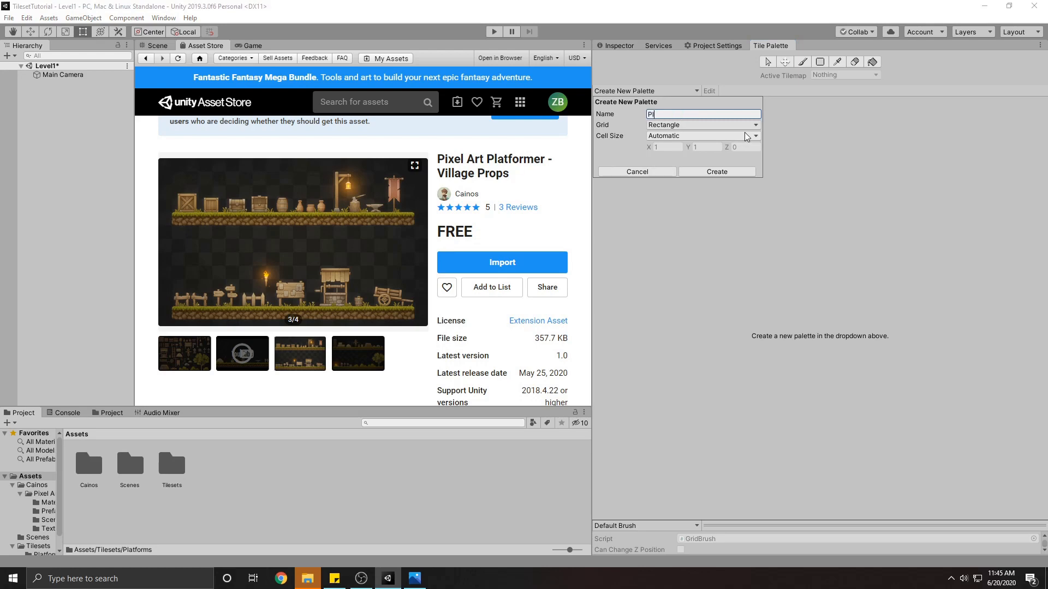
text(latformer)
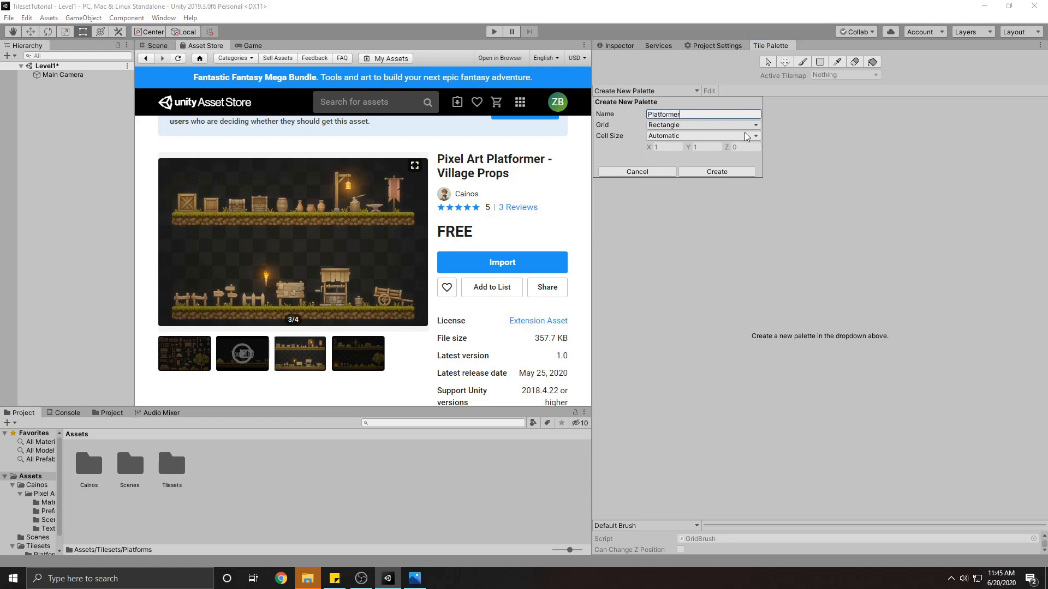
click(715, 171)
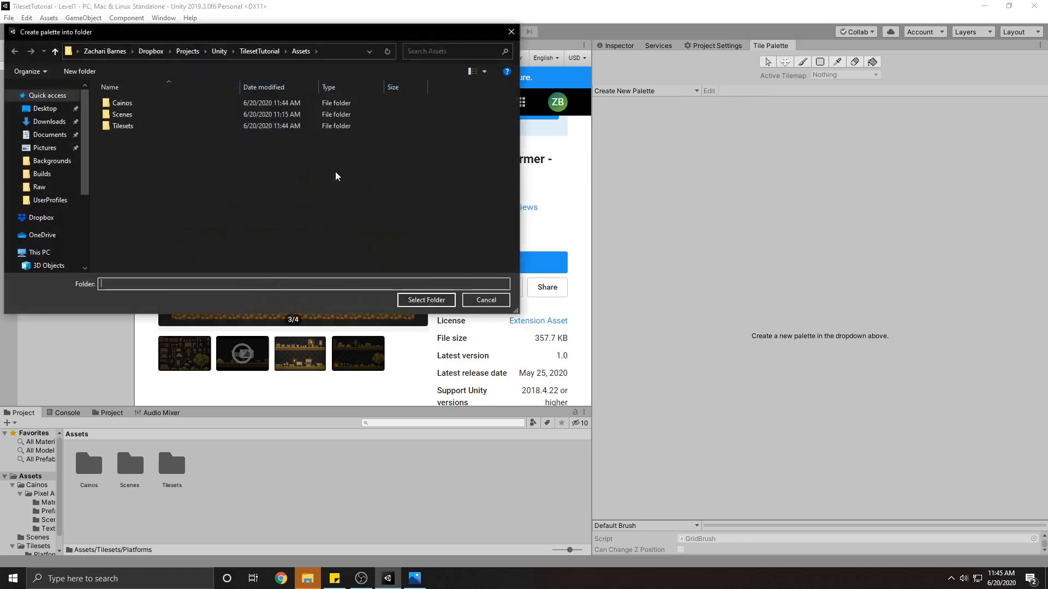
double_click(123, 126)
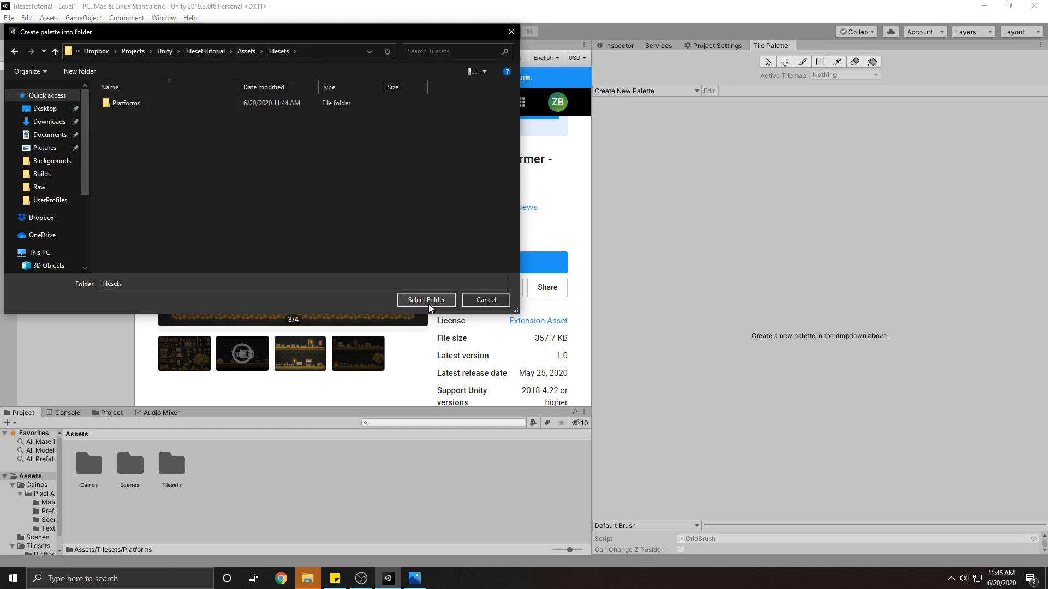
click(426, 299)
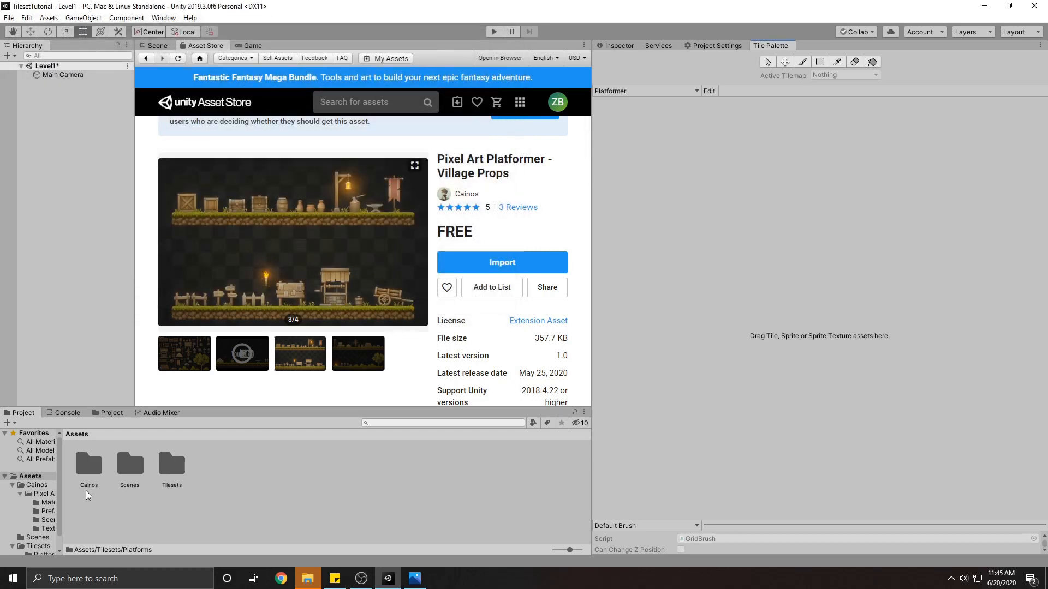
- Navigate to Cainos > Pixel Art Platformer - Village Props > Texture and select TX Tileset Ground
double_click(88, 464)
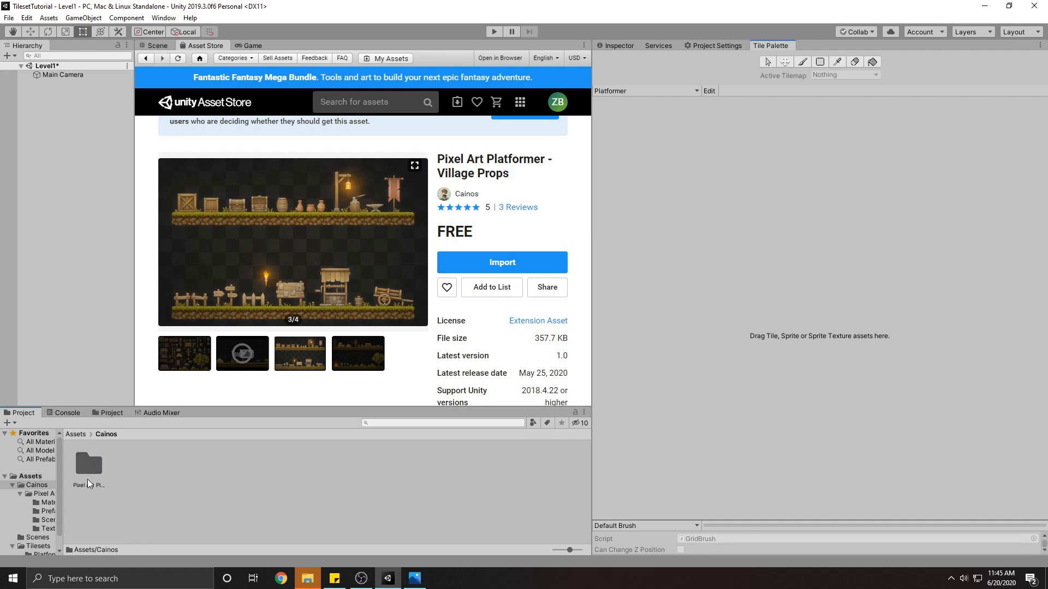
double_click(88, 464)
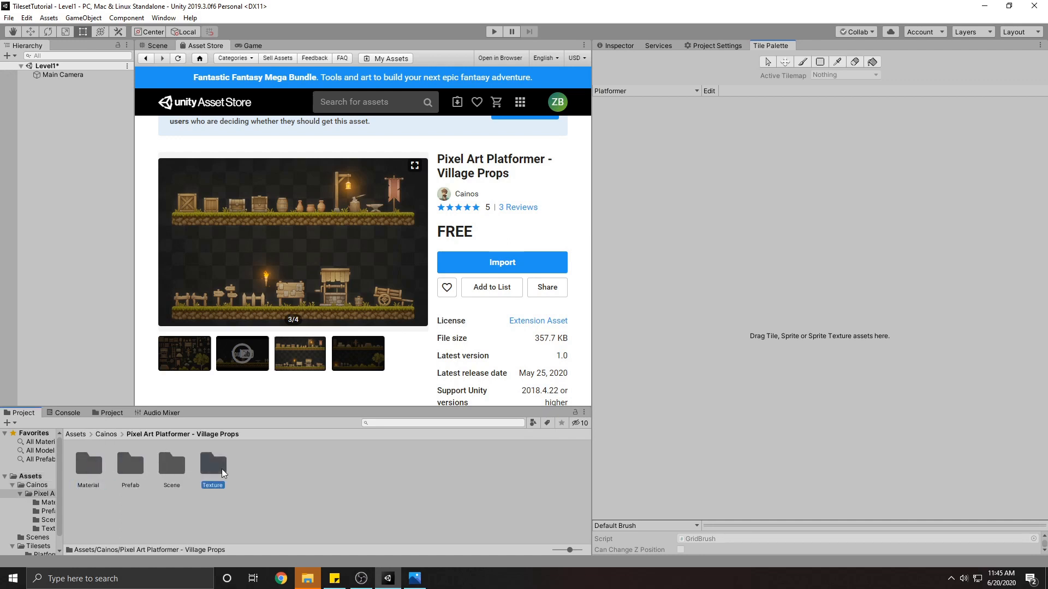
double_click(212, 467)
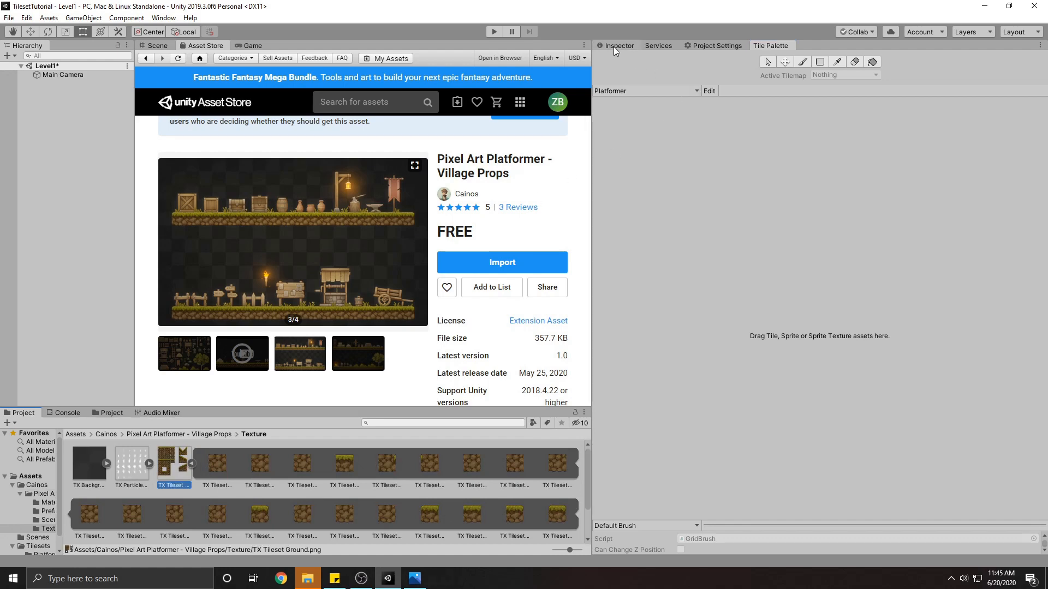
click(619, 46)
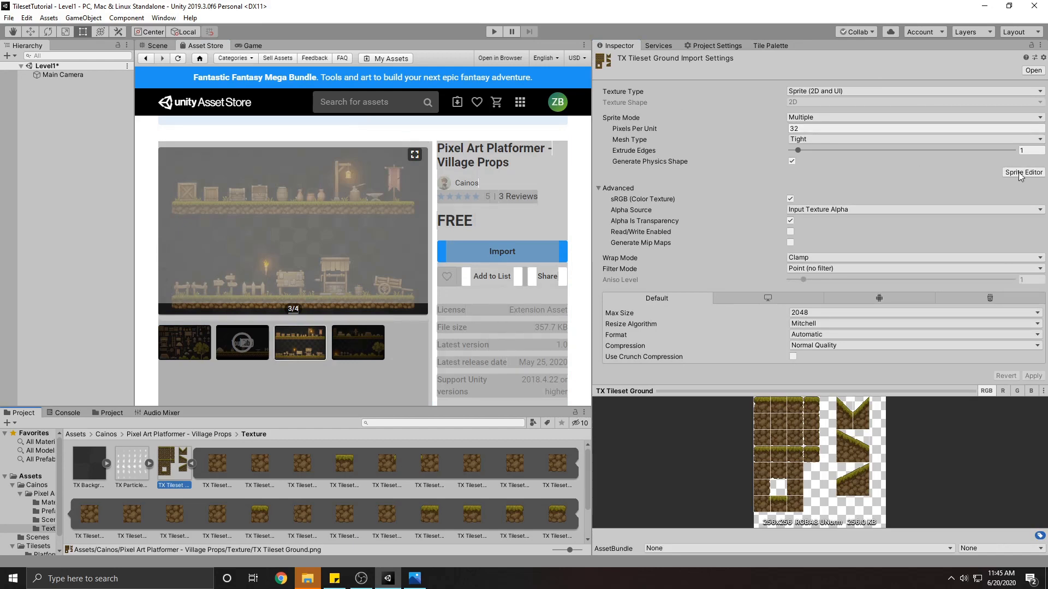
- Slice the ground texture by Grid By Cell Size 32x32 in the Sprite Editor and apply
click(1023, 172)
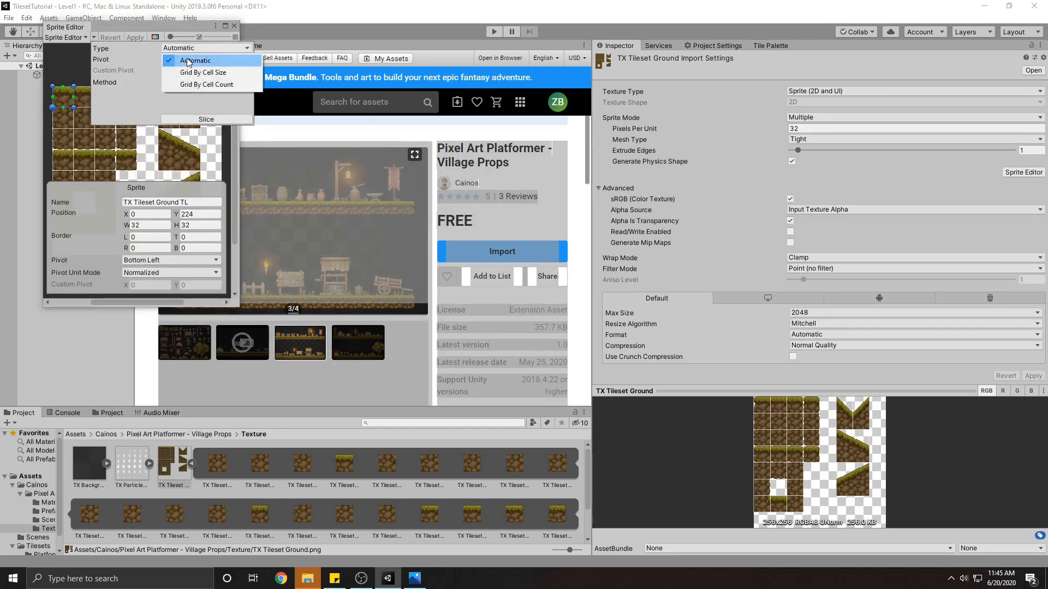
click(203, 72)
text(32)
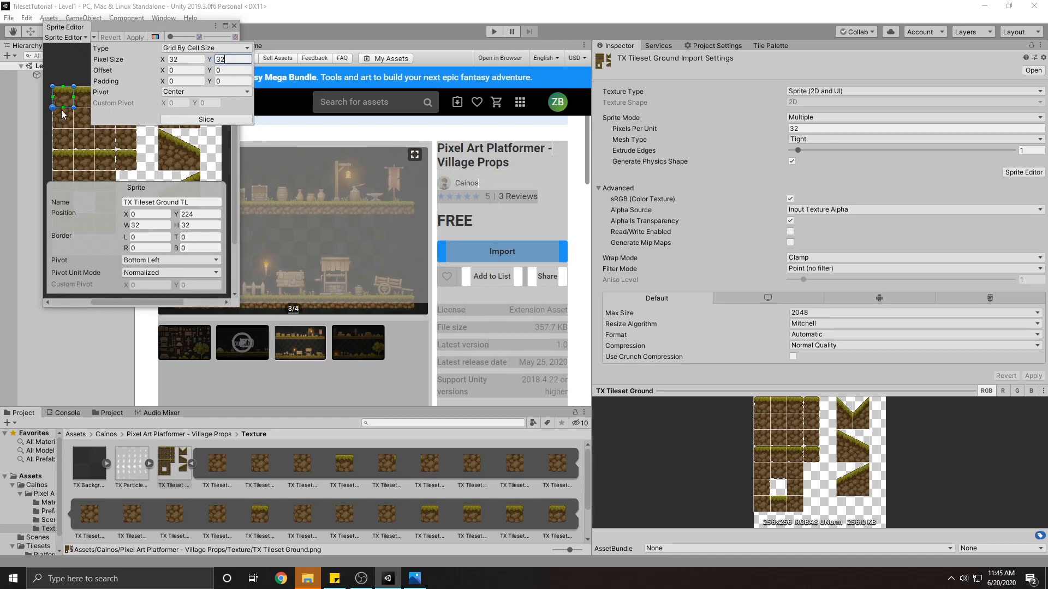
mouse_move(65, 141)
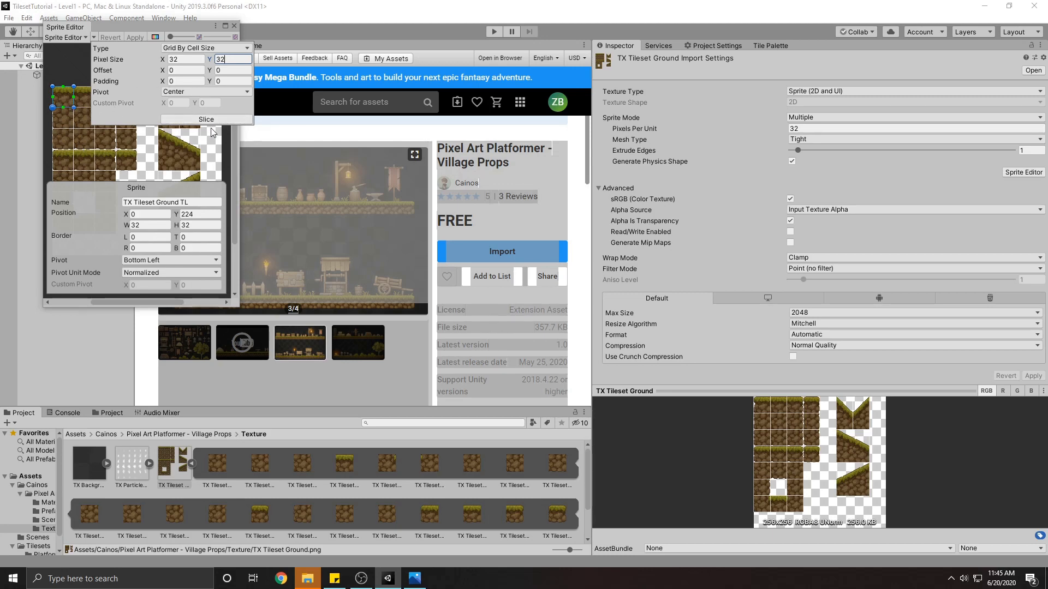
click(206, 119)
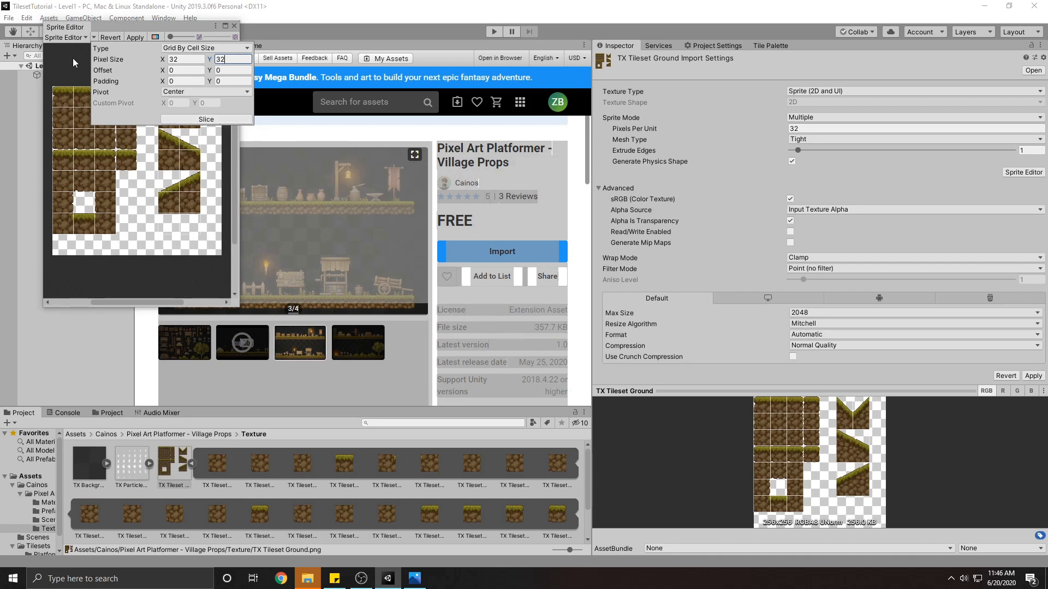
click(206, 119)
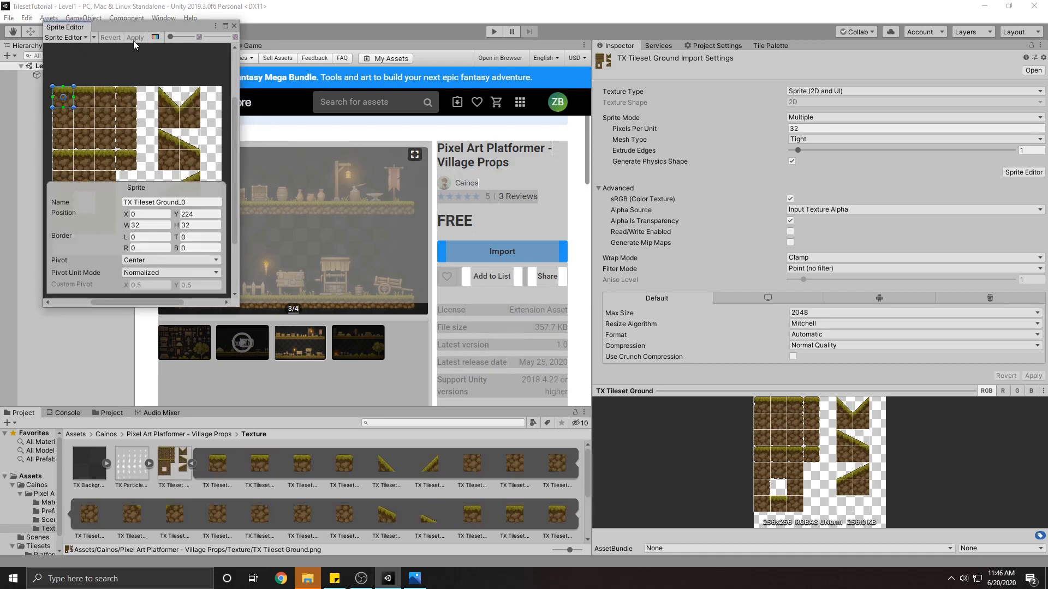
mouse_move(140, 111)
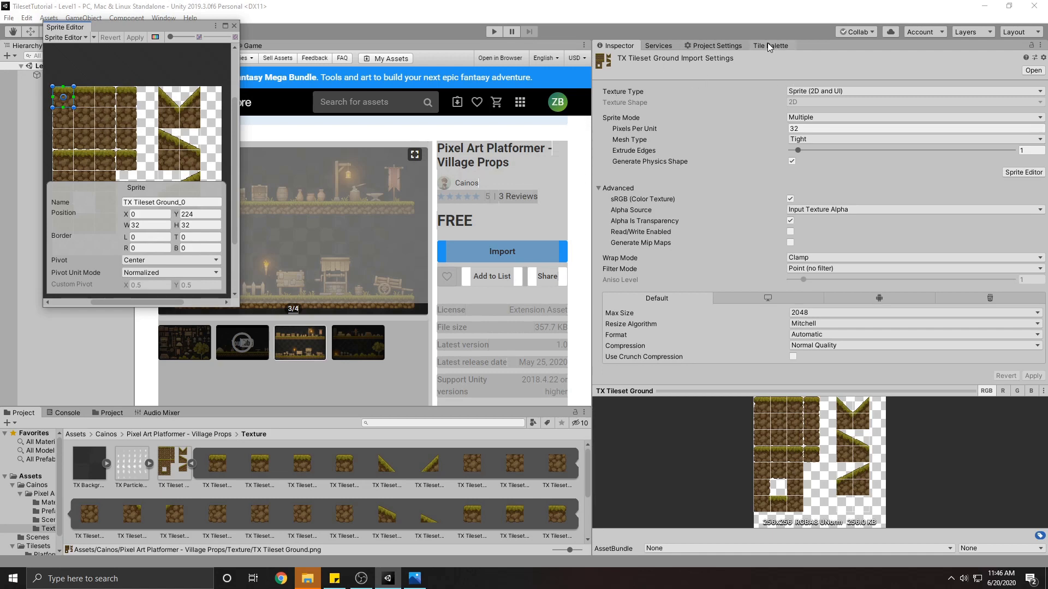
- Drag the sliced ground tileset into the Platformer palette, generating tiles into Assets/Tilesets/Platforms
click(771, 45)
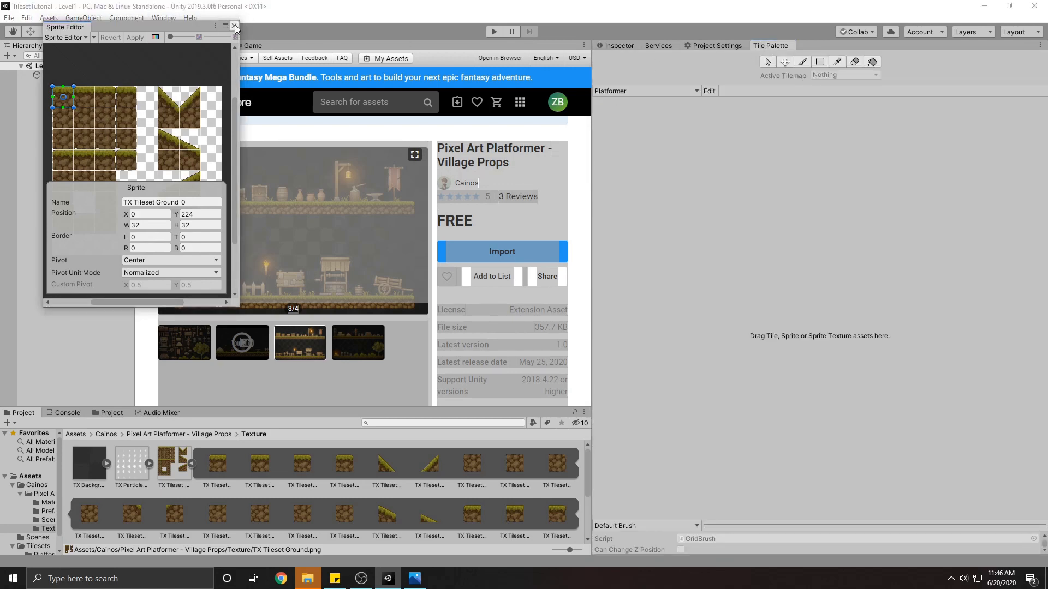
click(235, 27)
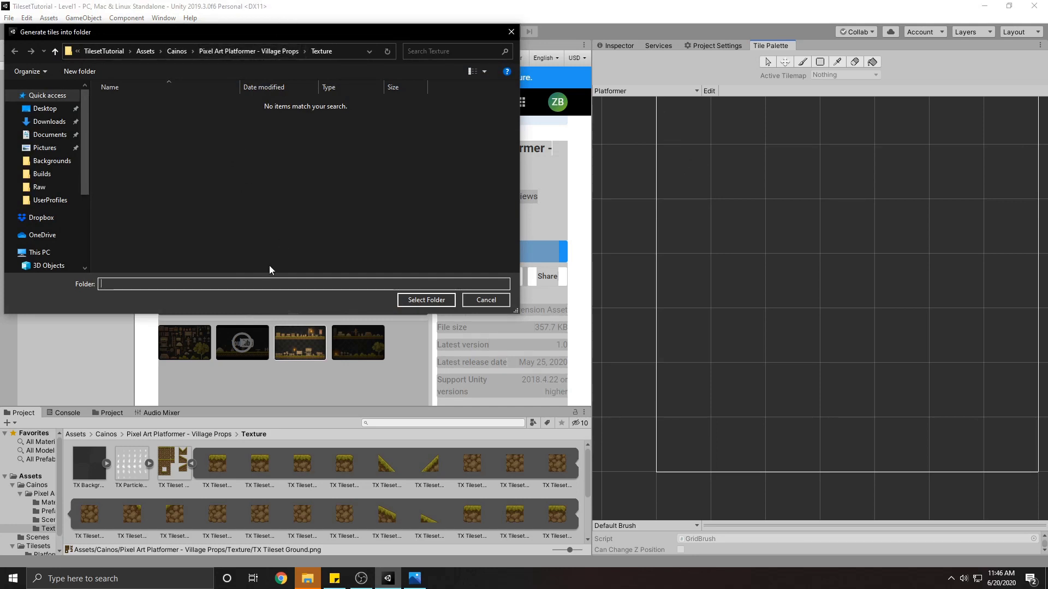
mouse_move(196, 158)
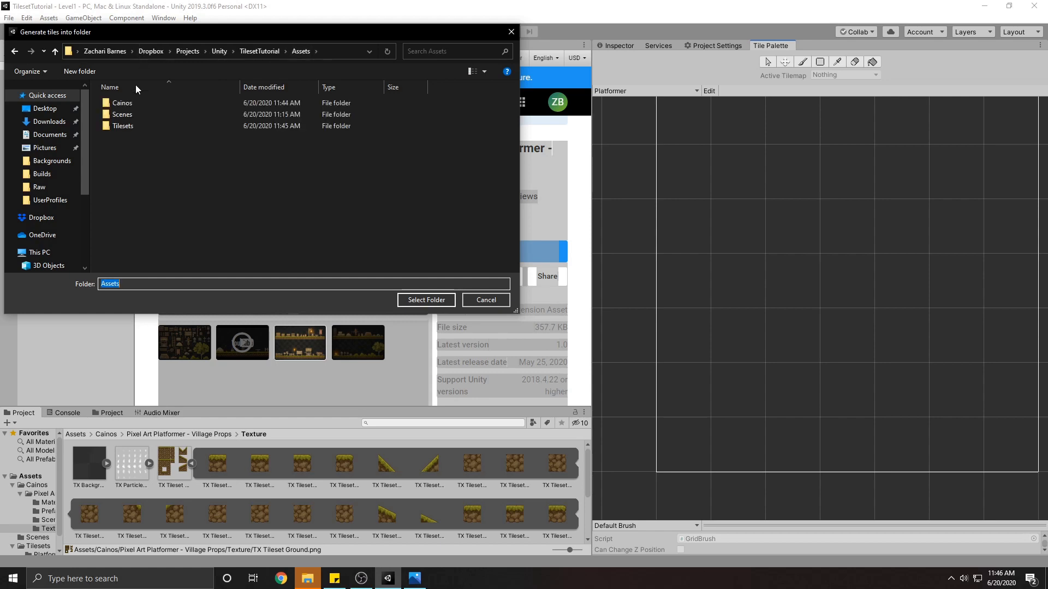
double_click(122, 125)
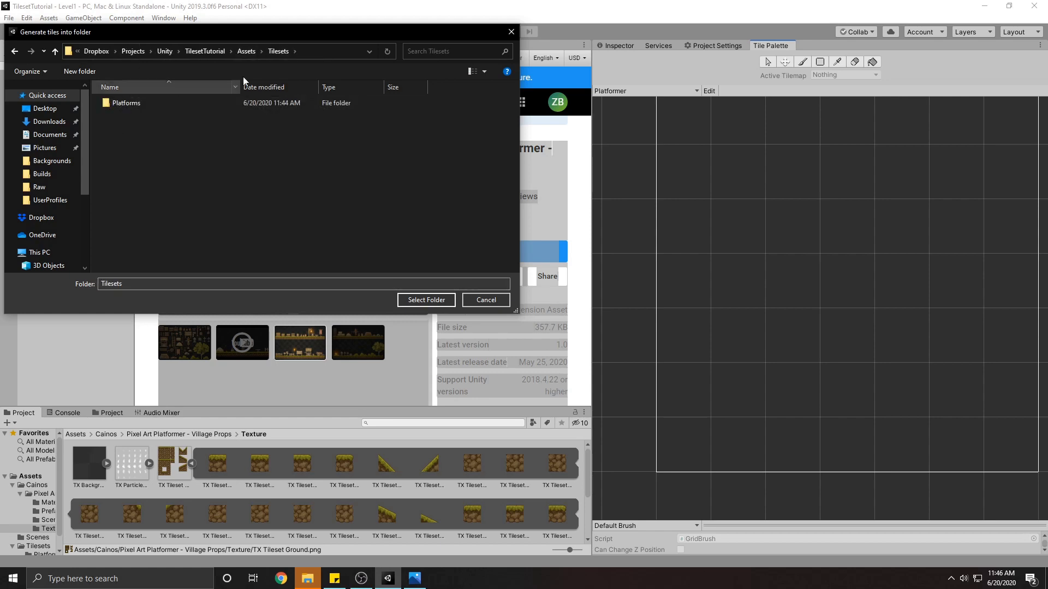
double_click(126, 102)
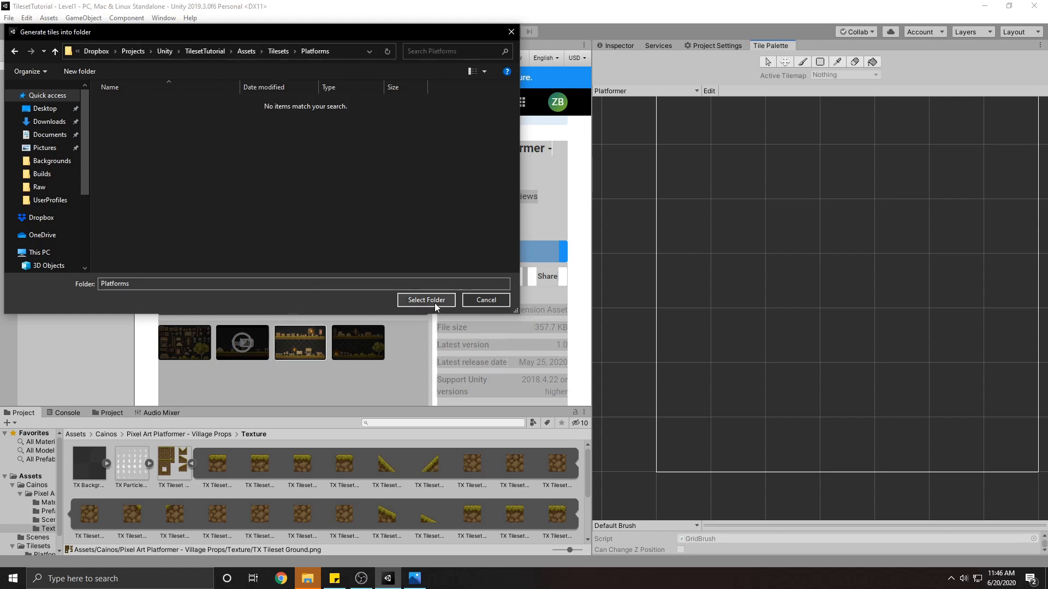
click(425, 299)
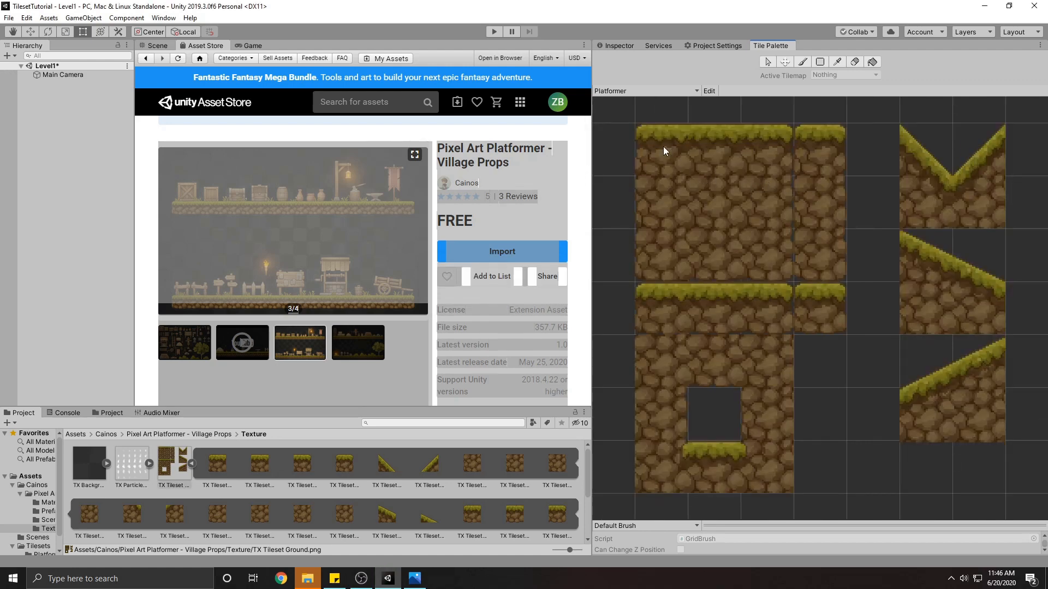
- Add a Grid with a rectangular Tilemap child to Level1 and show the Scene view
click(660, 149)
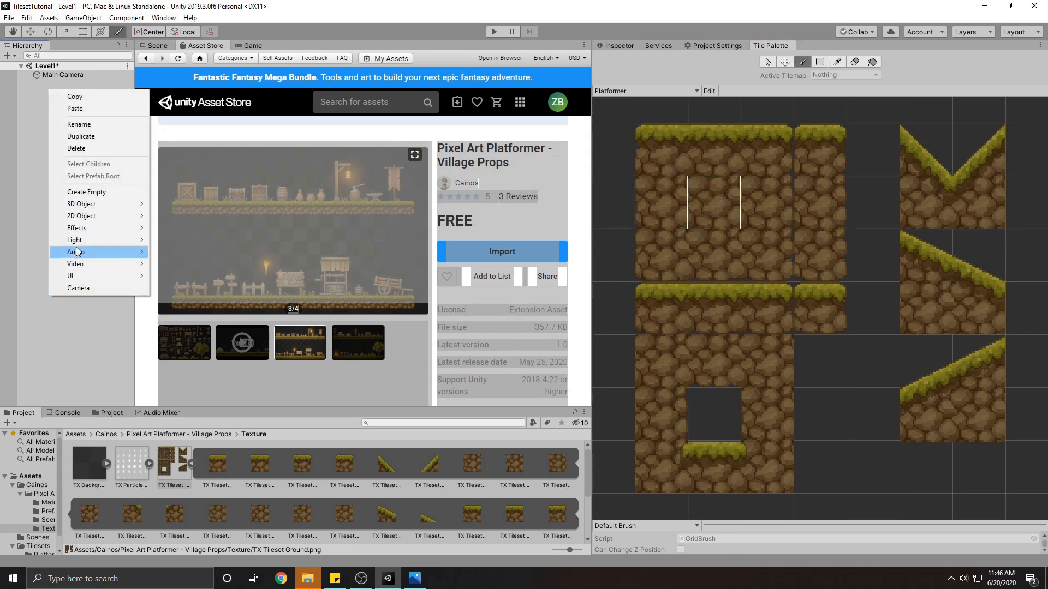
mouse_move(81, 216)
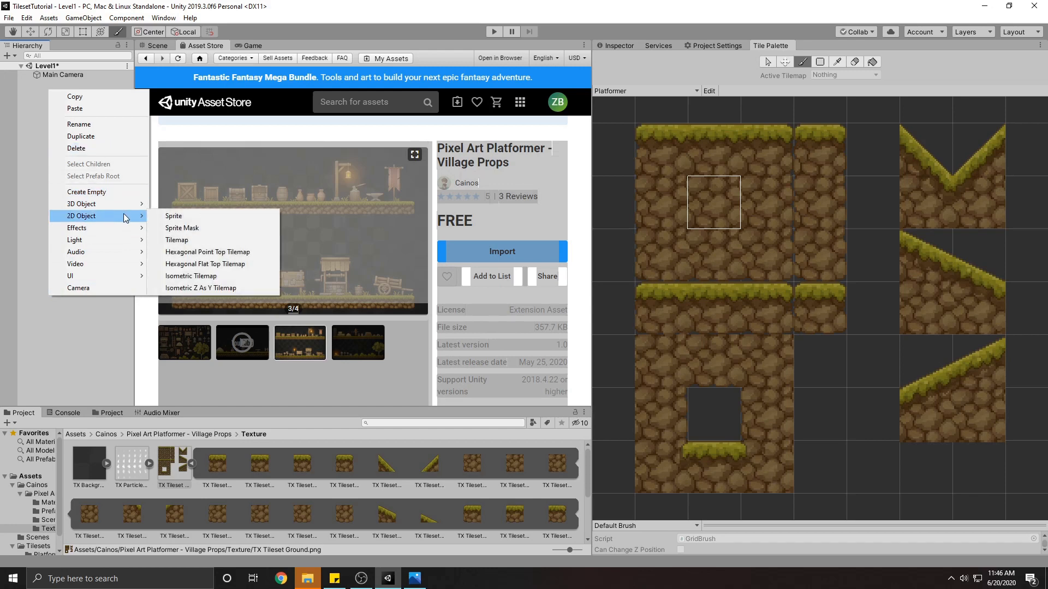
click(176, 240)
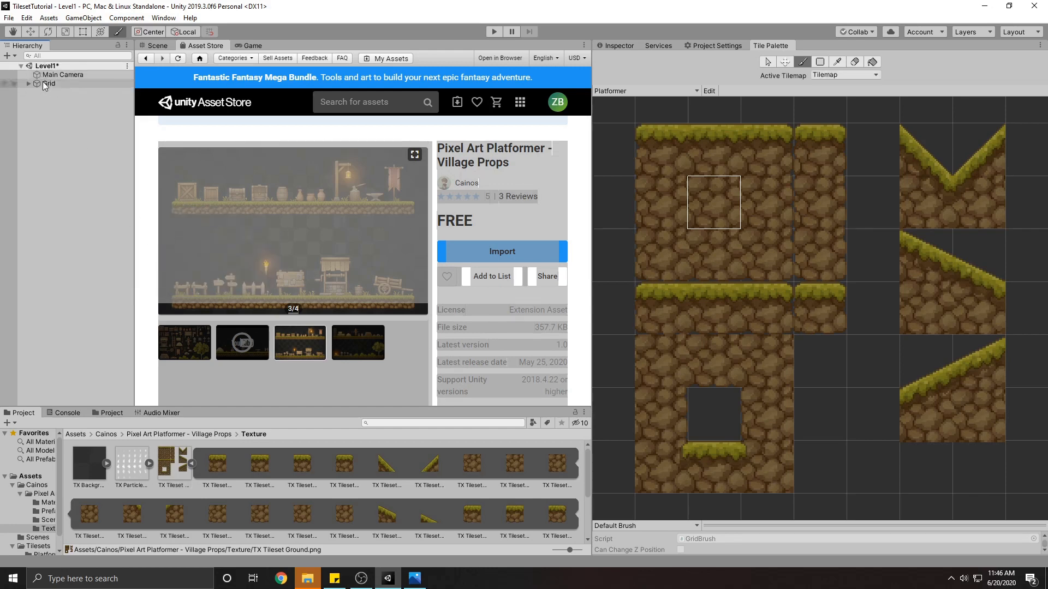
click(48, 84)
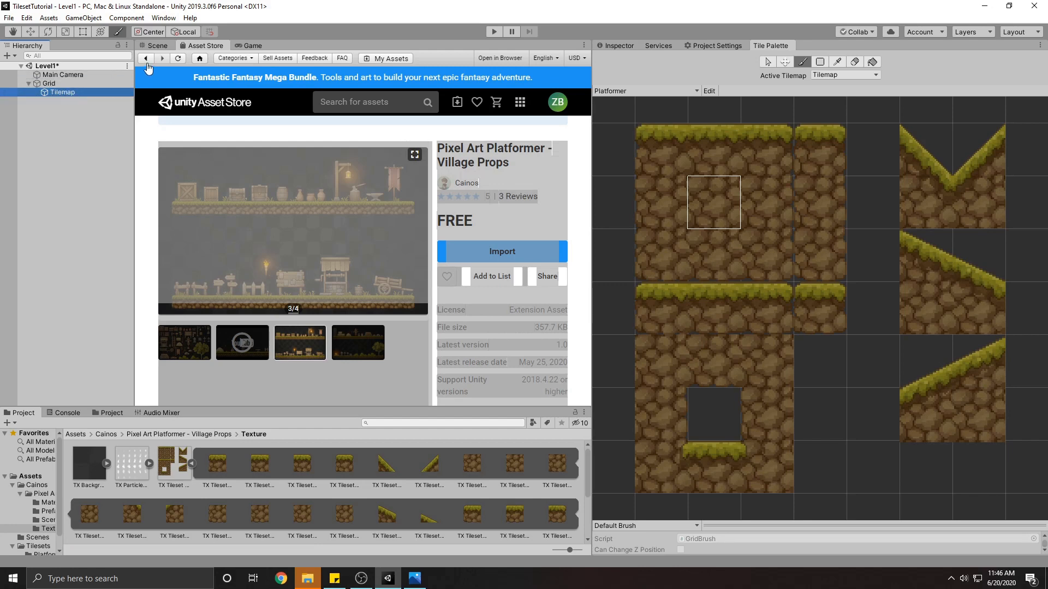
click(157, 45)
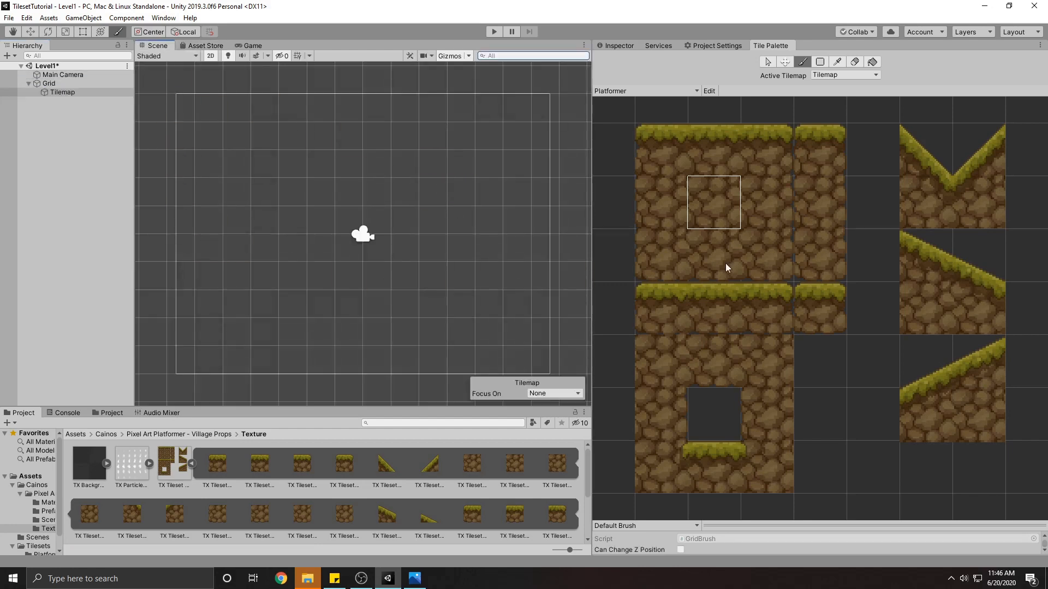
- Paint grass-topped ground and plain dirt support tiles onto the tilemap with the brush
click(803, 61)
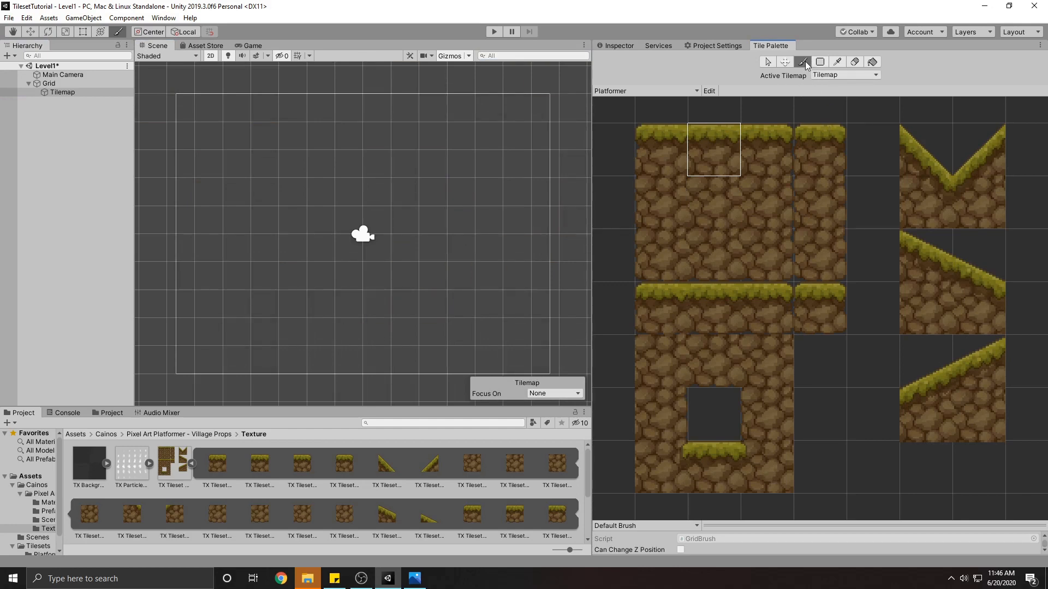
click(209, 304)
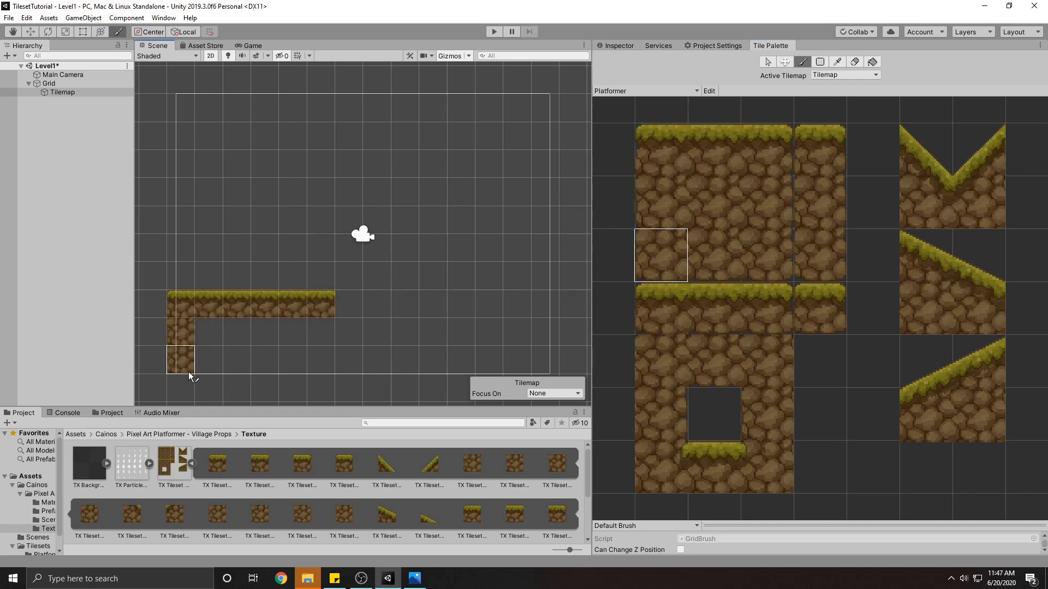
click(766, 149)
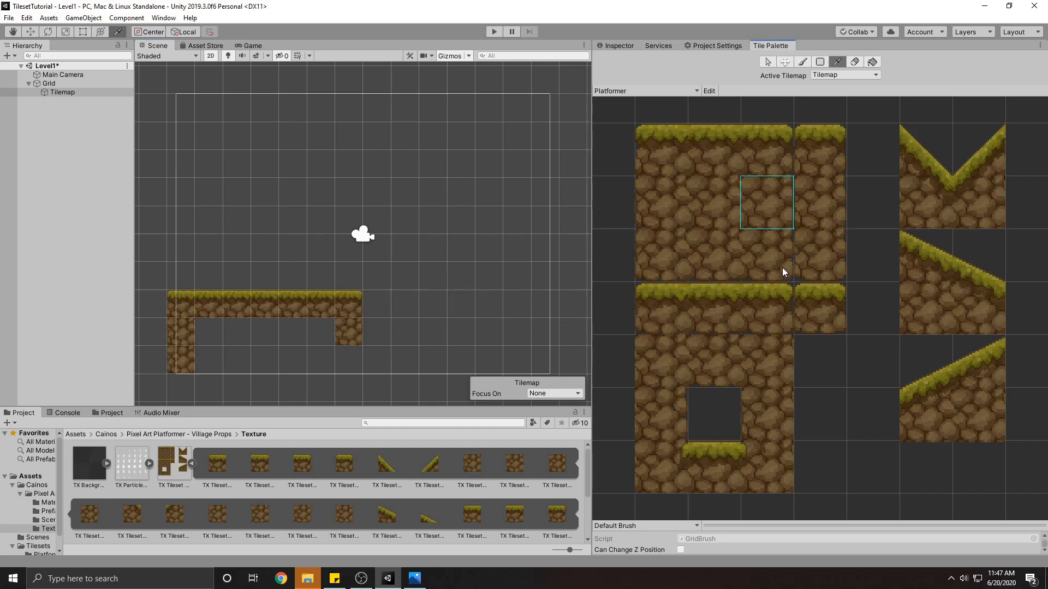
click(820, 149)
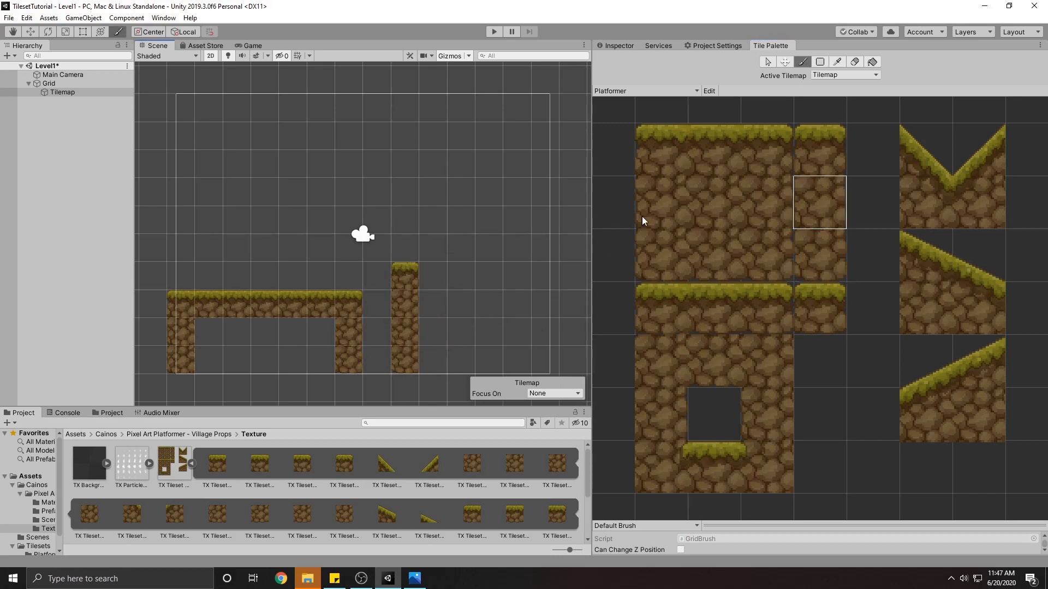
mouse_move(691, 326)
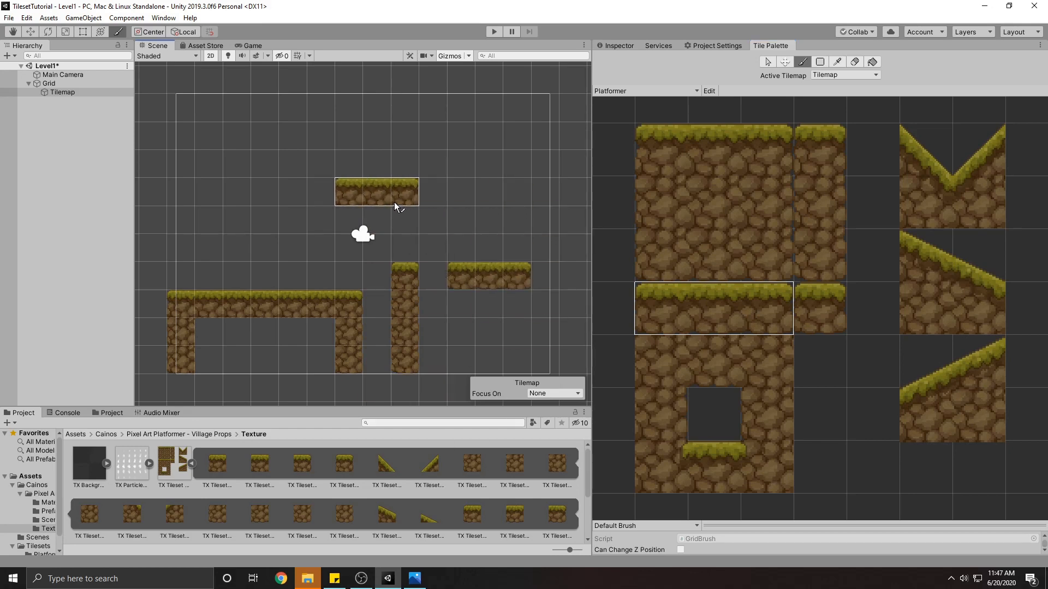
- Paint a floating grass ledge and grass-topped corner and middle tiles
click(348, 221)
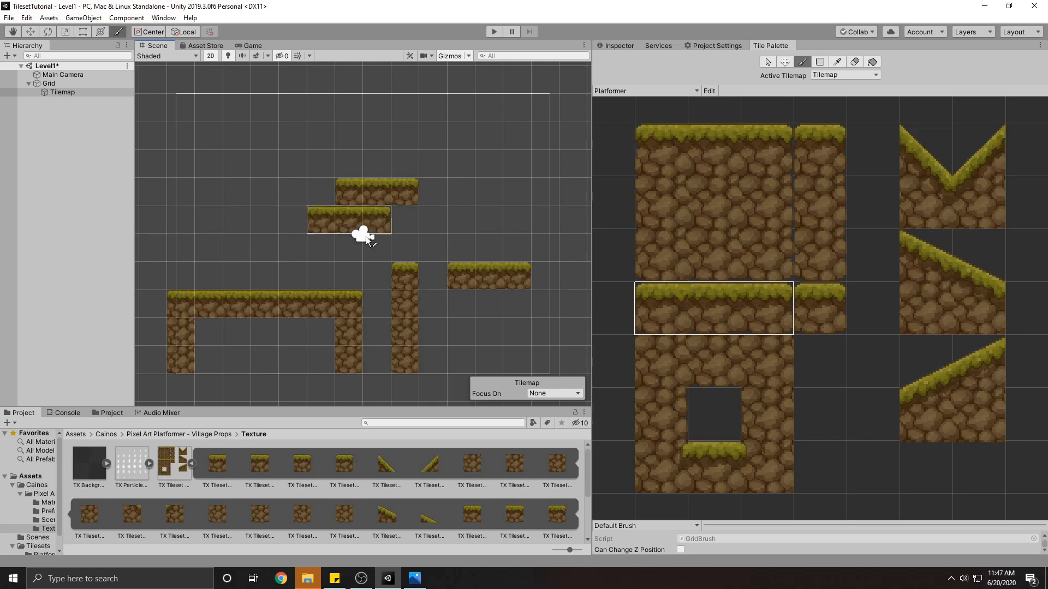
click(347, 219)
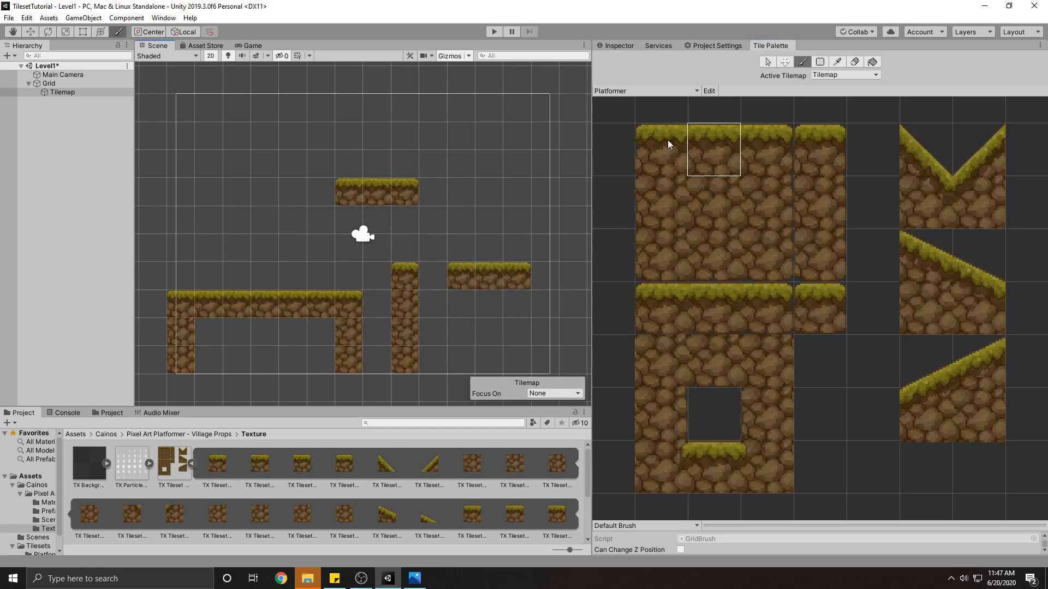
click(660, 149)
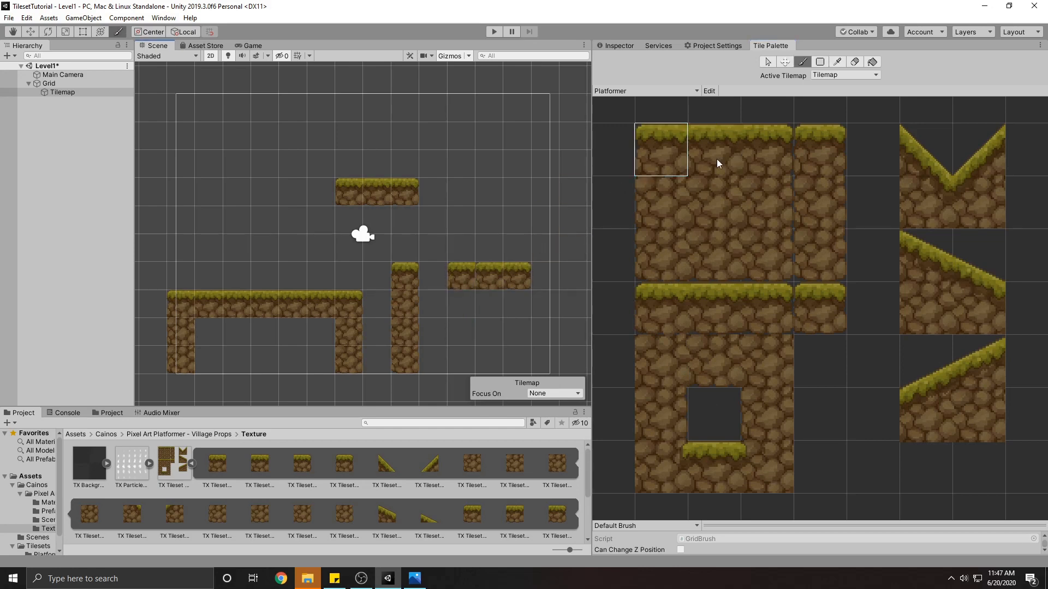
click(487, 304)
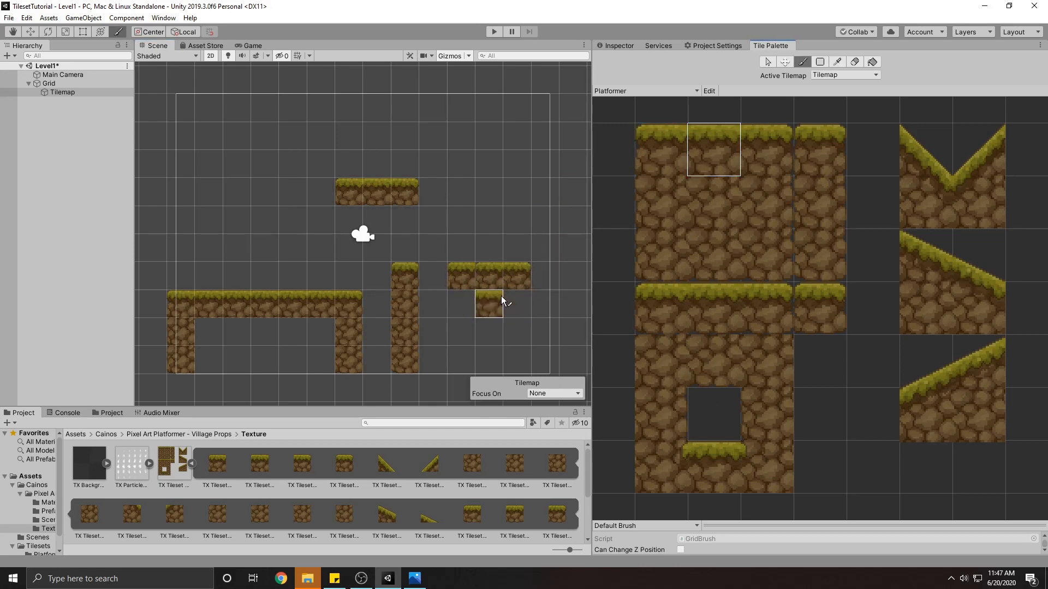
- Fill plain dirt beneath and beside the right platform into a solid tall block
click(514, 330)
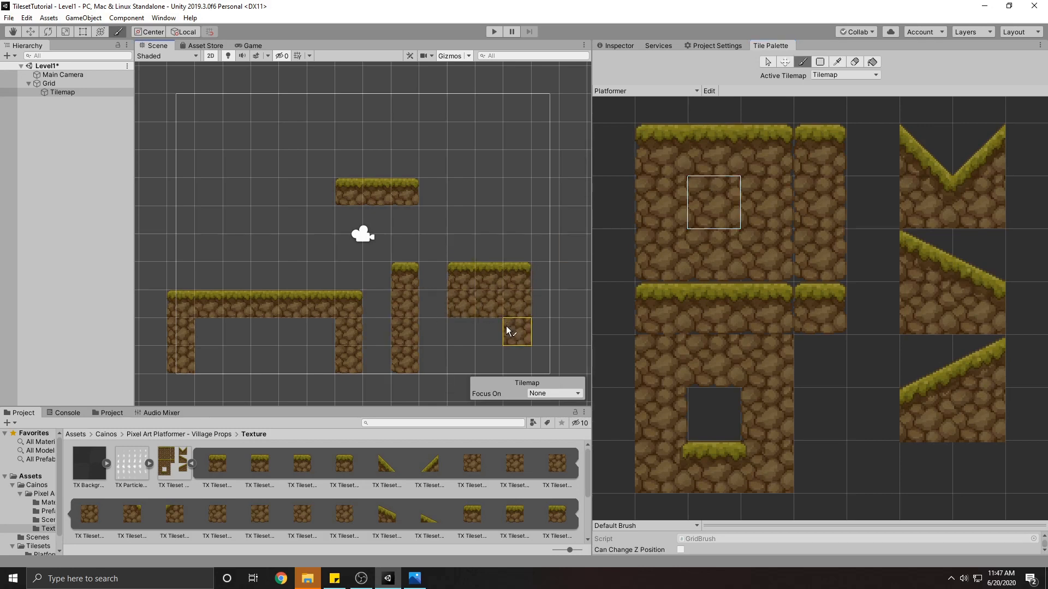
click(321, 333)
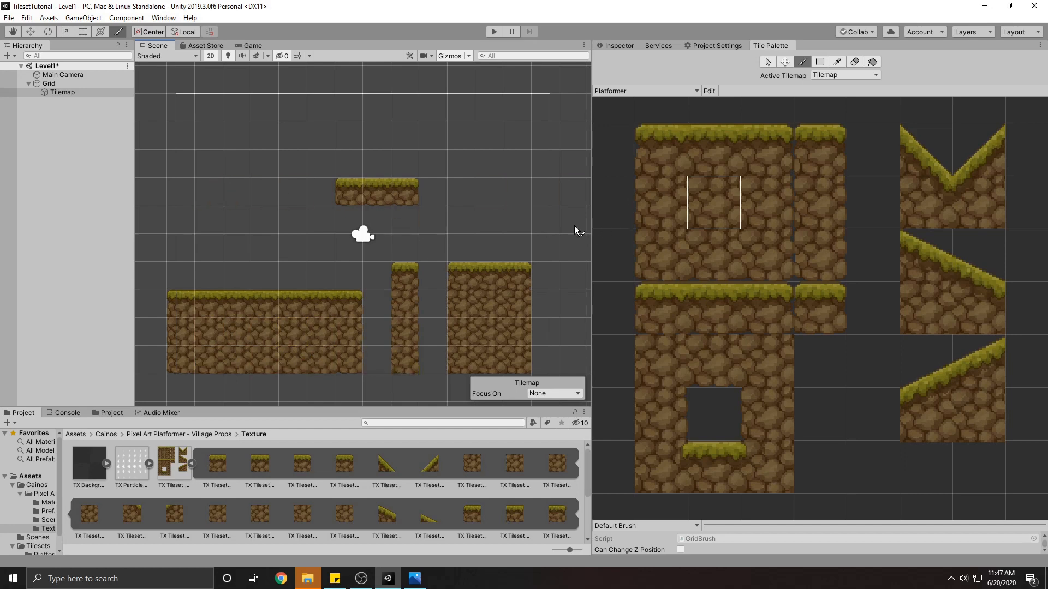
click(545, 276)
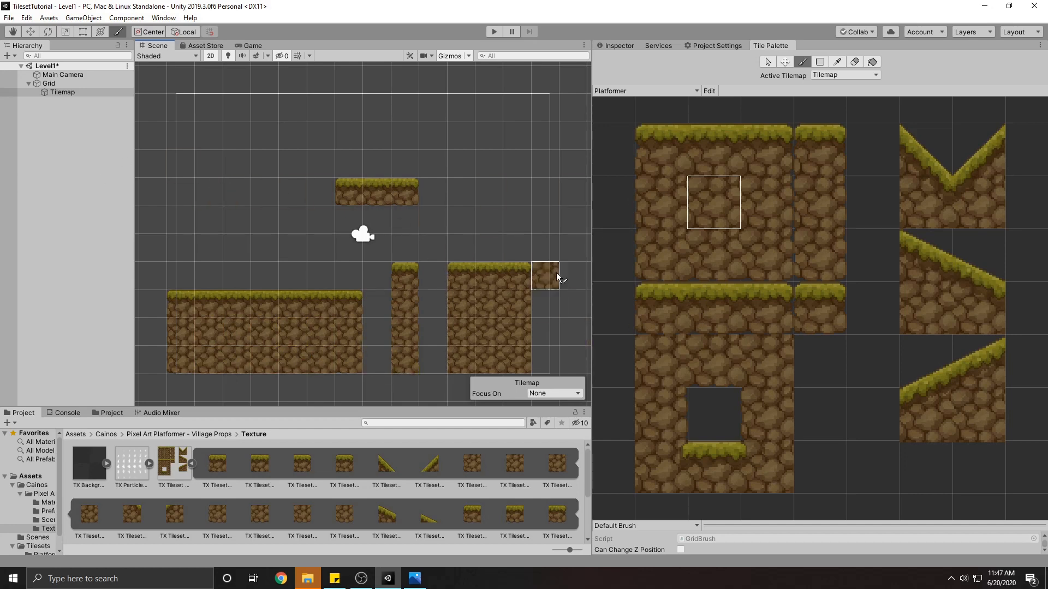
click(488, 247)
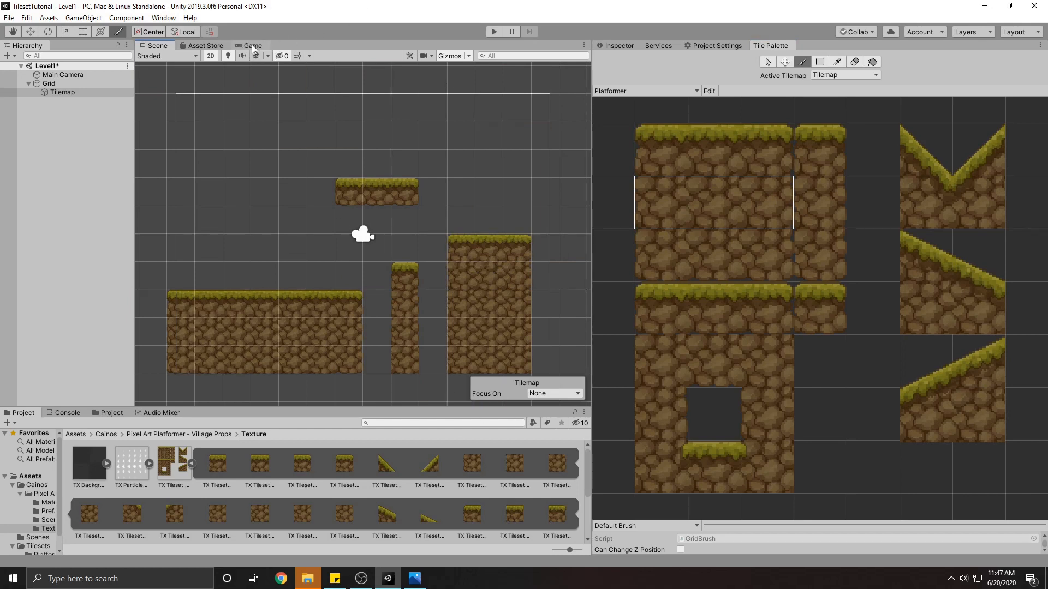
- Set the Main Camera's background colour to light sky blue 8CB3F1 behind the platforms
click(252, 45)
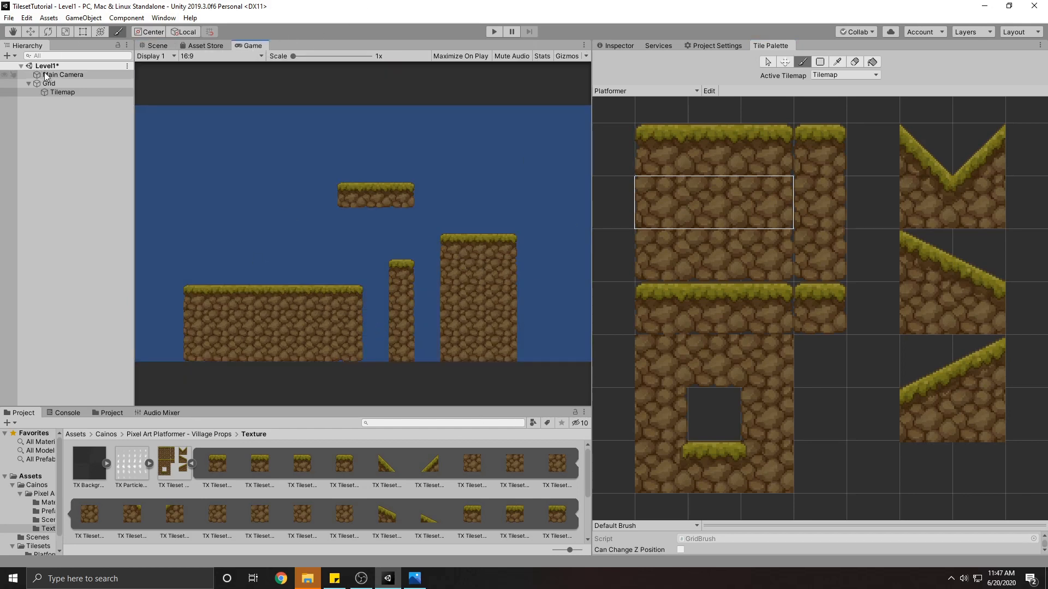
click(64, 74)
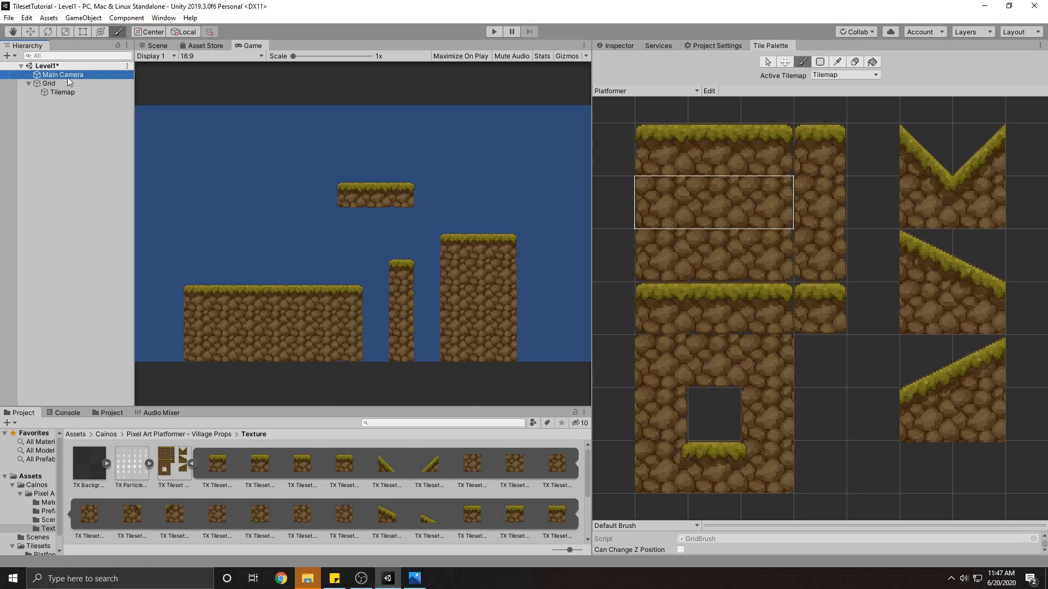
click(63, 74)
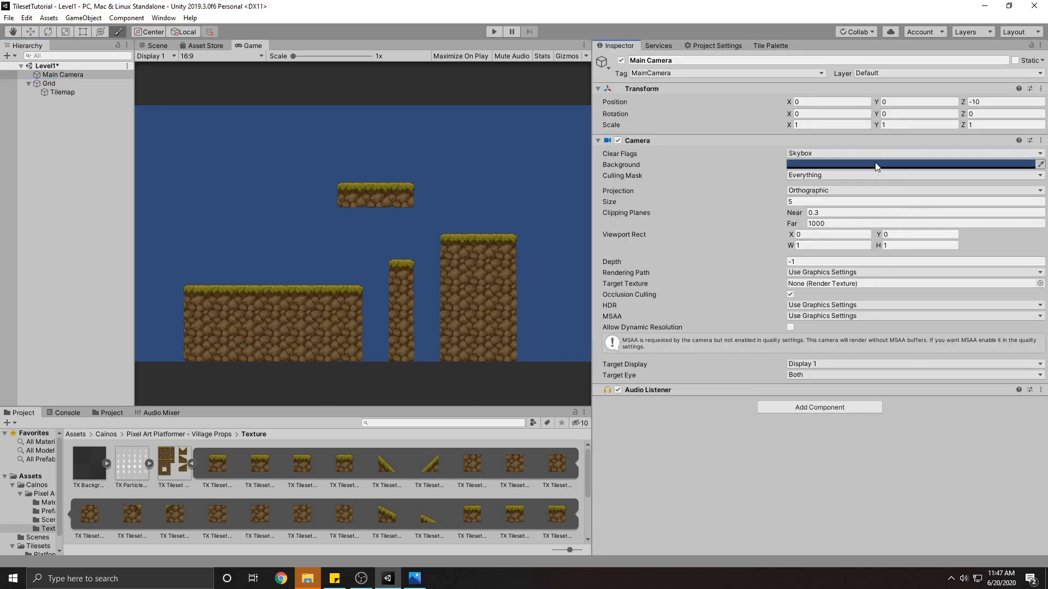
click(911, 165)
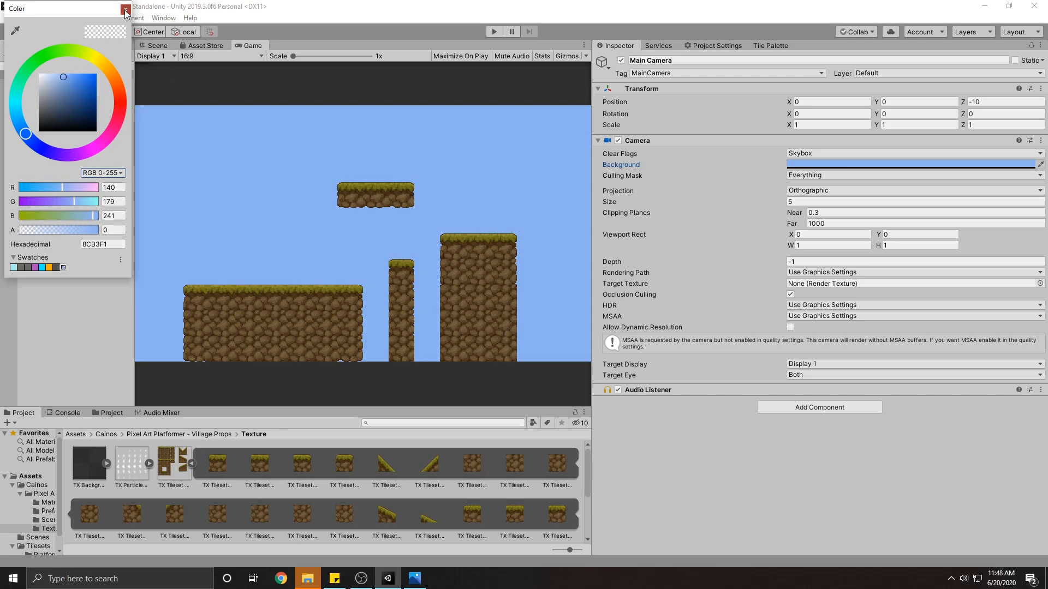
click(124, 11)
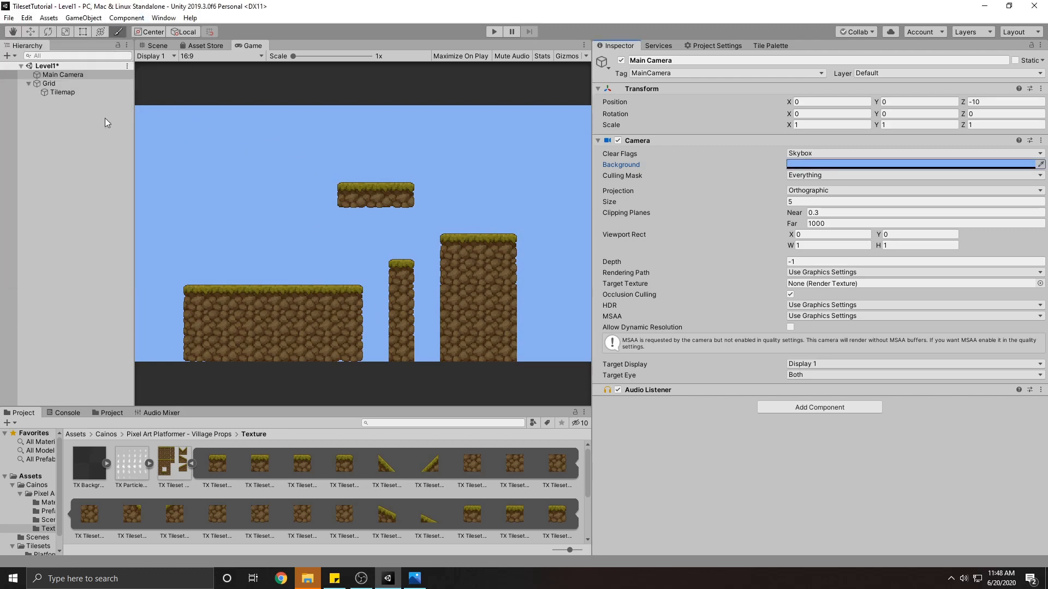
- Add a Tilemap Collider 2D component to the Tilemap object
click(62, 93)
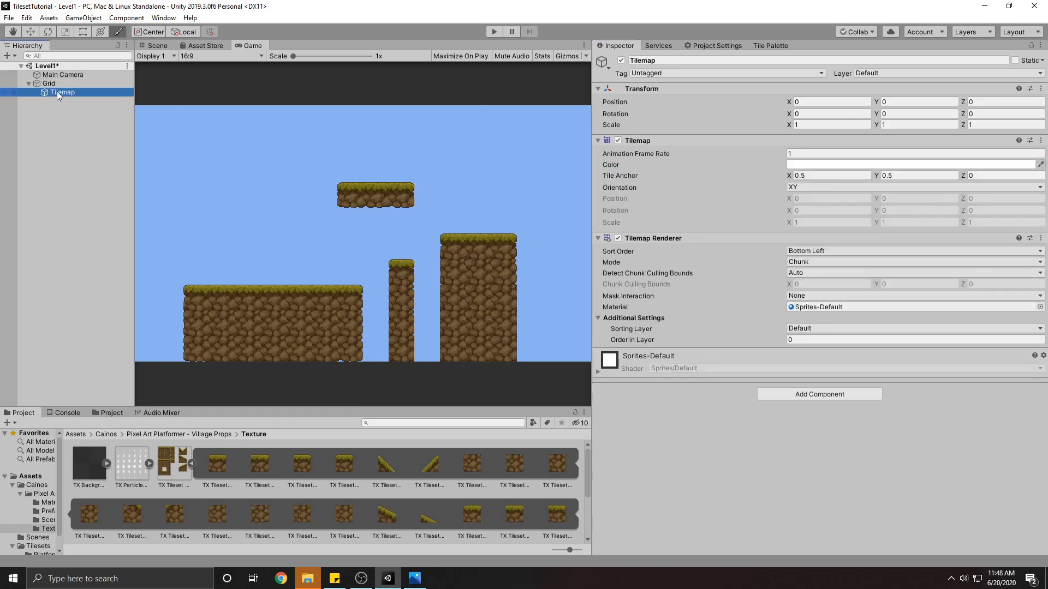
mouse_move(295, 259)
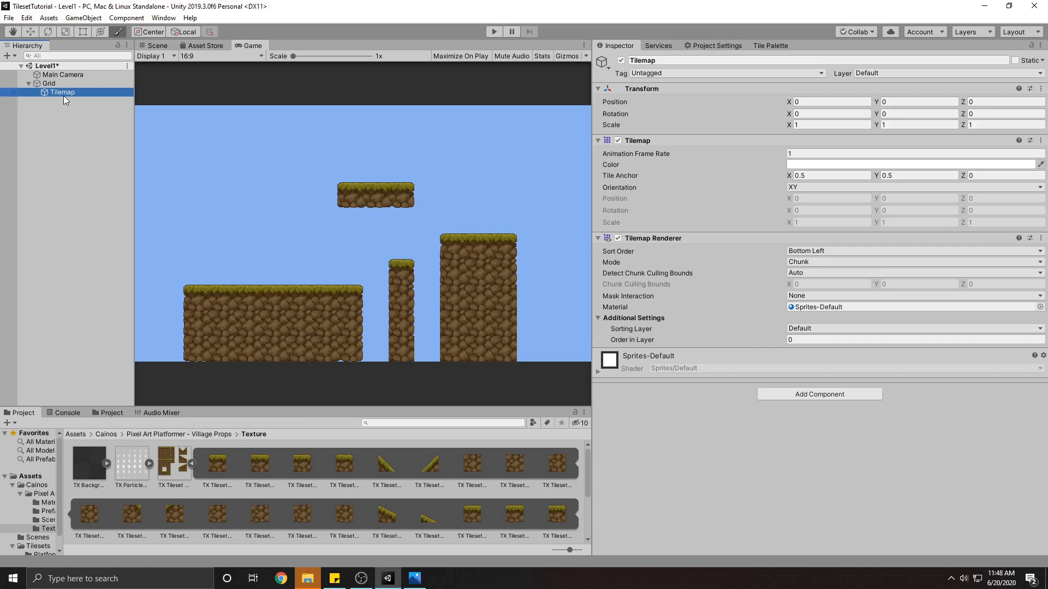
right_click(61, 92)
text(collider)
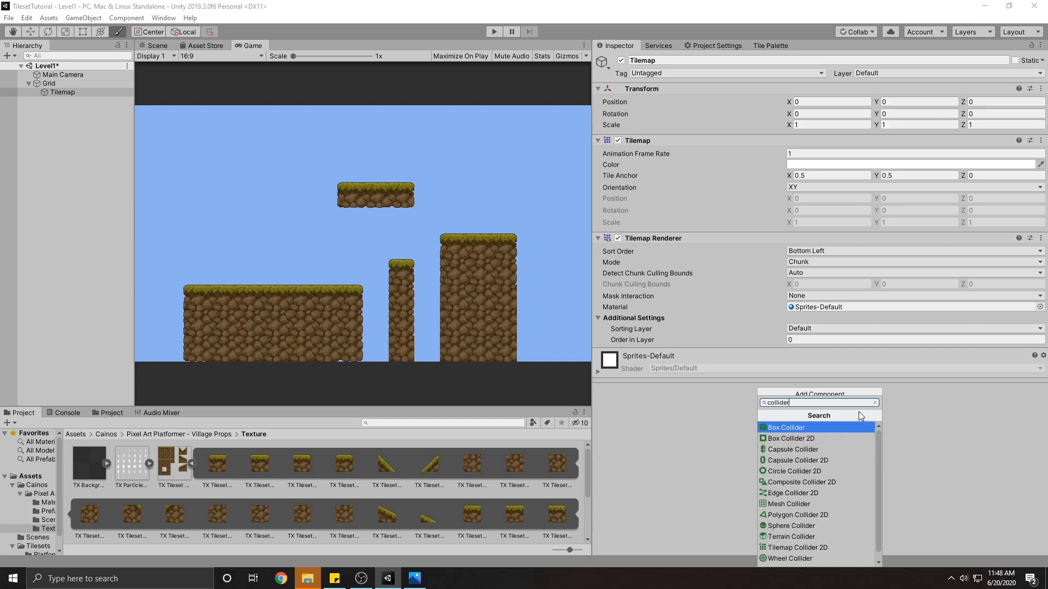
mouse_move(796, 547)
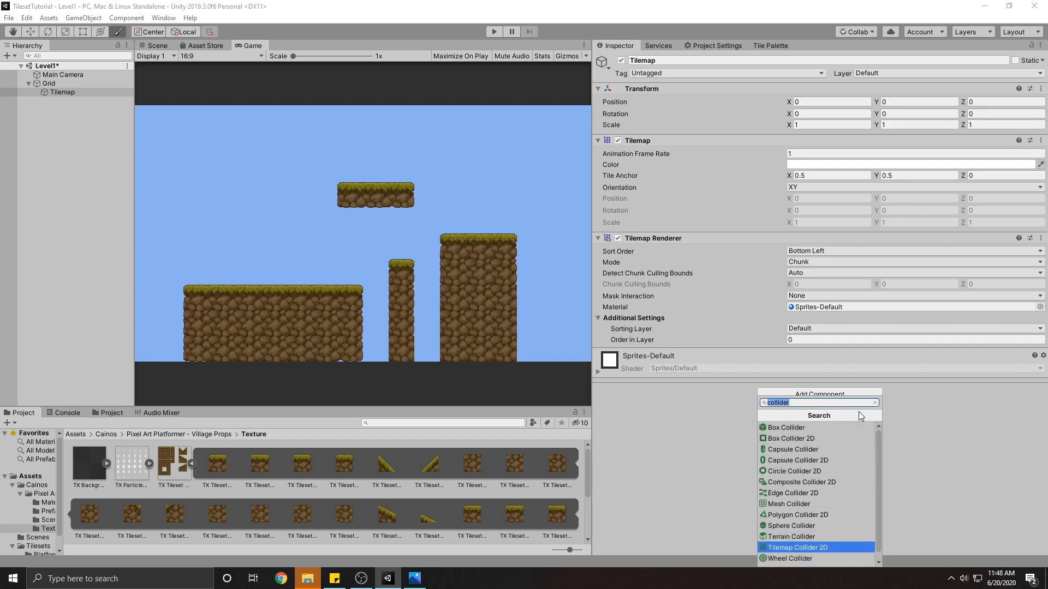
click(795, 547)
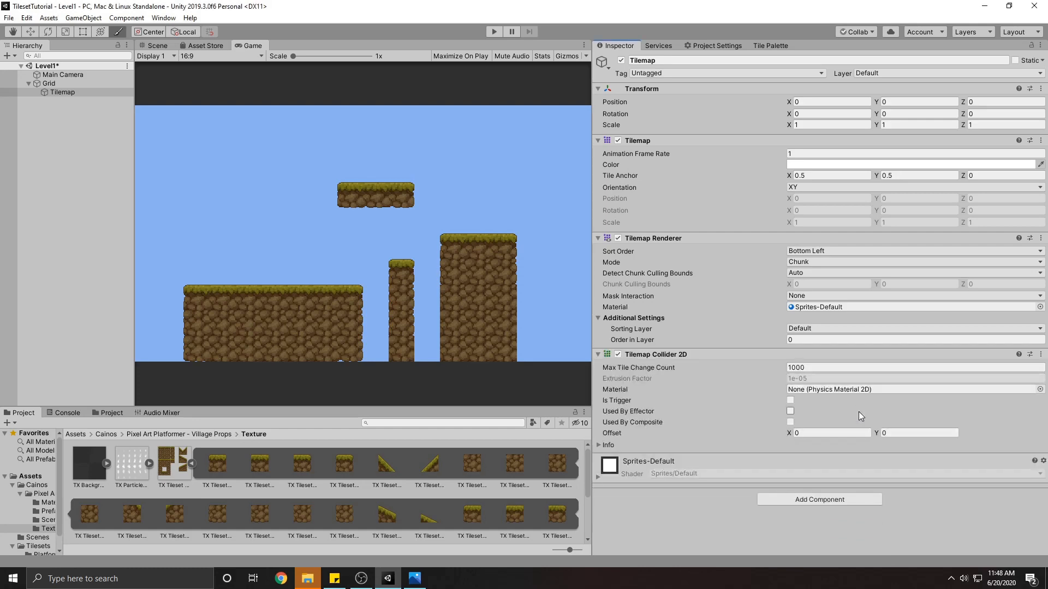
- Check the collider outlines on the ground tiles in the Scene view and return to the Inspector
click(158, 45)
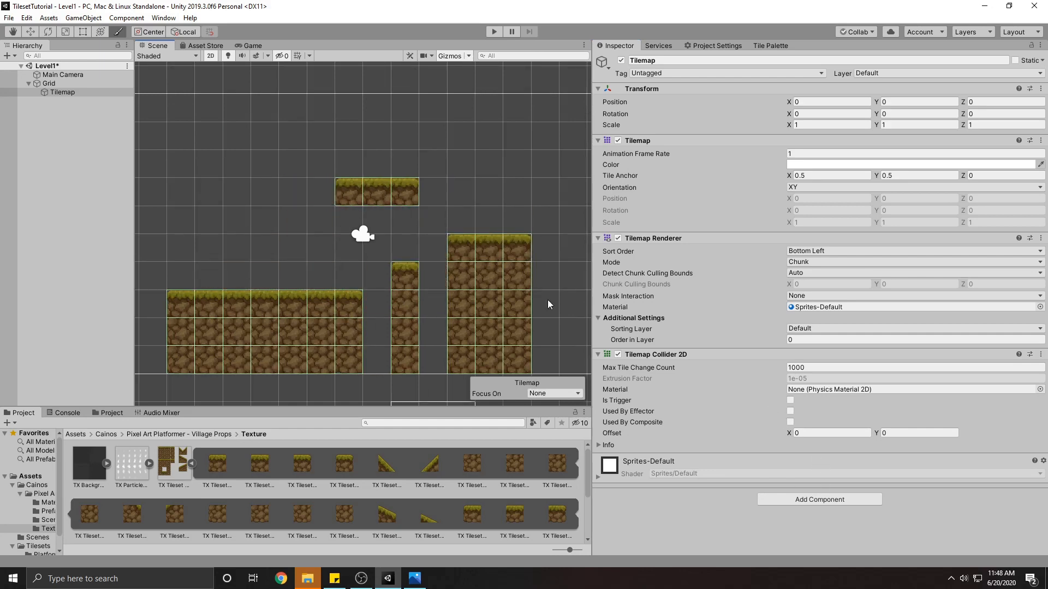
click(504, 254)
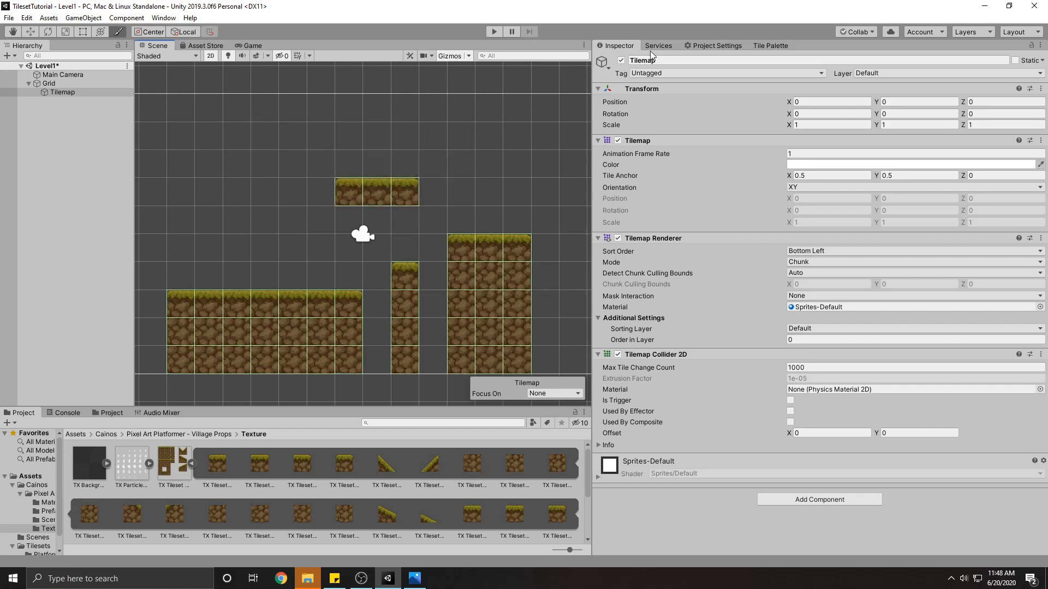
click(770, 45)
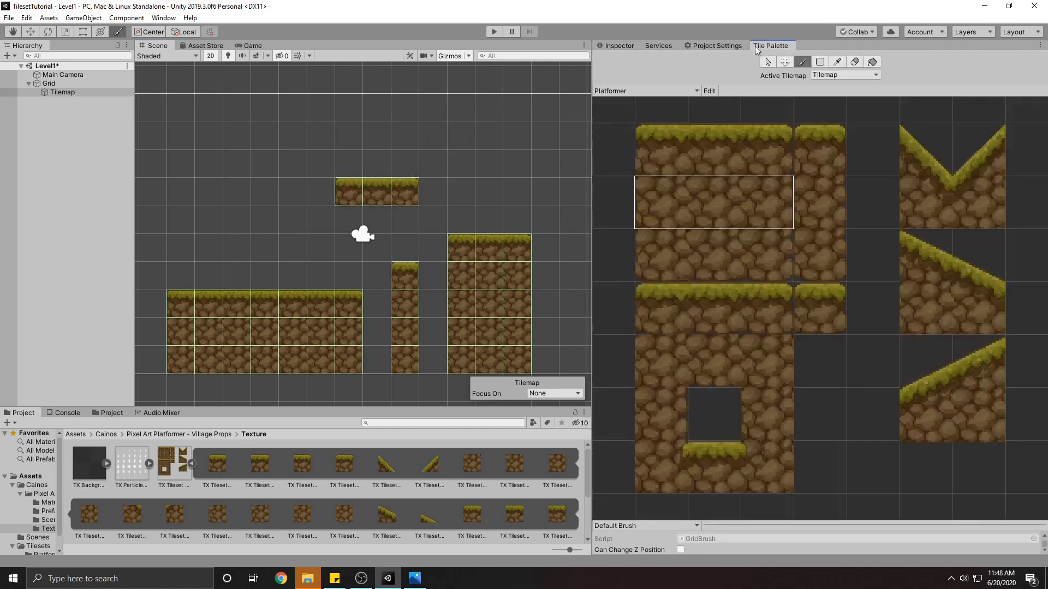
click(615, 46)
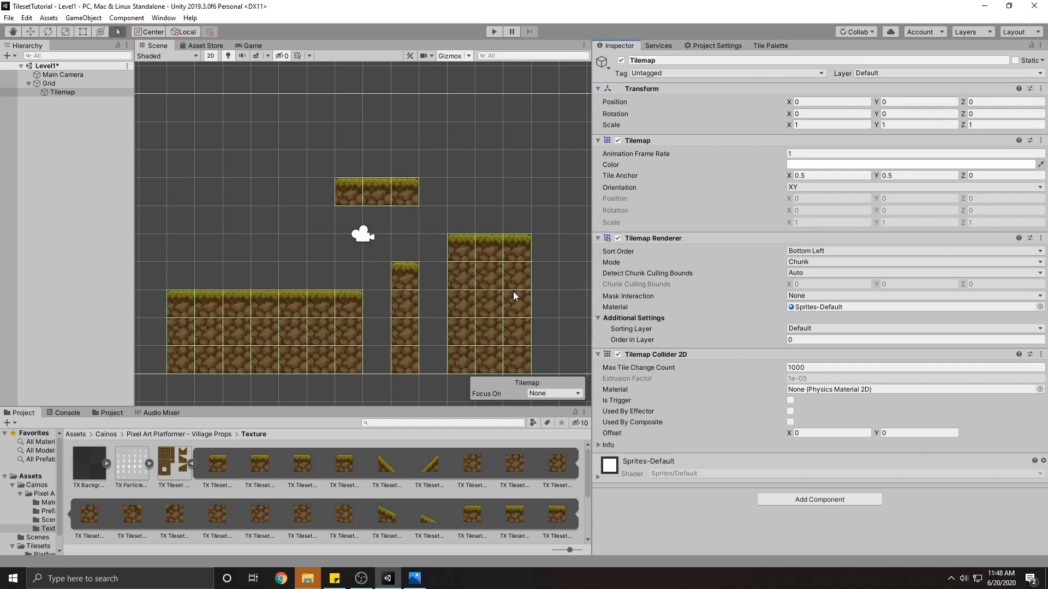
mouse_move(500, 359)
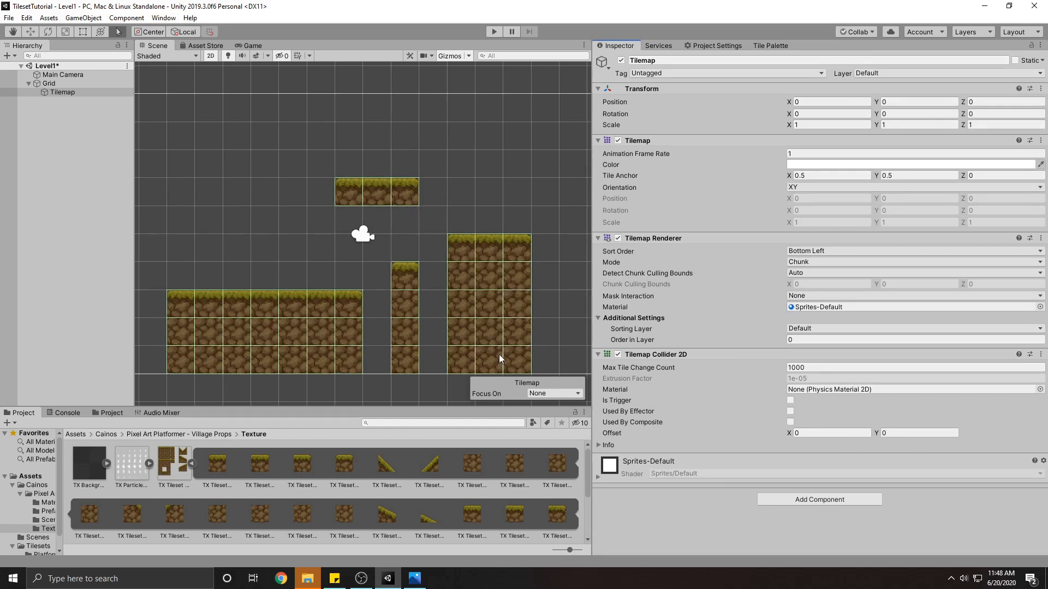
mouse_move(904, 425)
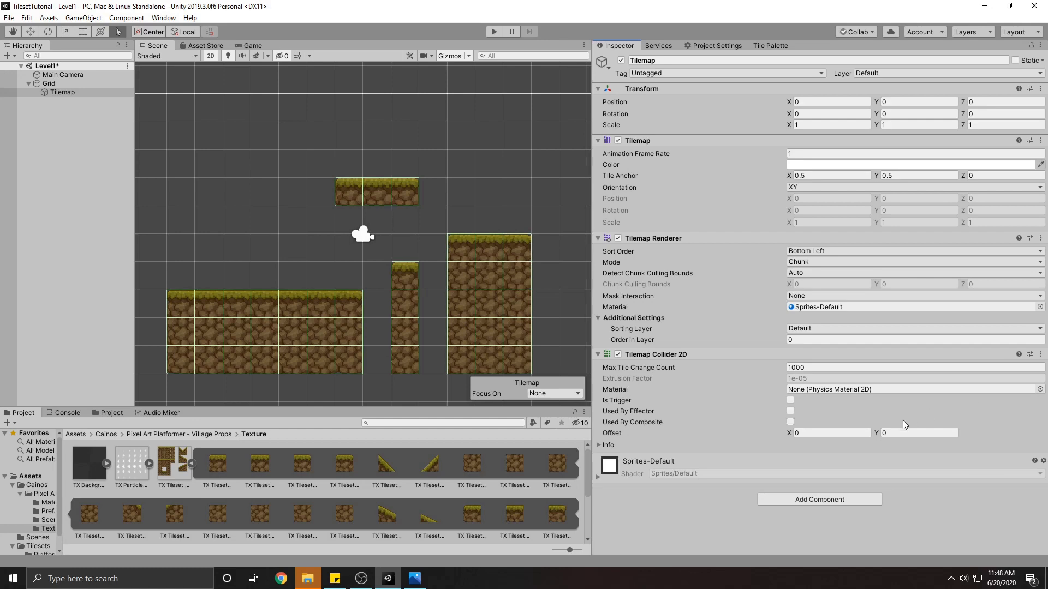
- Give the Tilemap Collider 2D a vertical offset of -0.1
click(919, 433)
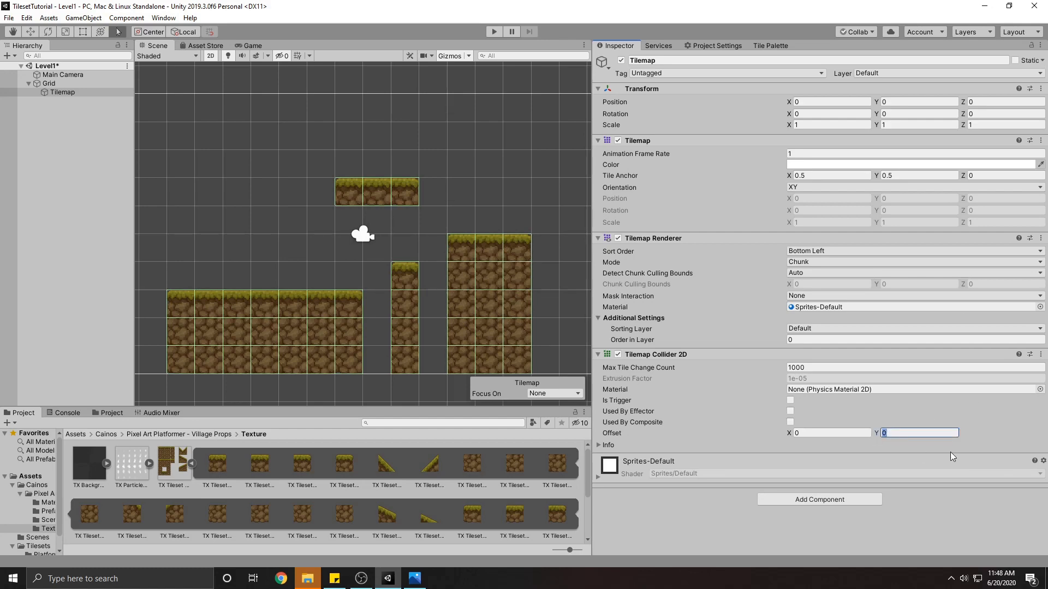
text(0.1)
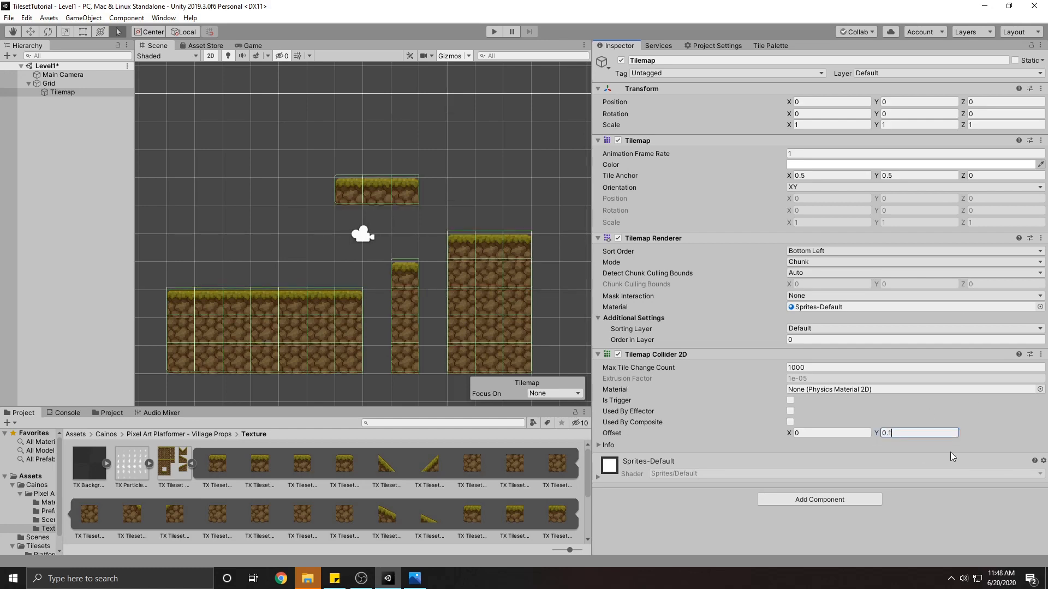
text(-0.1)
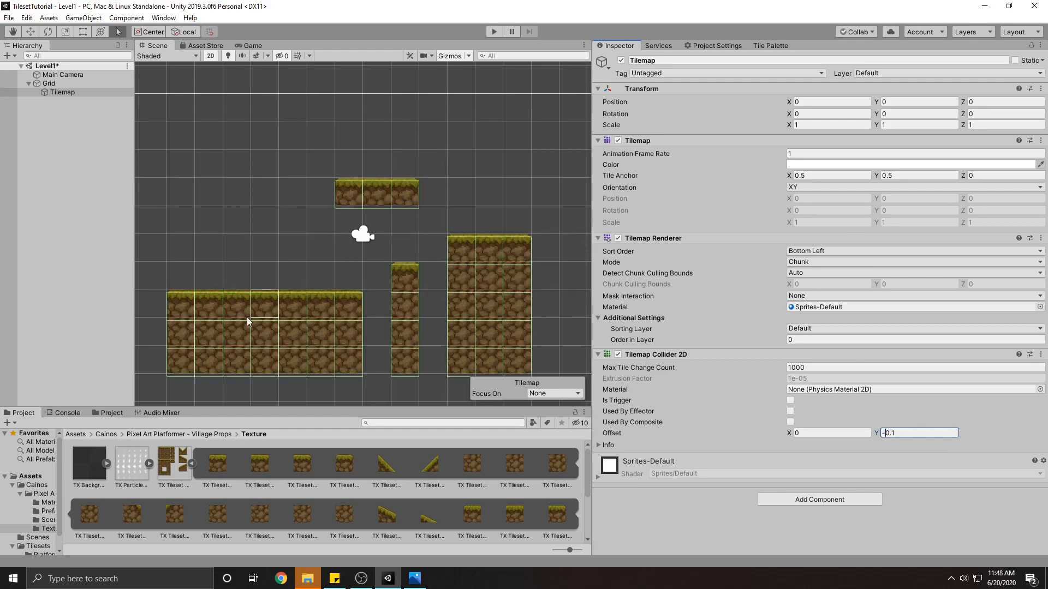
mouse_move(494, 251)
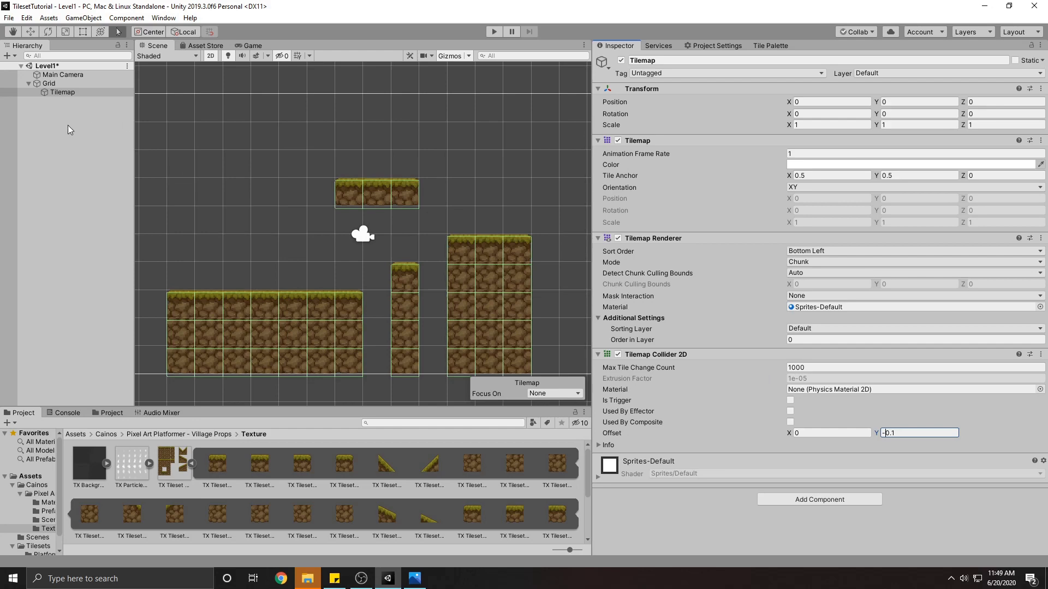
- Collapse the Grid's children in the Hierarchy and browse to the Village Props sprites
click(50, 83)
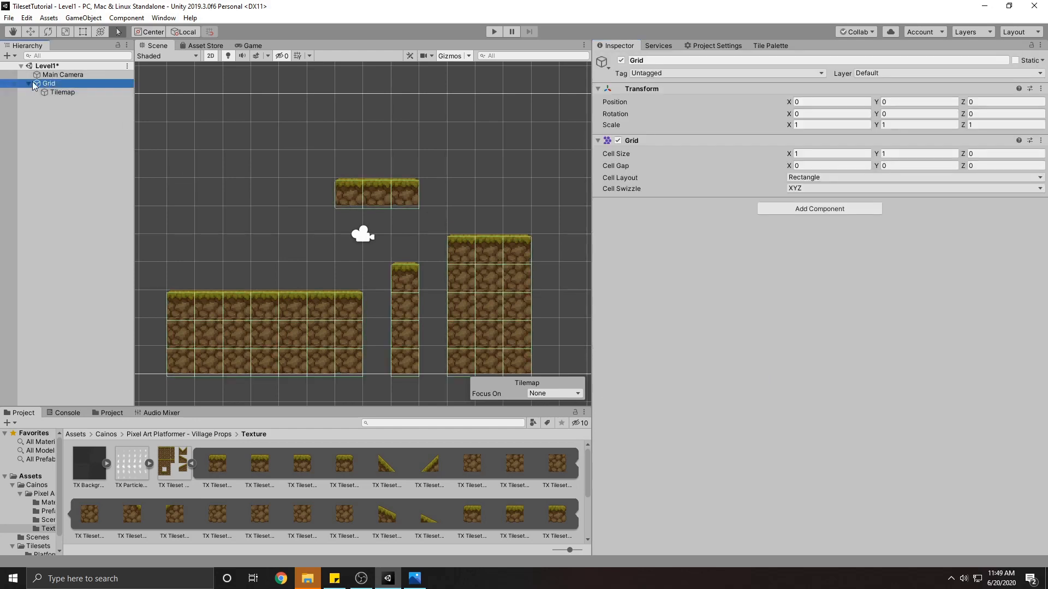
click(21, 83)
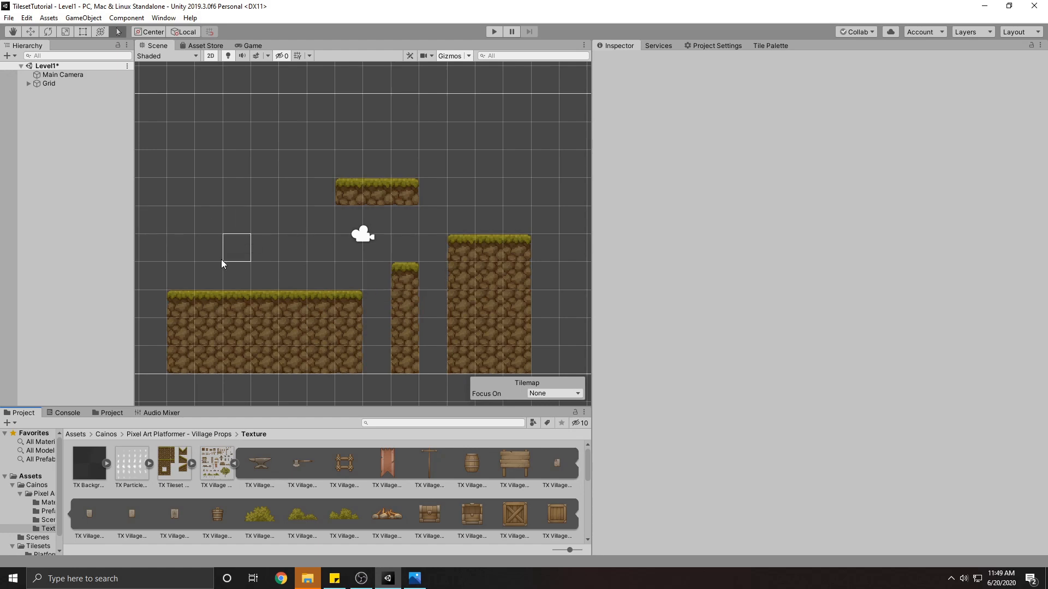
mouse_move(319, 276)
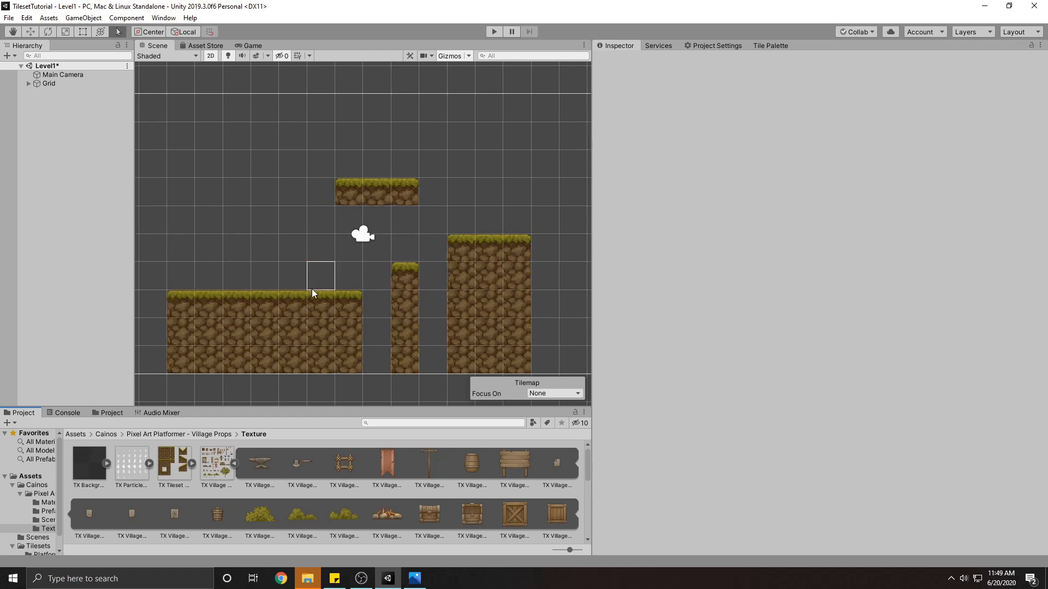
right_click(58, 98)
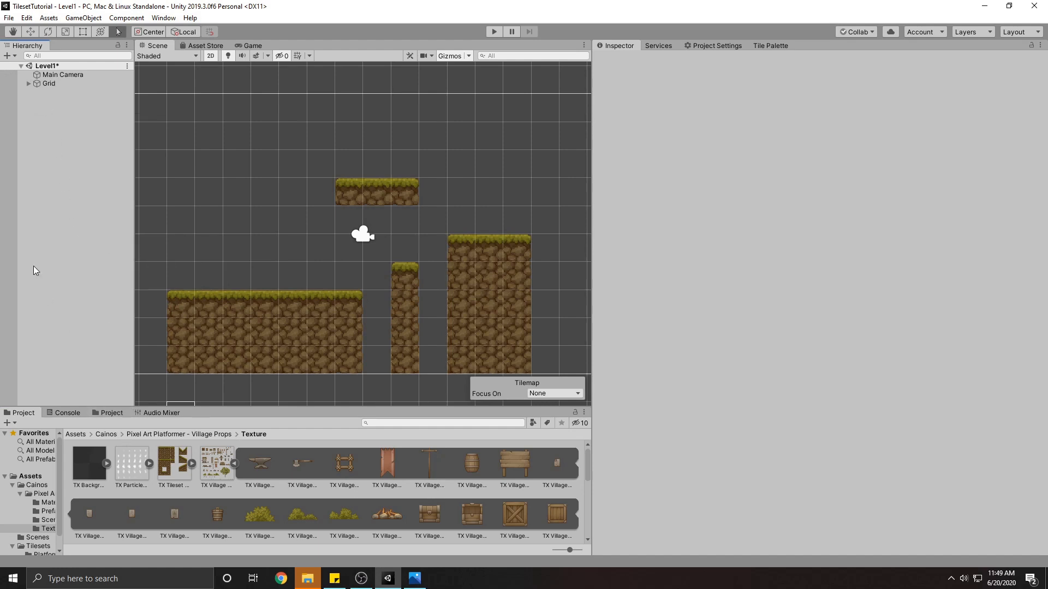
mouse_move(103, 157)
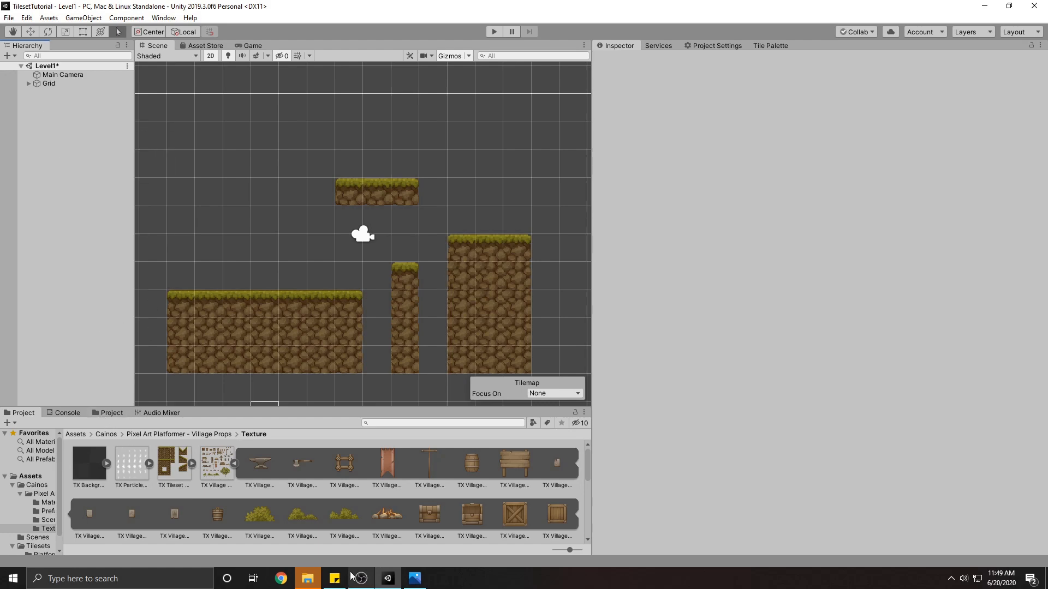
mouse_move(307, 578)
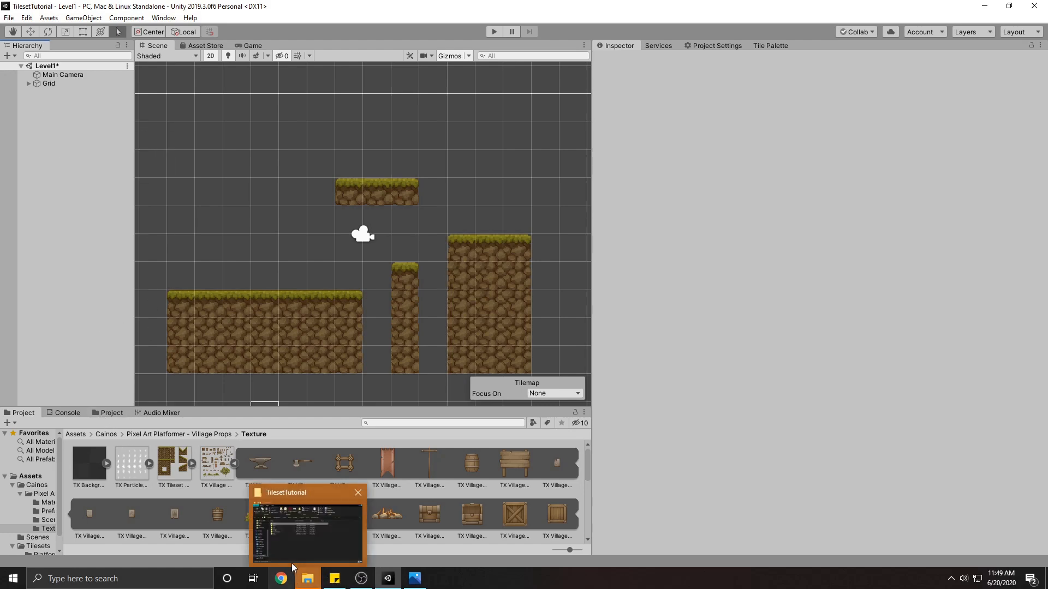
- Navigate the file browser from This PC to the Desktop and into its folders
click(306, 527)
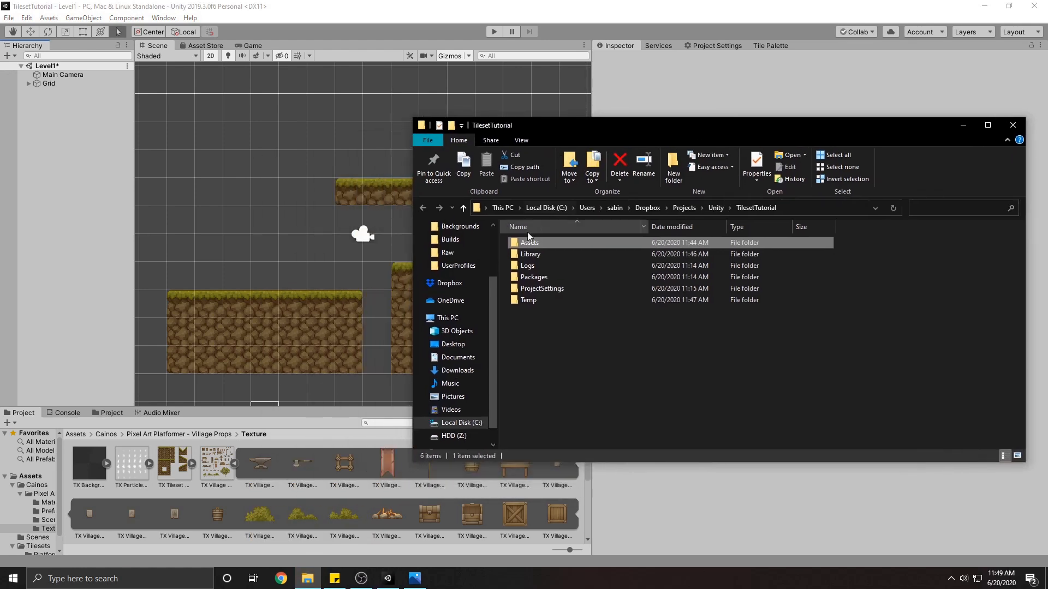
click(446, 317)
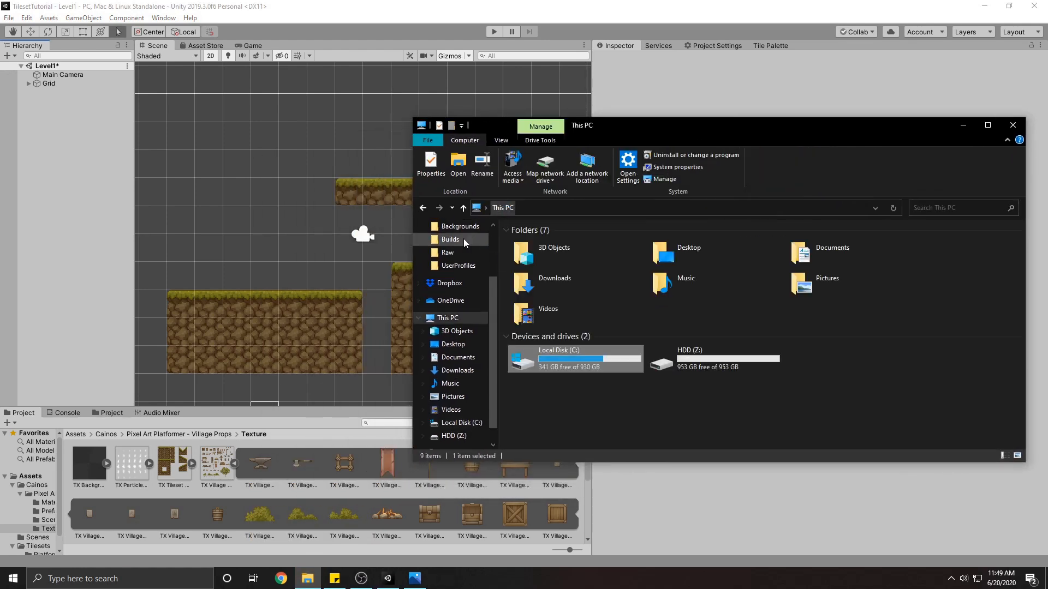
click(453, 344)
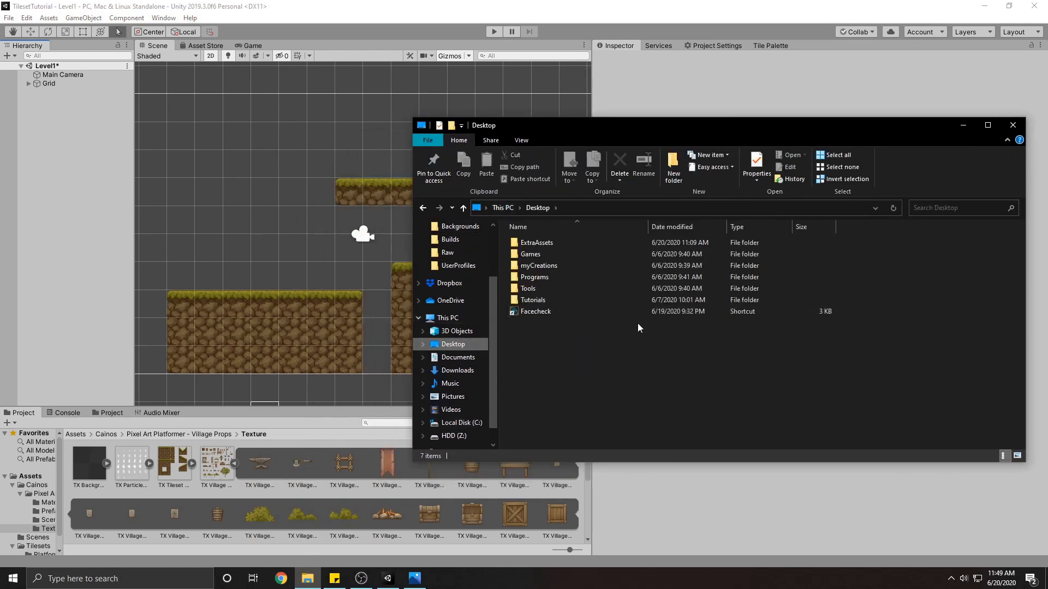
mouse_move(532, 300)
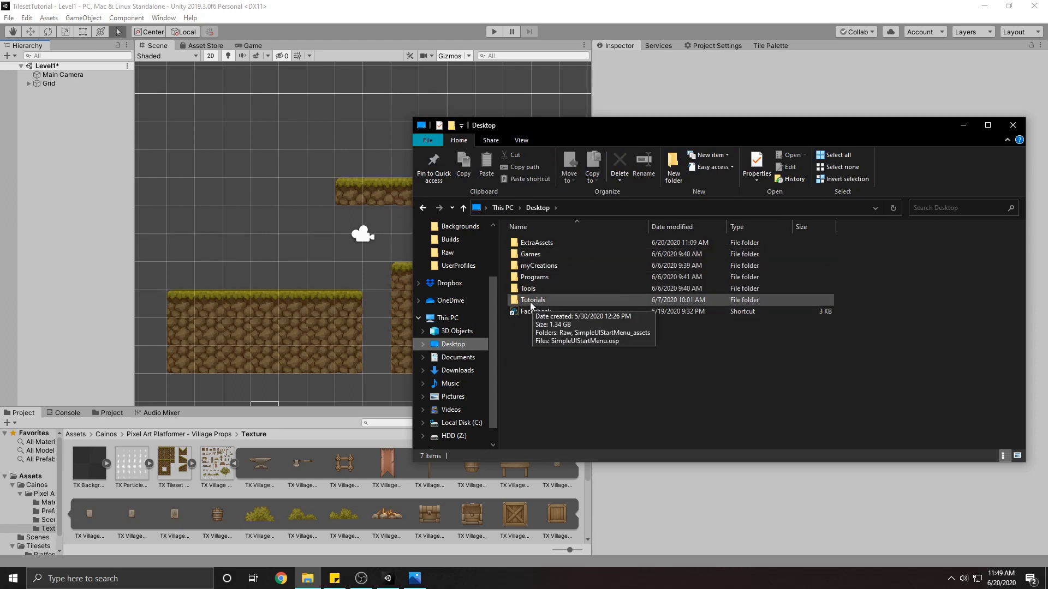
mouse_move(538, 307)
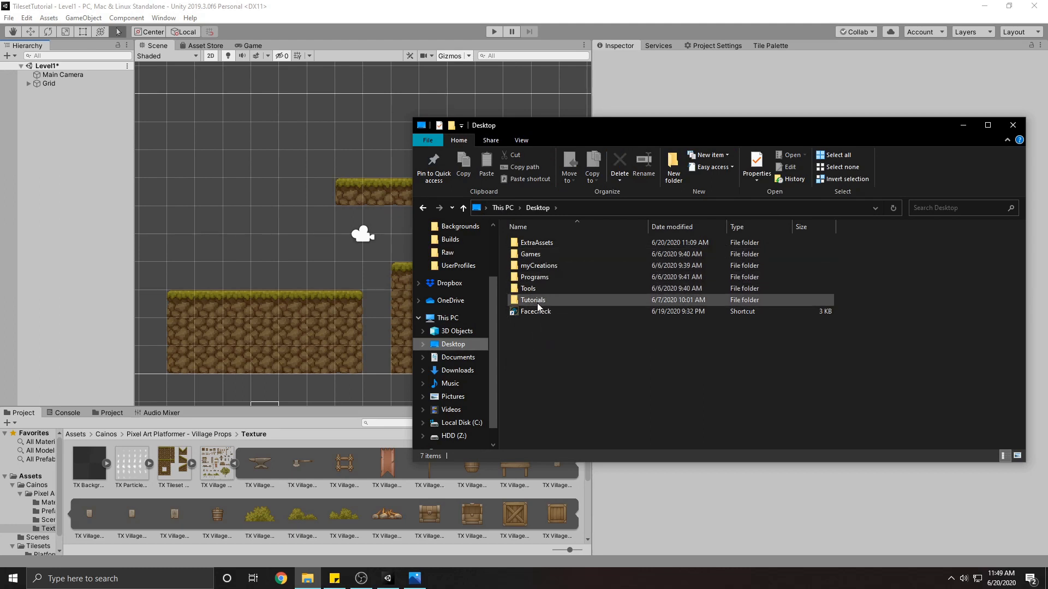
click(533, 299)
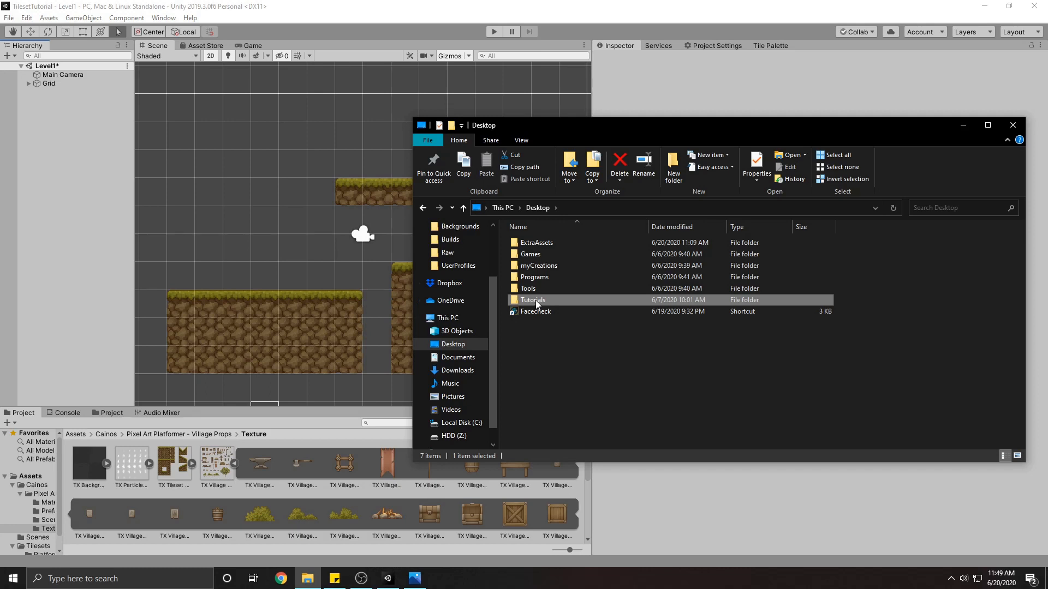
double_click(532, 299)
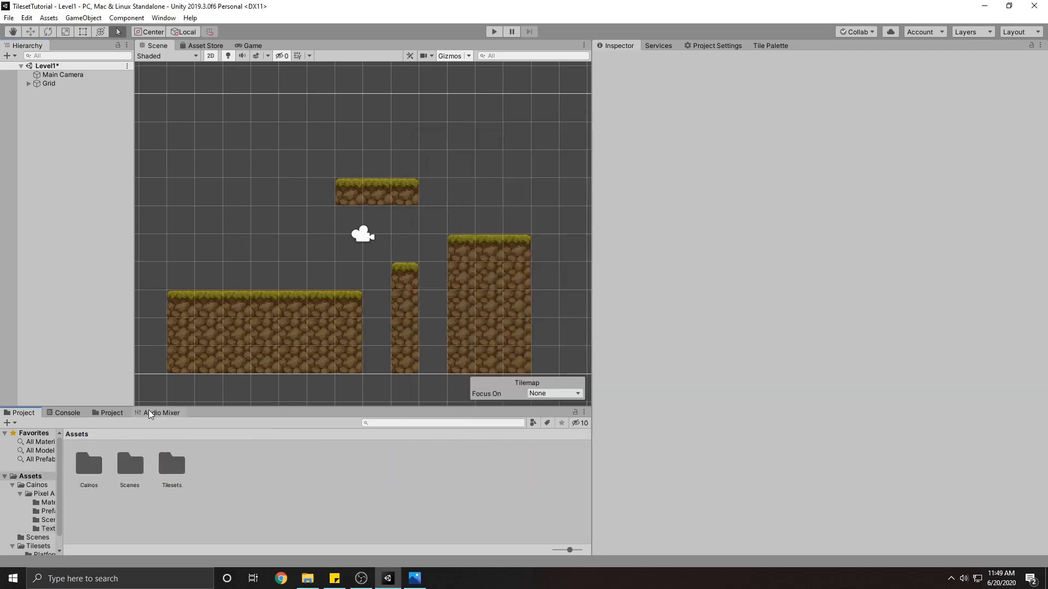
- Open CharacterTemplate.unitypackage from ExtraAssets so its import dialog appears
click(307, 579)
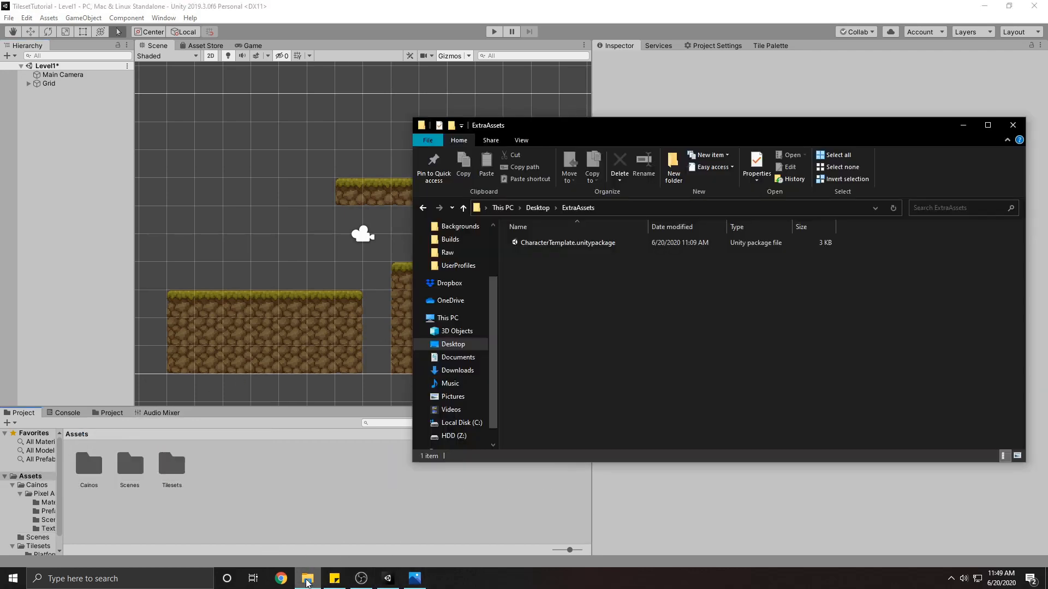
double_click(566, 241)
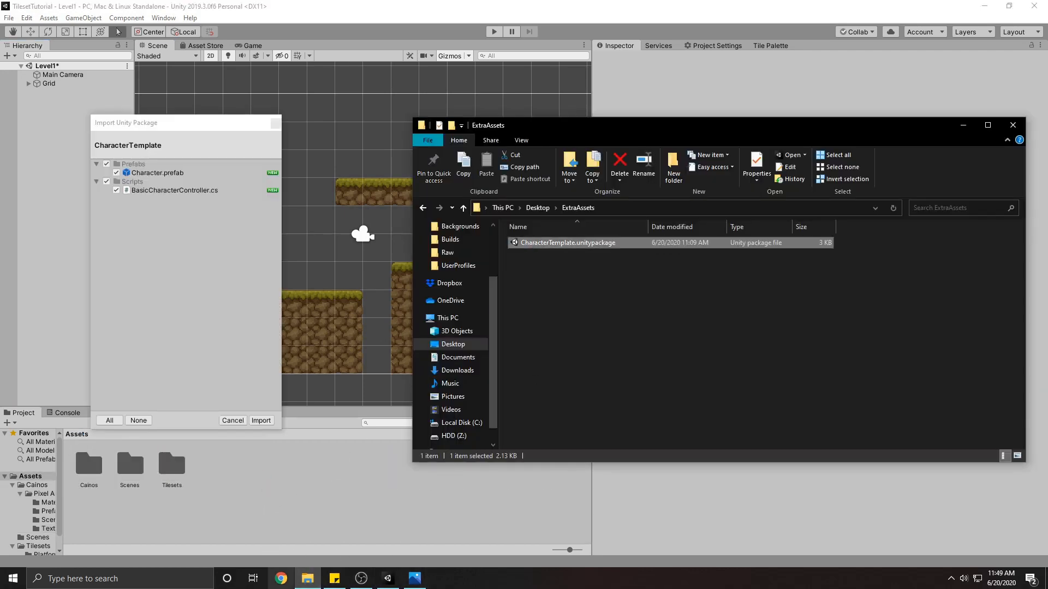
- Import the CharacterTemplate package's Character prefab and controller script into the project
click(261, 420)
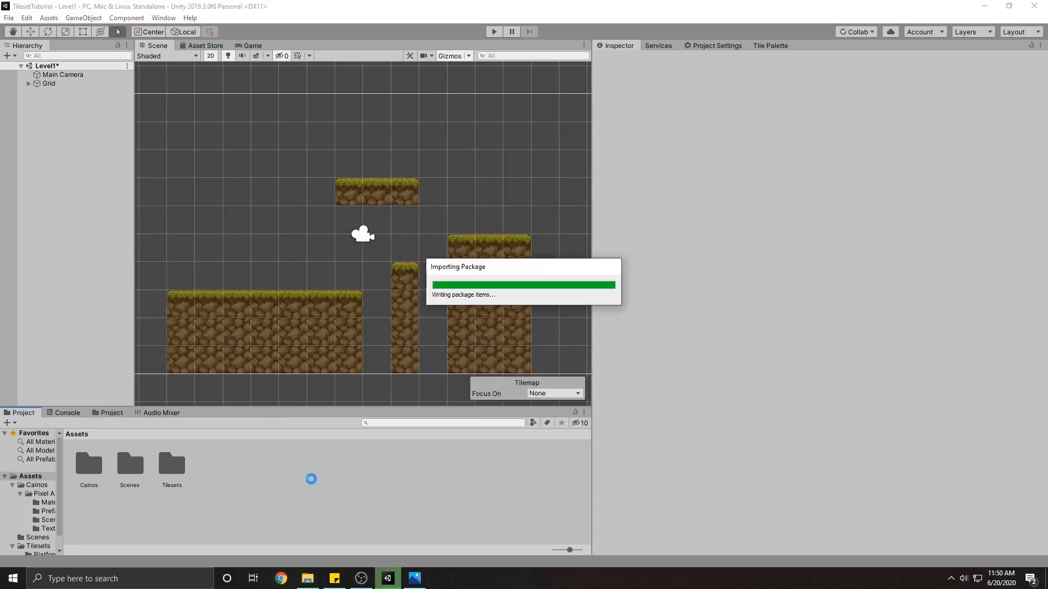
mouse_move(261, 447)
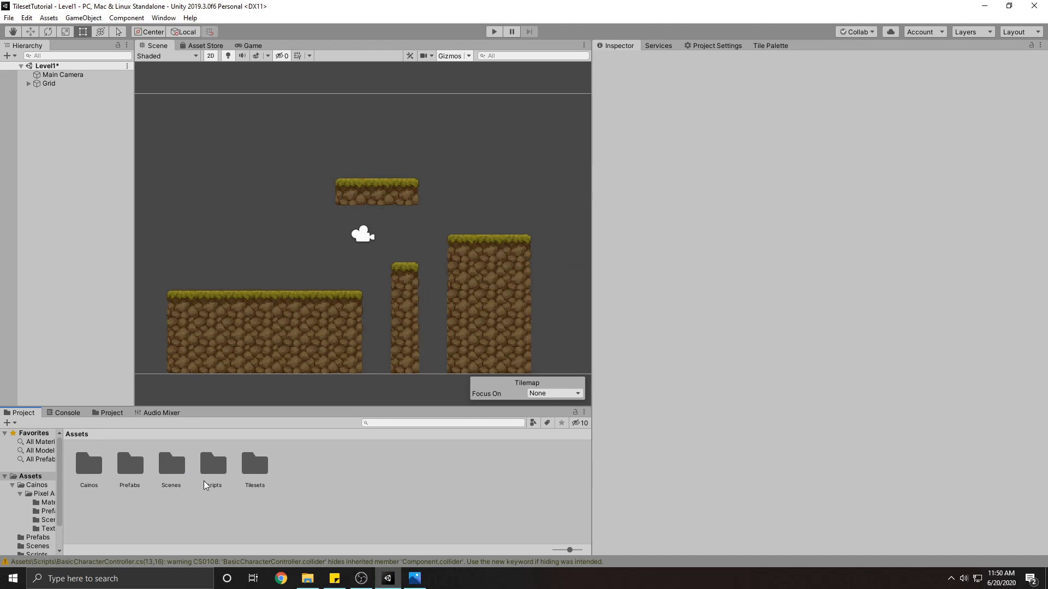
mouse_move(255, 467)
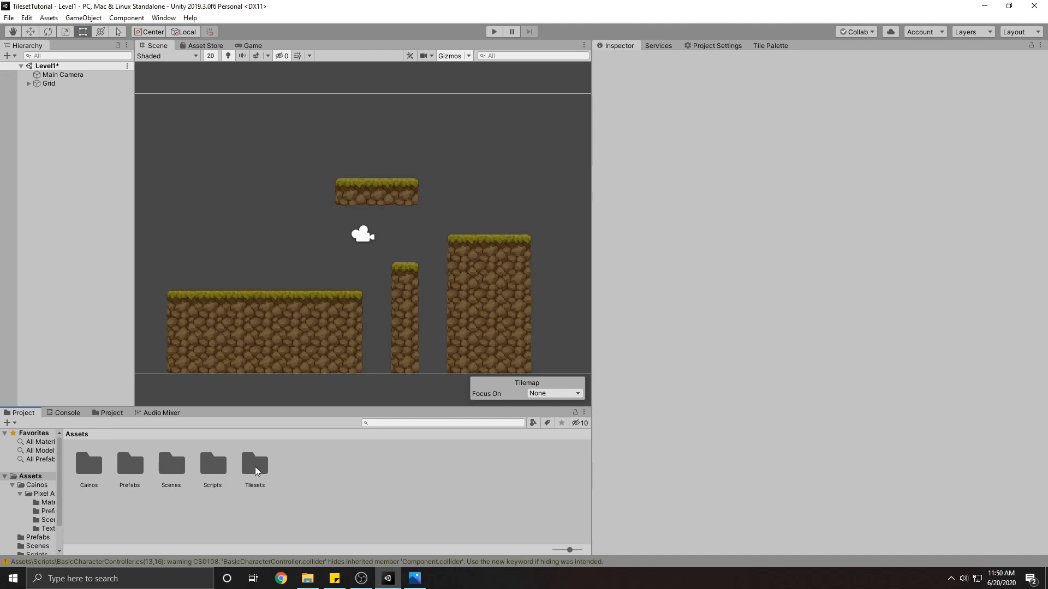
mouse_move(301, 370)
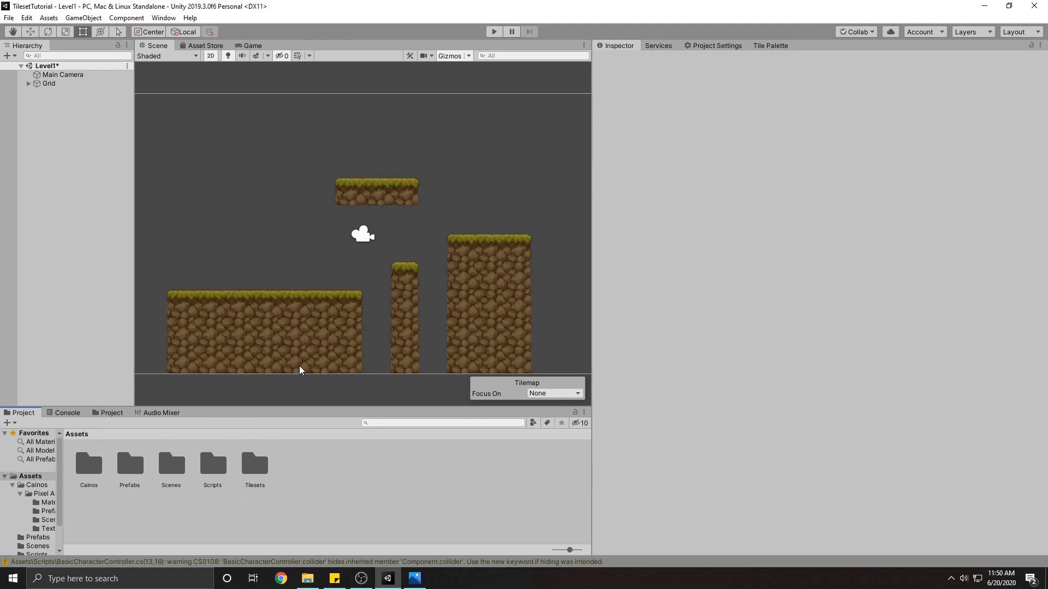
mouse_move(206, 447)
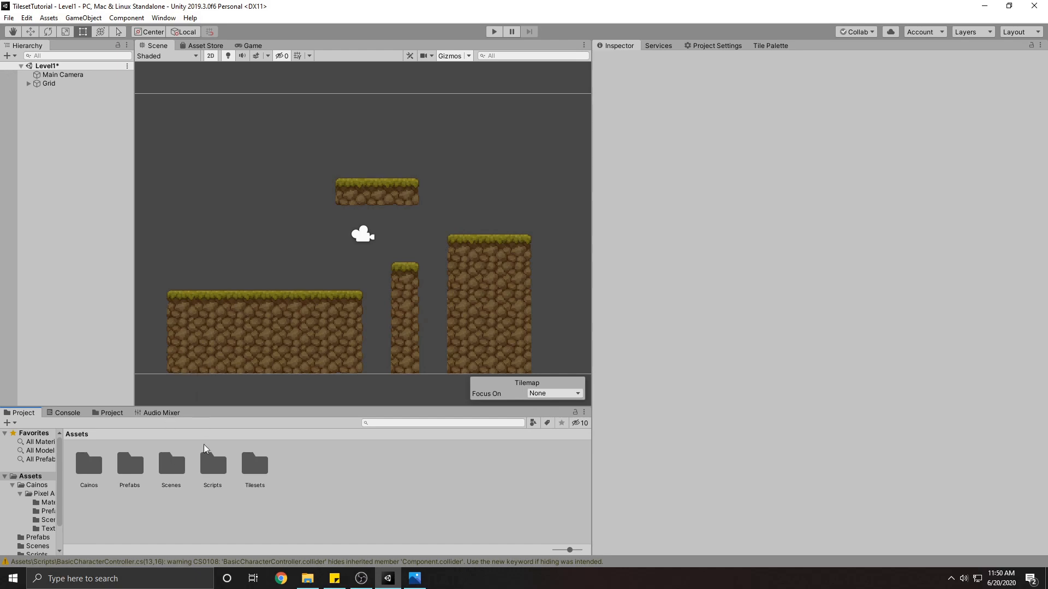
mouse_move(299, 448)
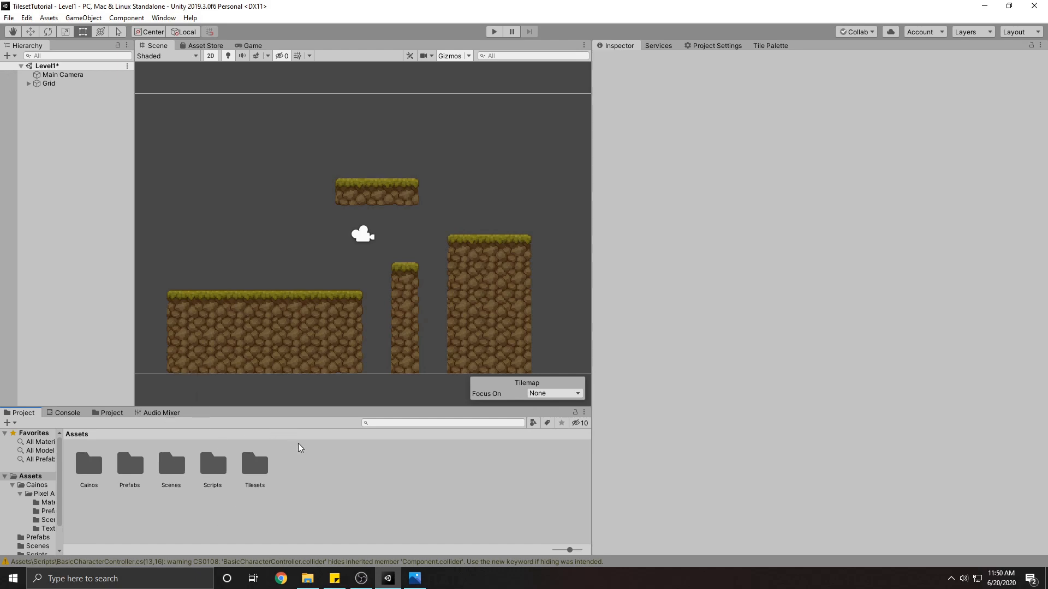
mouse_move(160, 466)
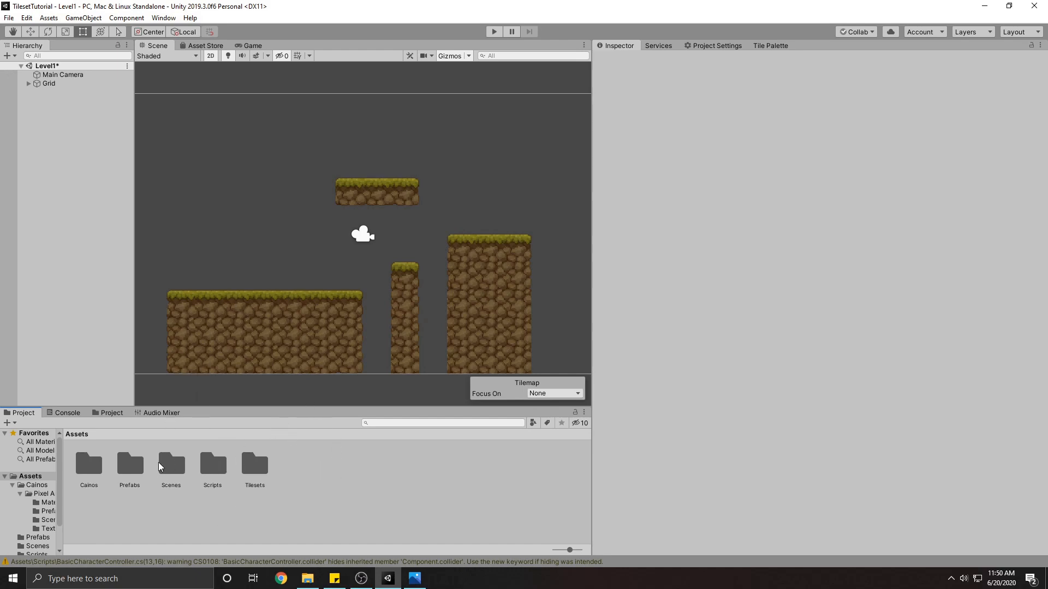
- Place the Character prefab from Assets/Prefabs on the ground and browse to the Village Props textures
double_click(129, 465)
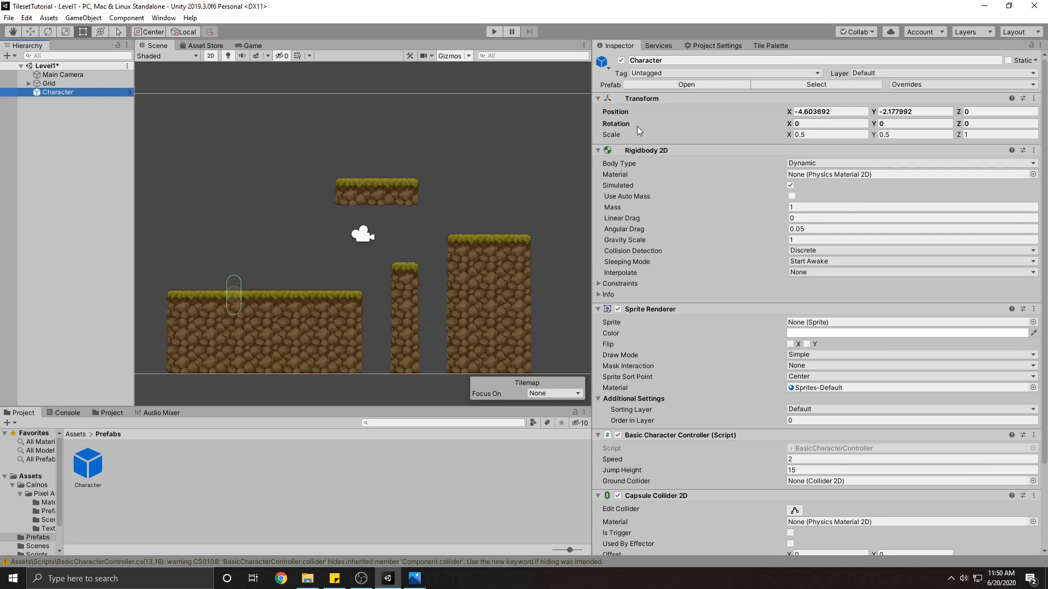
mouse_move(234, 279)
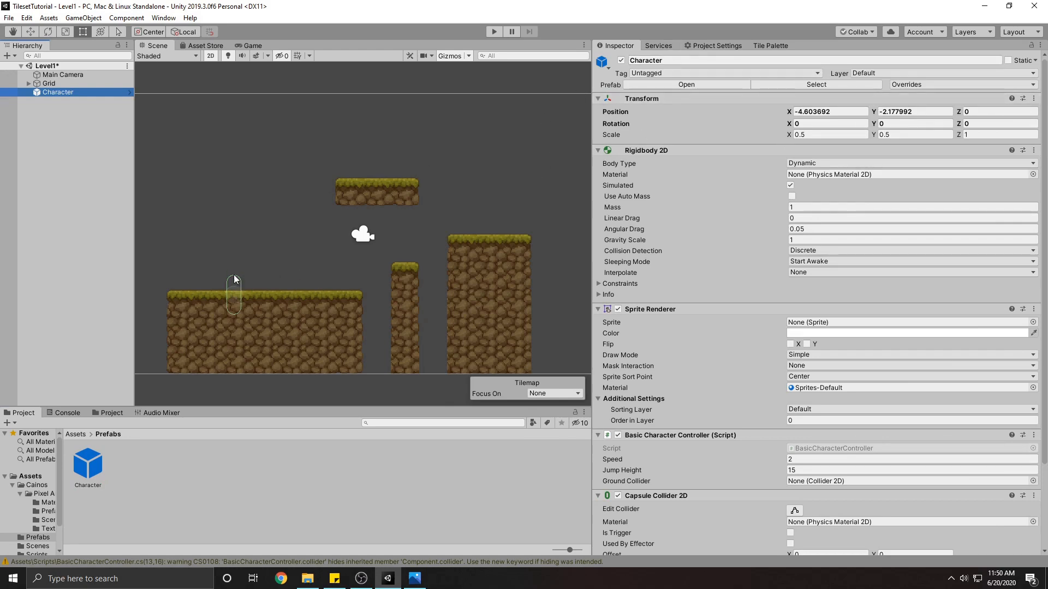
mouse_move(63, 436)
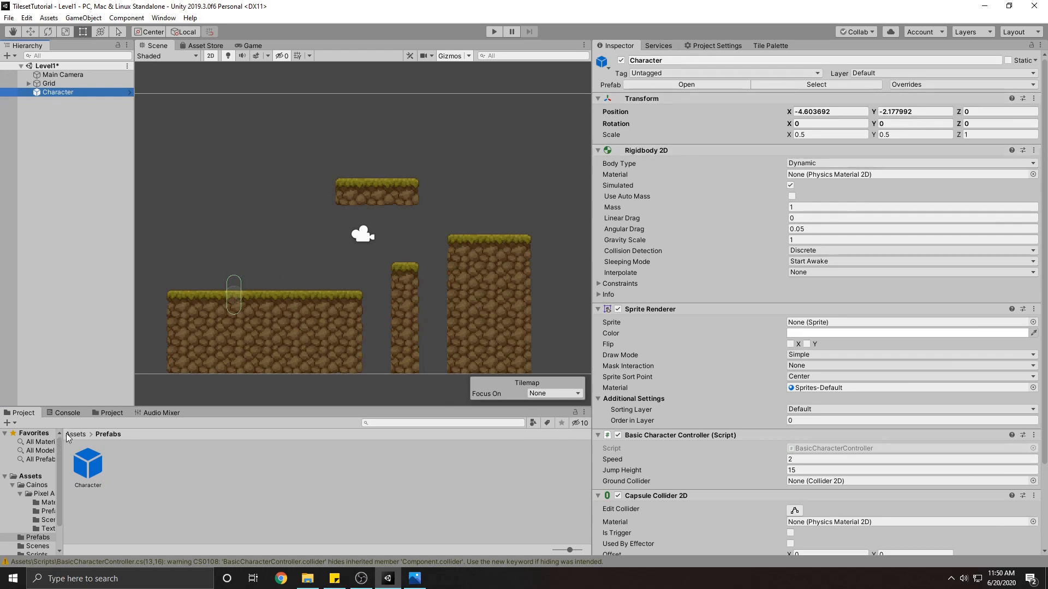
click(76, 435)
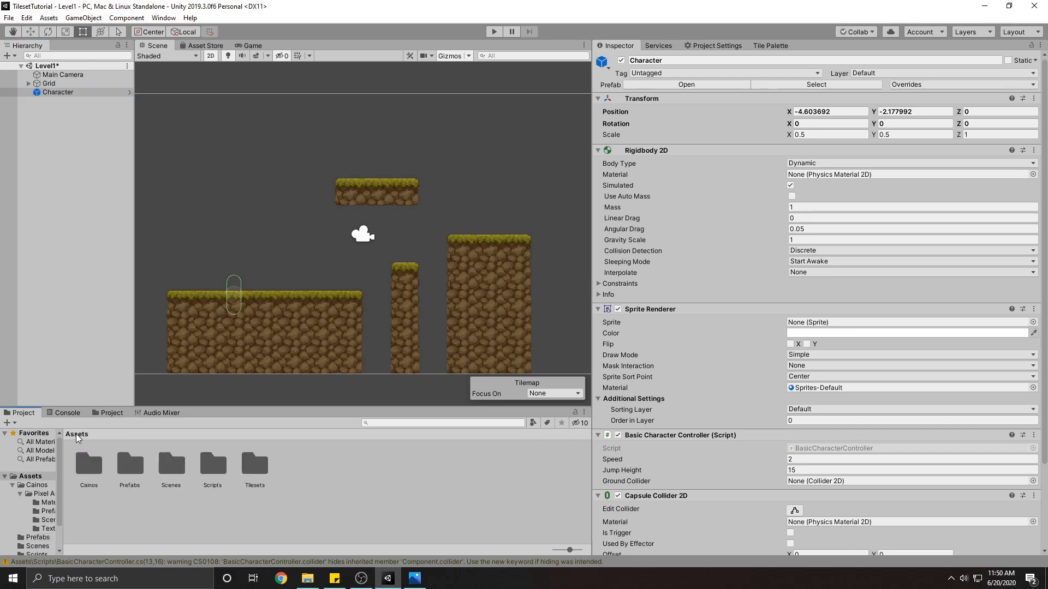
double_click(89, 465)
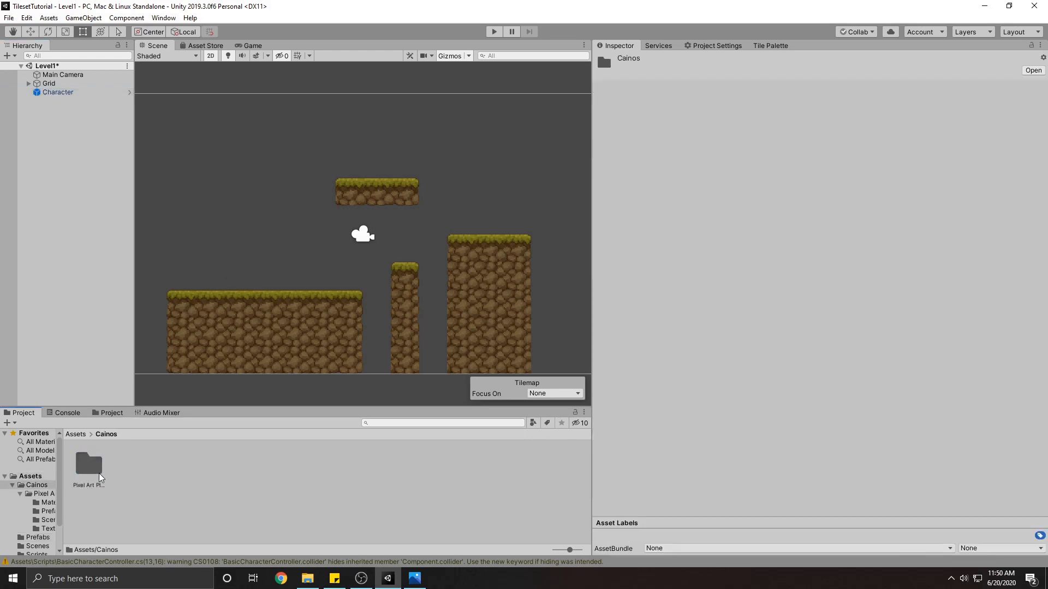
double_click(89, 464)
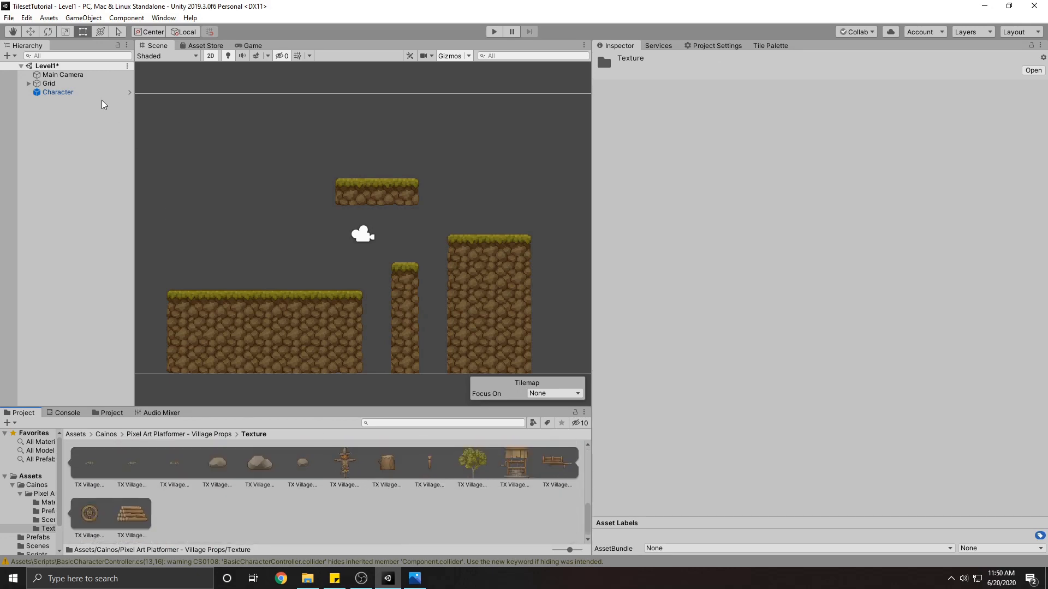
- Assign the TX Village Props Scarecrow sprite to the Character's Sprite Renderer
click(57, 92)
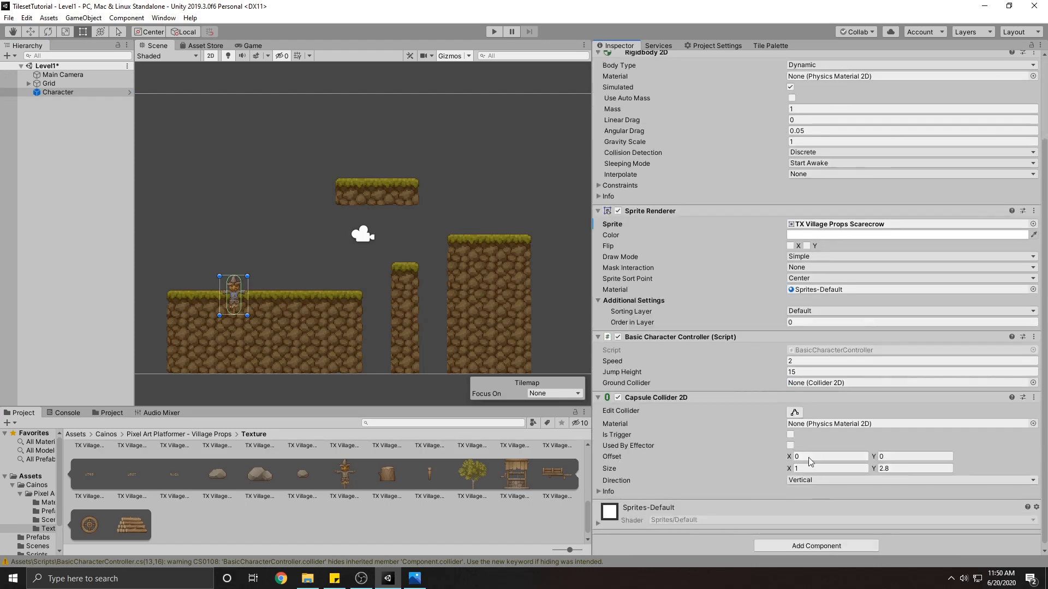
scroll(down, 3)
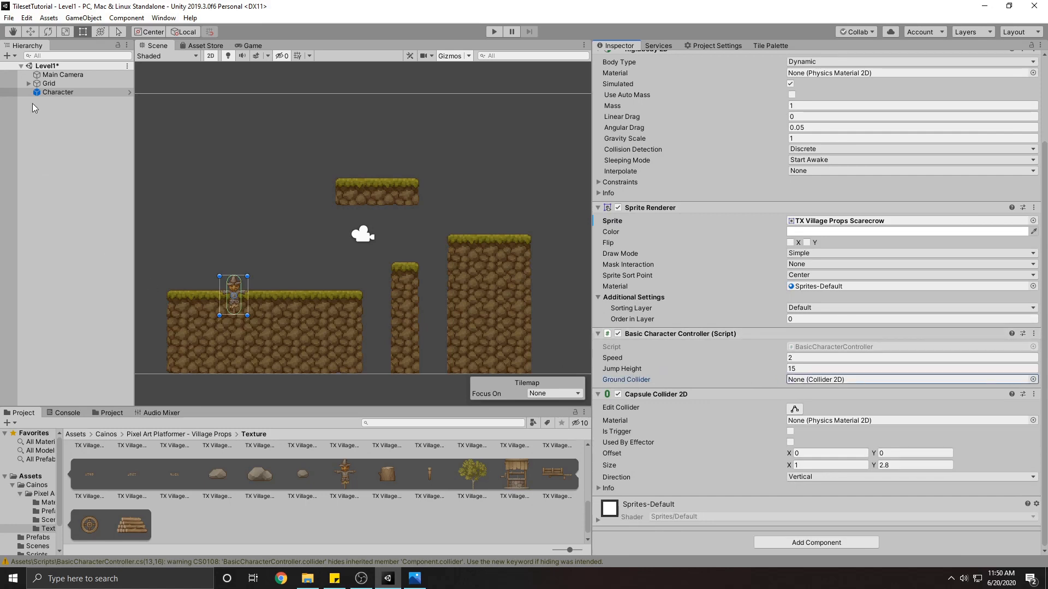
- Expand Grid and set the Tilemap's collider as the Character's Ground Collider
click(62, 92)
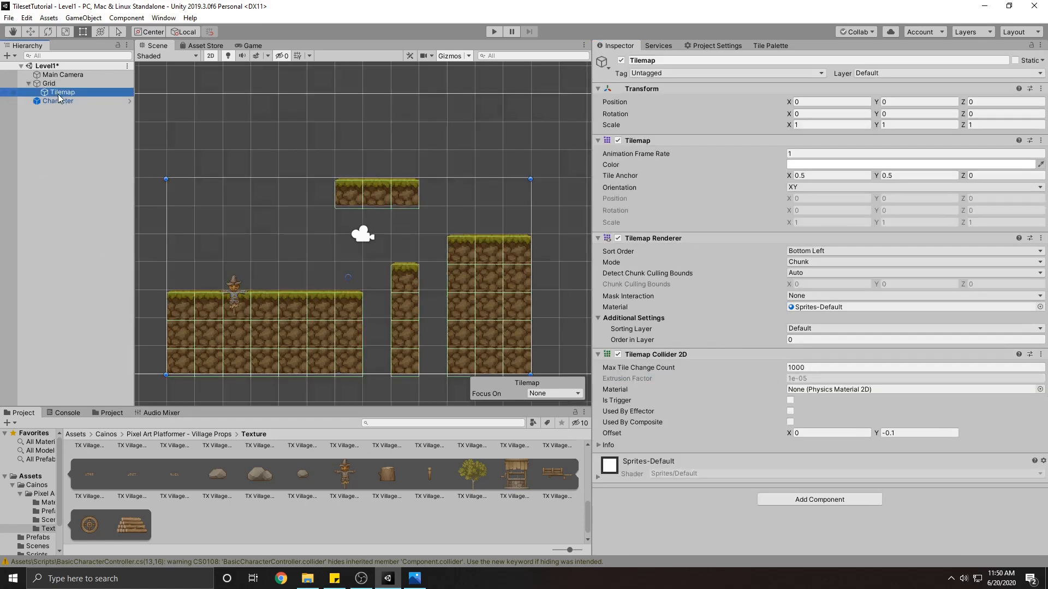
click(59, 101)
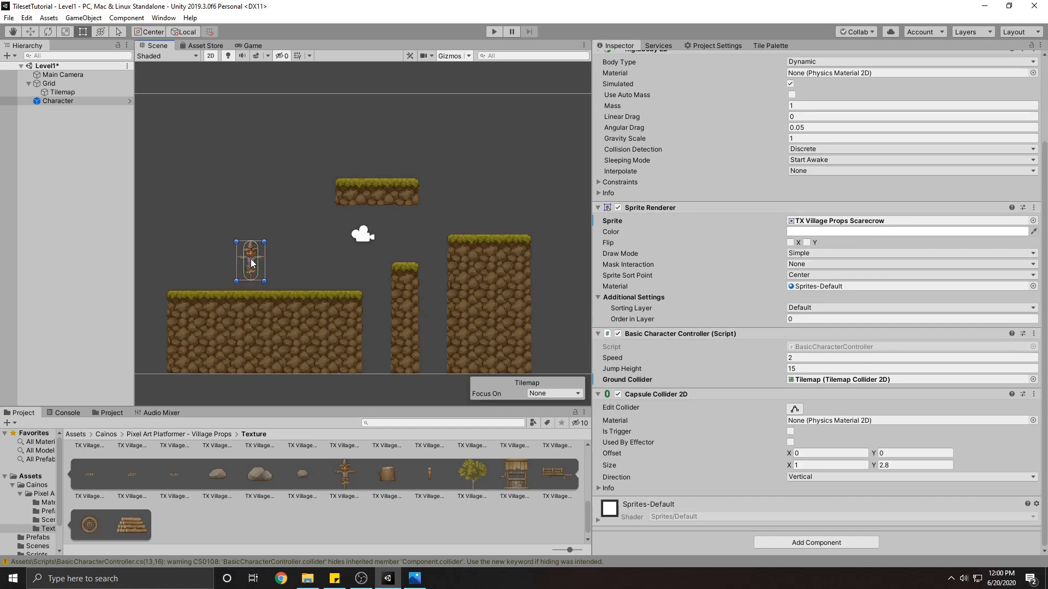
click(493, 32)
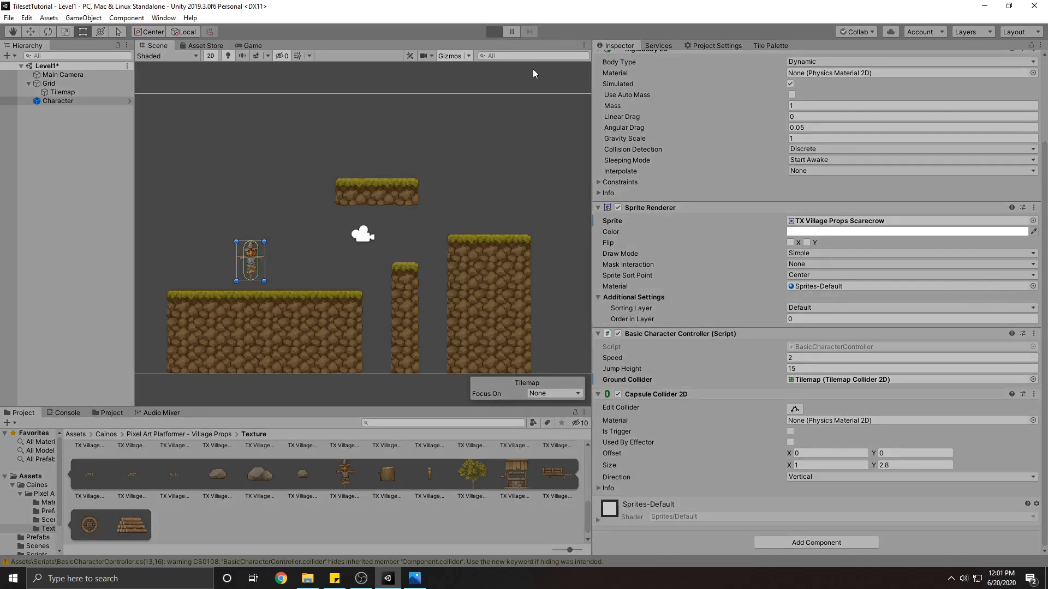
click(493, 31)
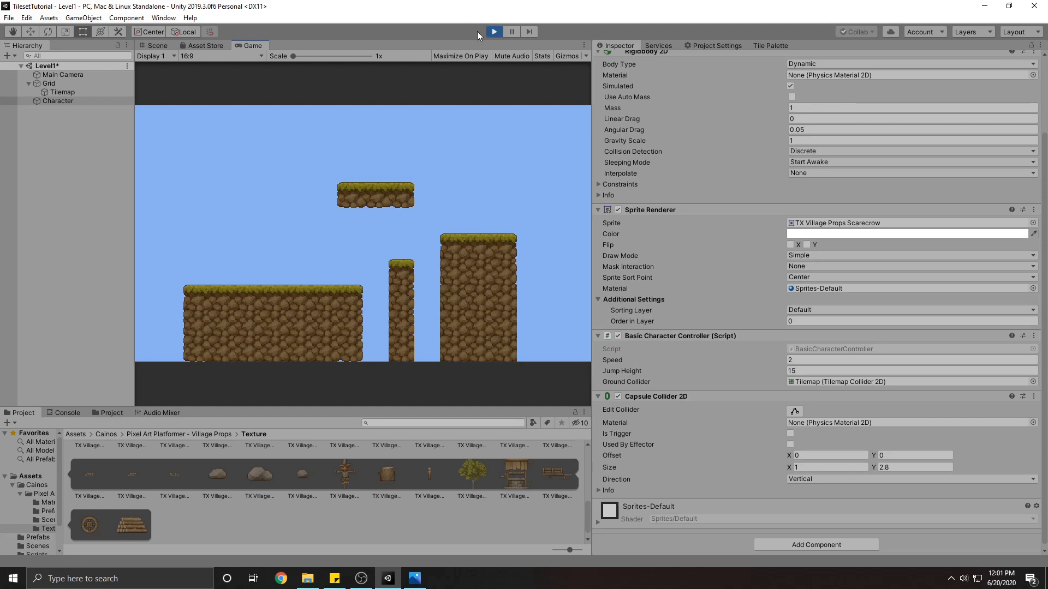
click(158, 46)
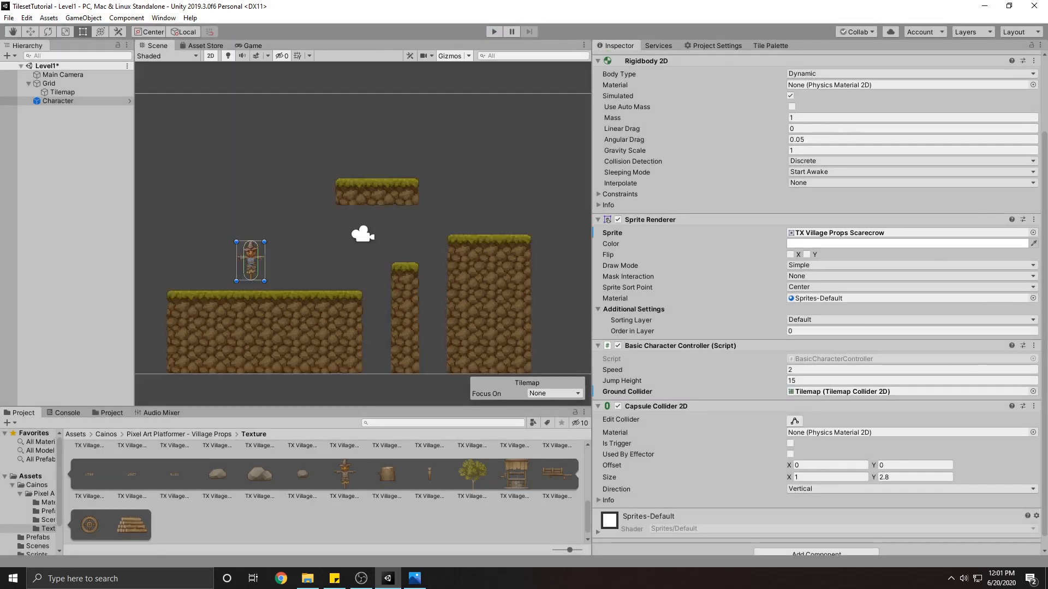